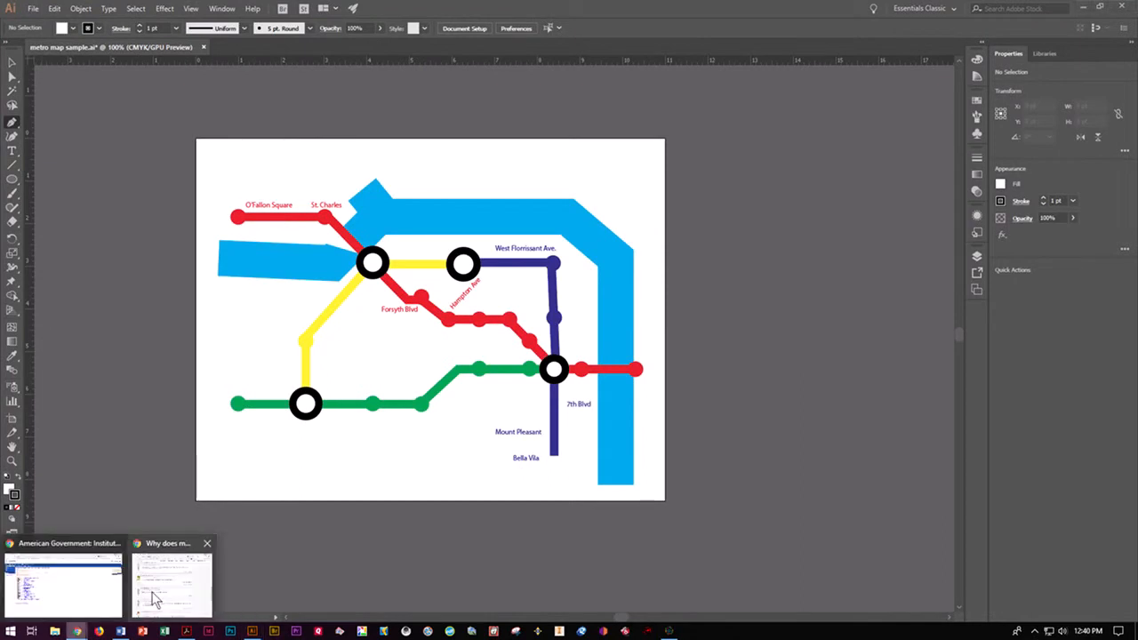
Step: Open sample map.png from the desktop and fit the artboard to the artwork bounds
left_click(172, 585)
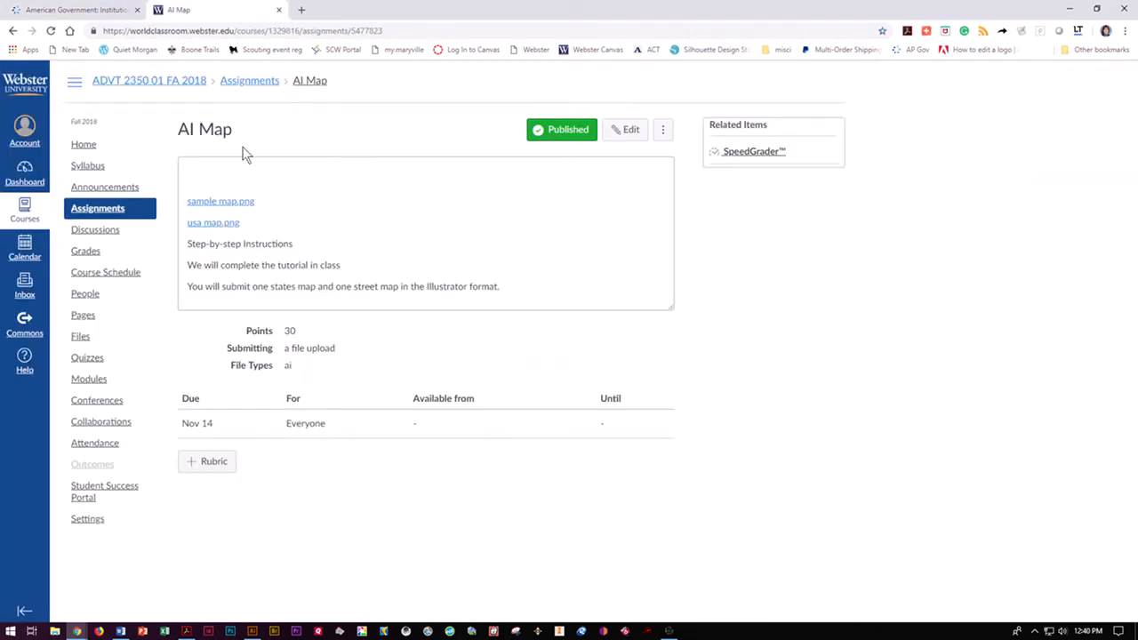
mouse_move(257, 233)
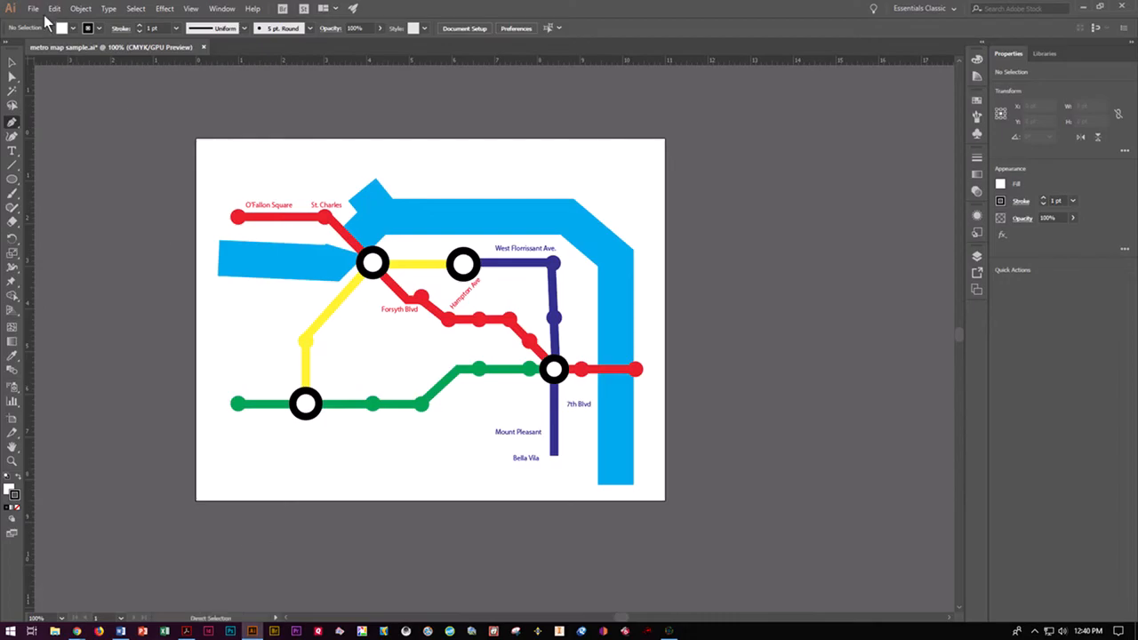
left_click(33, 8)
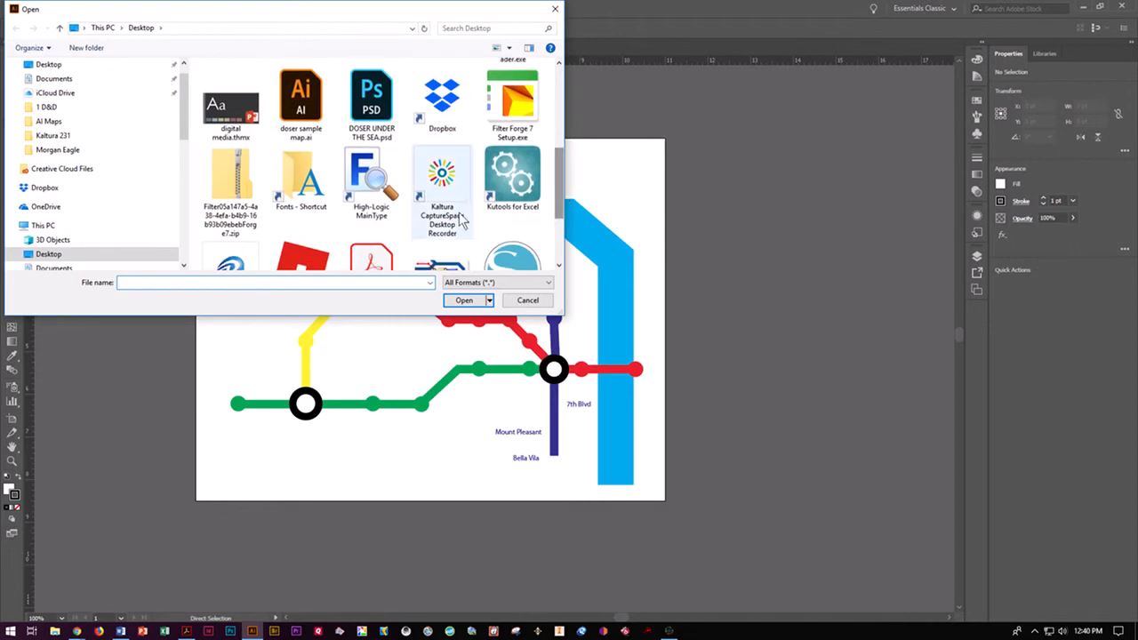
left_click(442, 160)
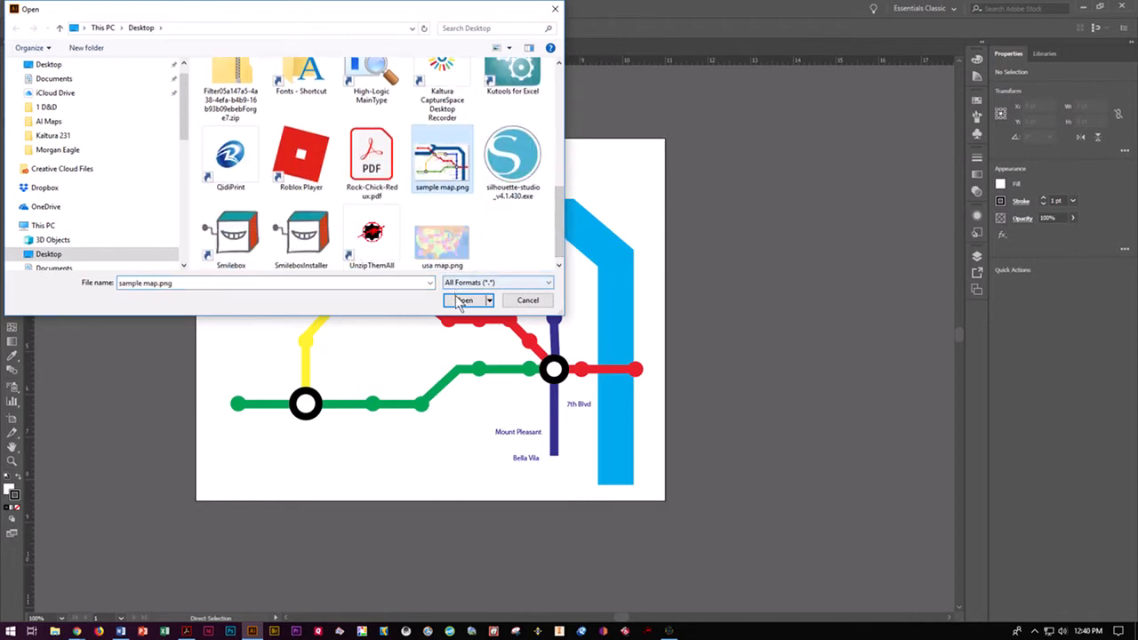
left_click(464, 299)
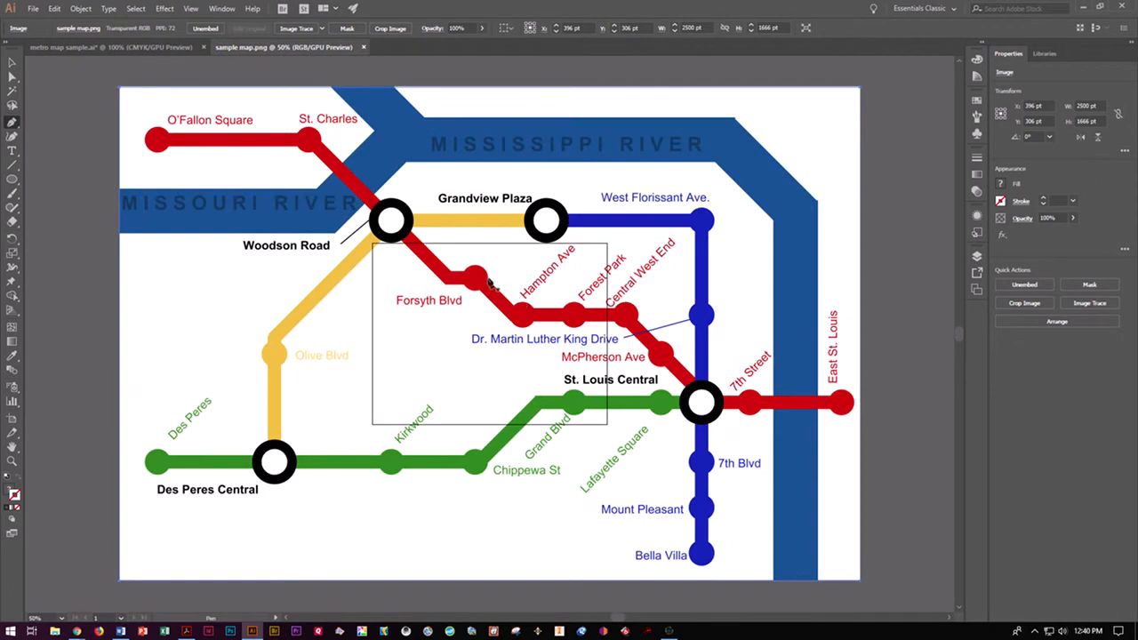
mouse_move(590, 222)
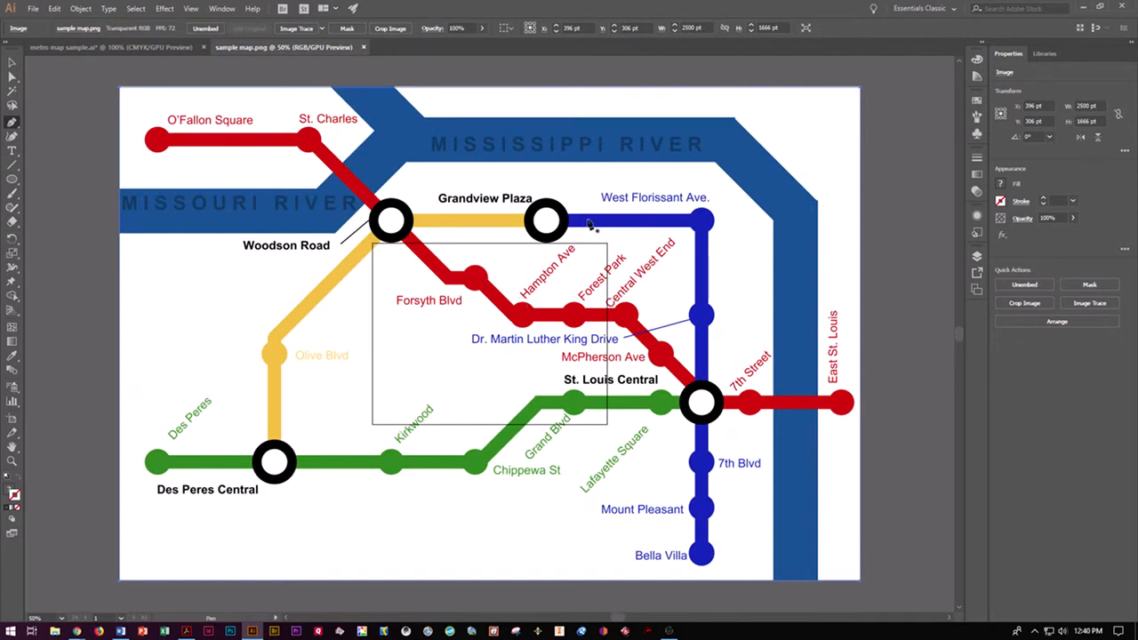
mouse_move(286, 140)
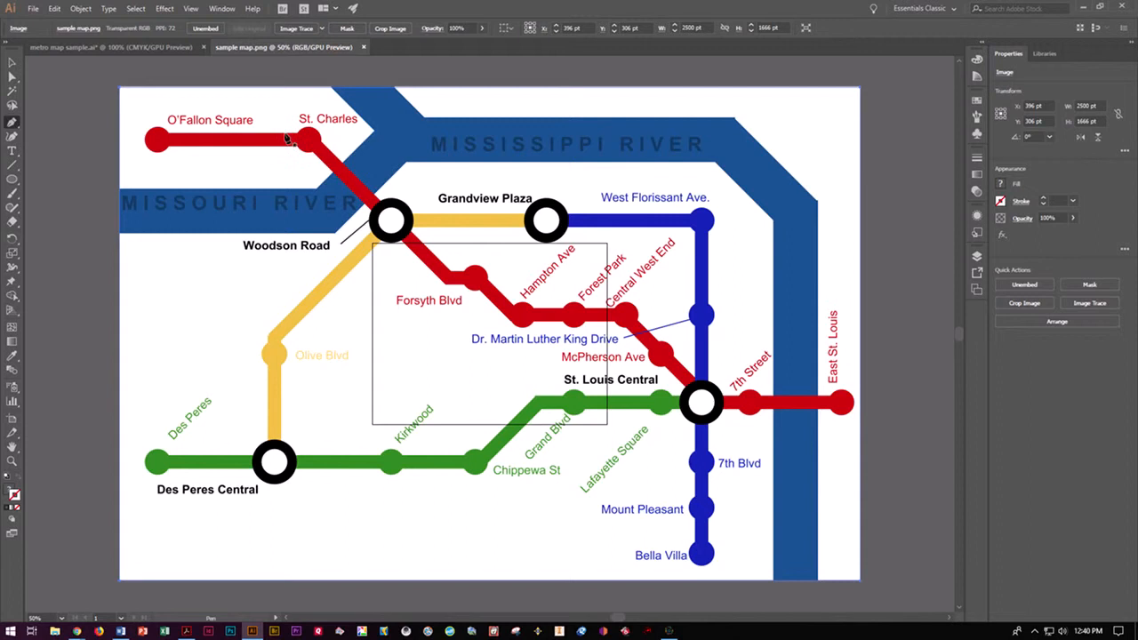
left_click(80, 8)
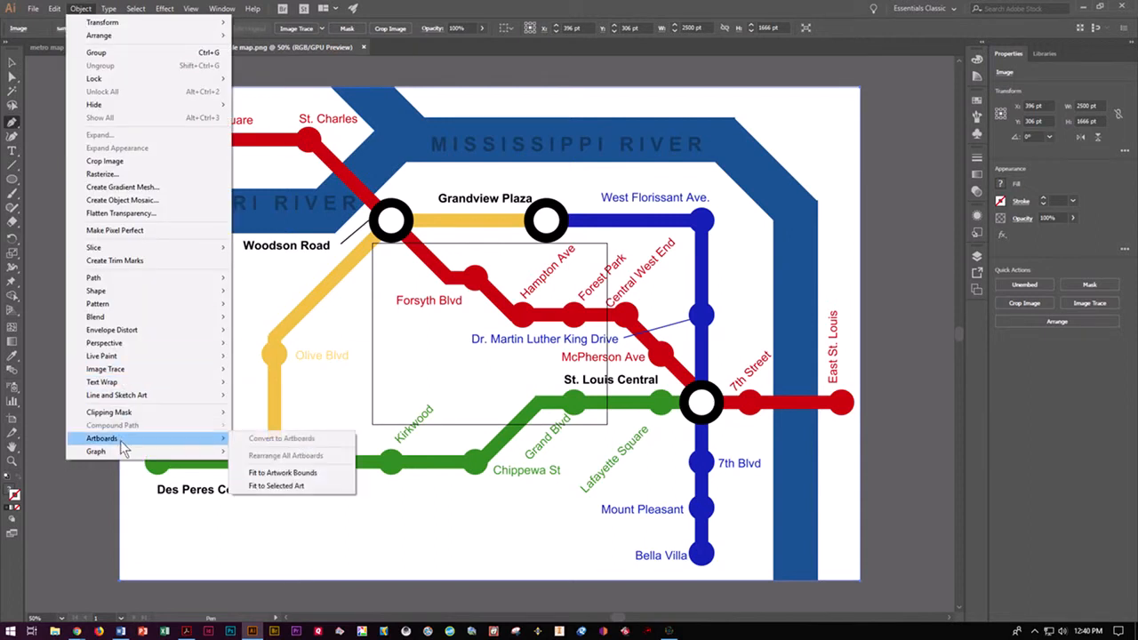
mouse_move(283, 472)
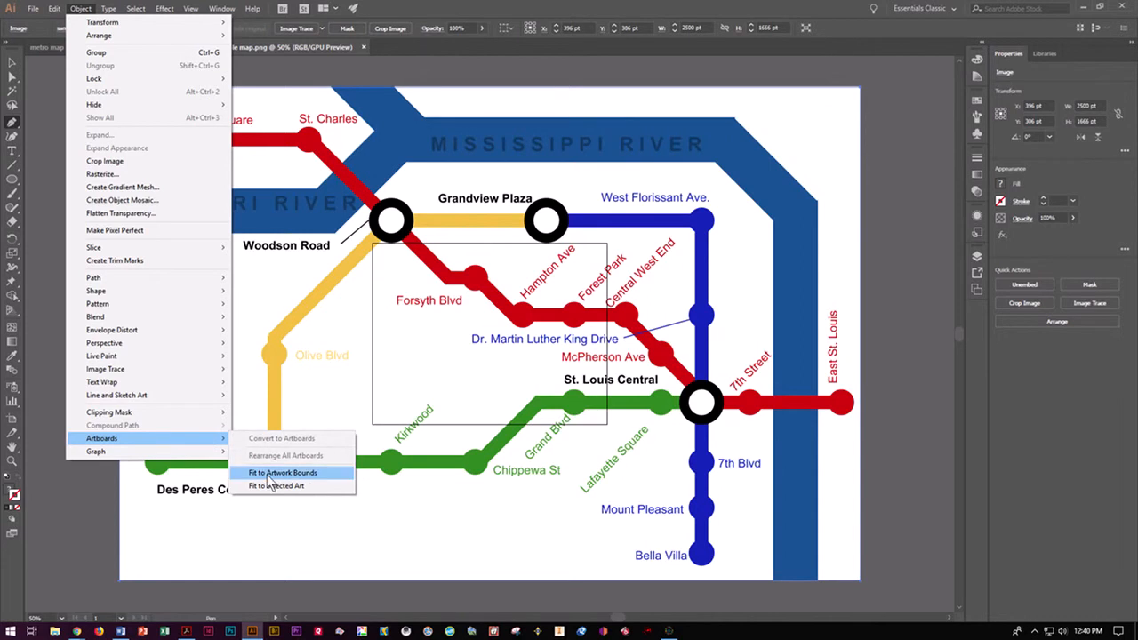
left_click(282, 472)
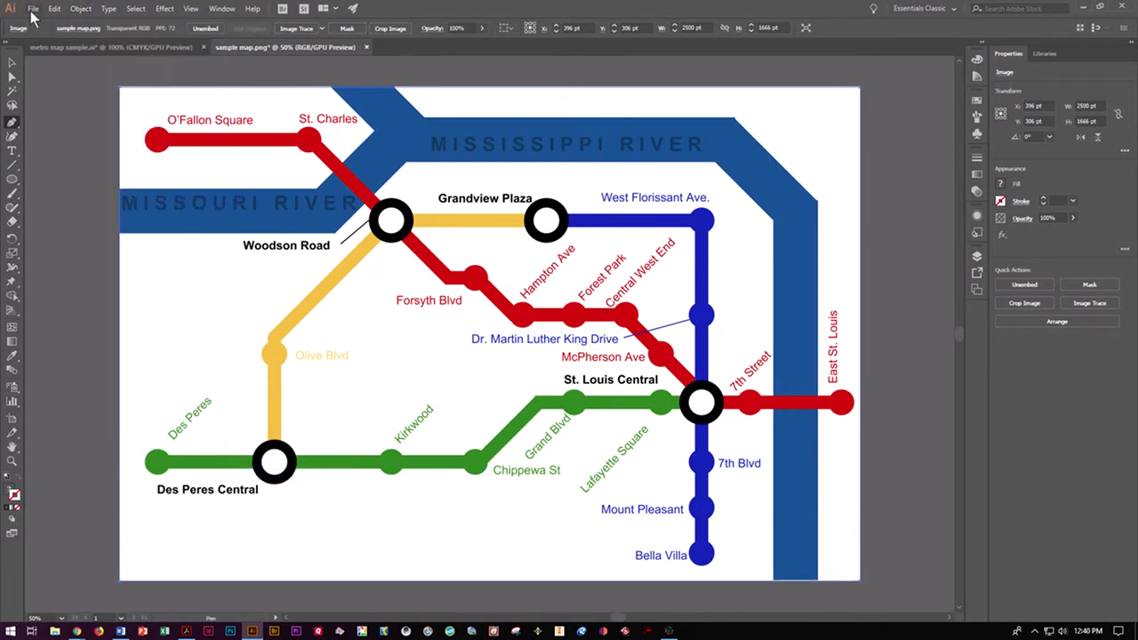
Step: Save the map as 'doser sample map.ai', replacing the existing file on the desktop
left_click(33, 8)
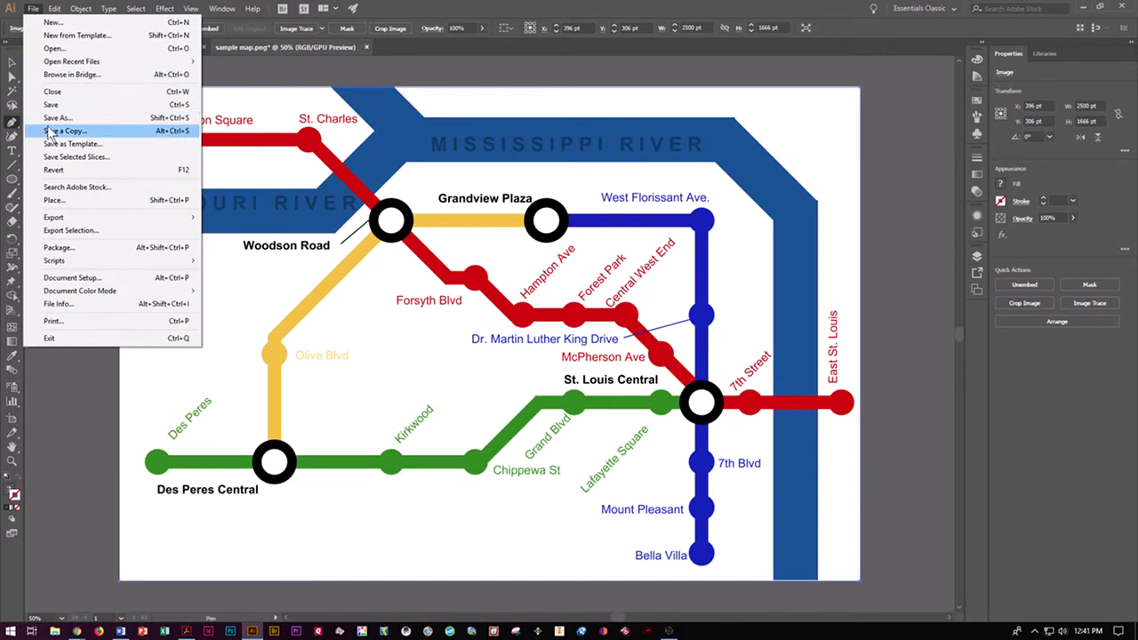
left_click(57, 117)
type("doser")
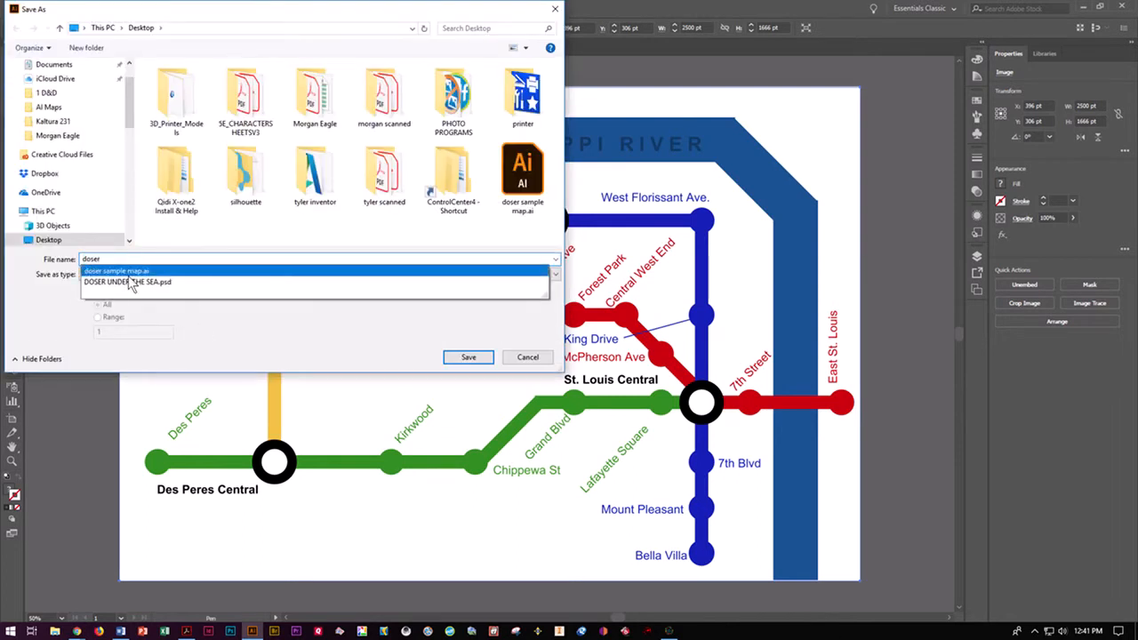
left_click(115, 270)
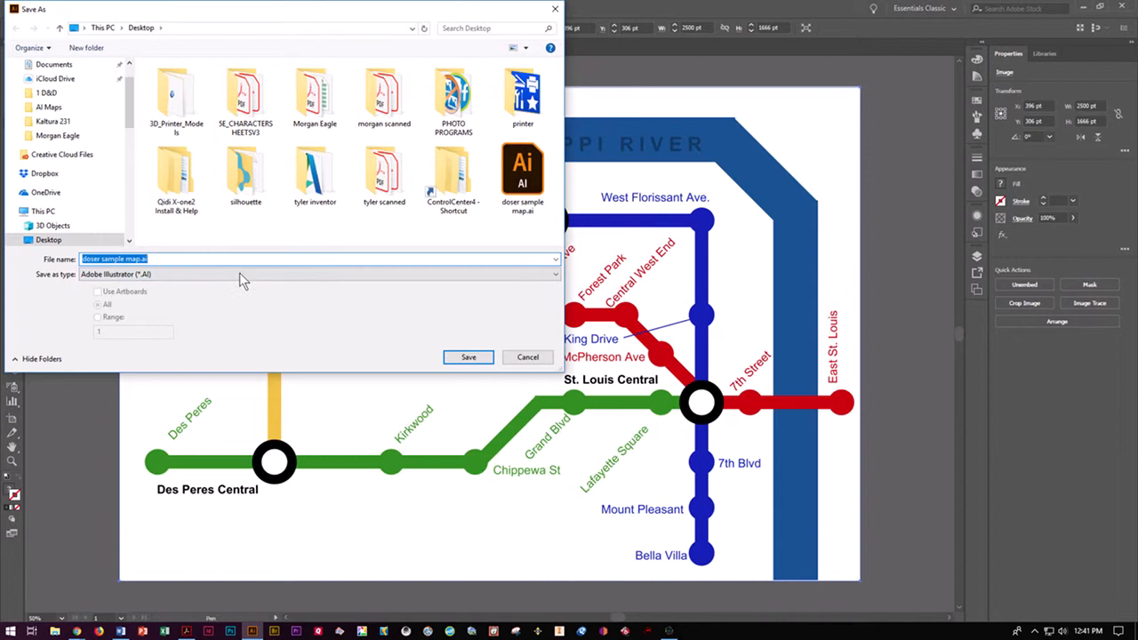
left_click(467, 356)
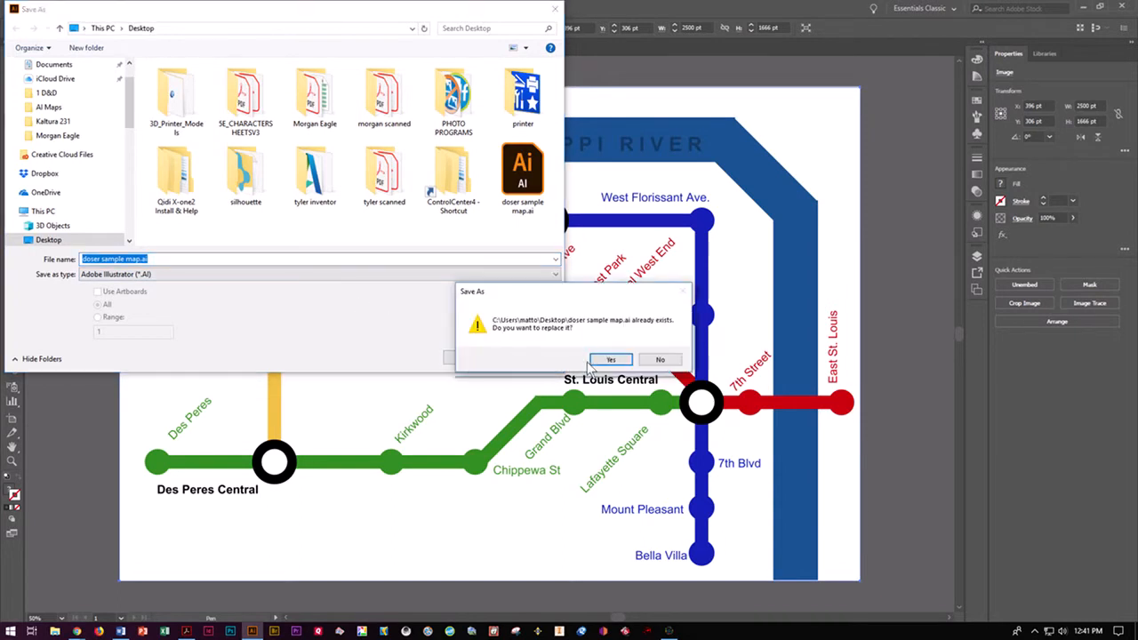
left_click(610, 359)
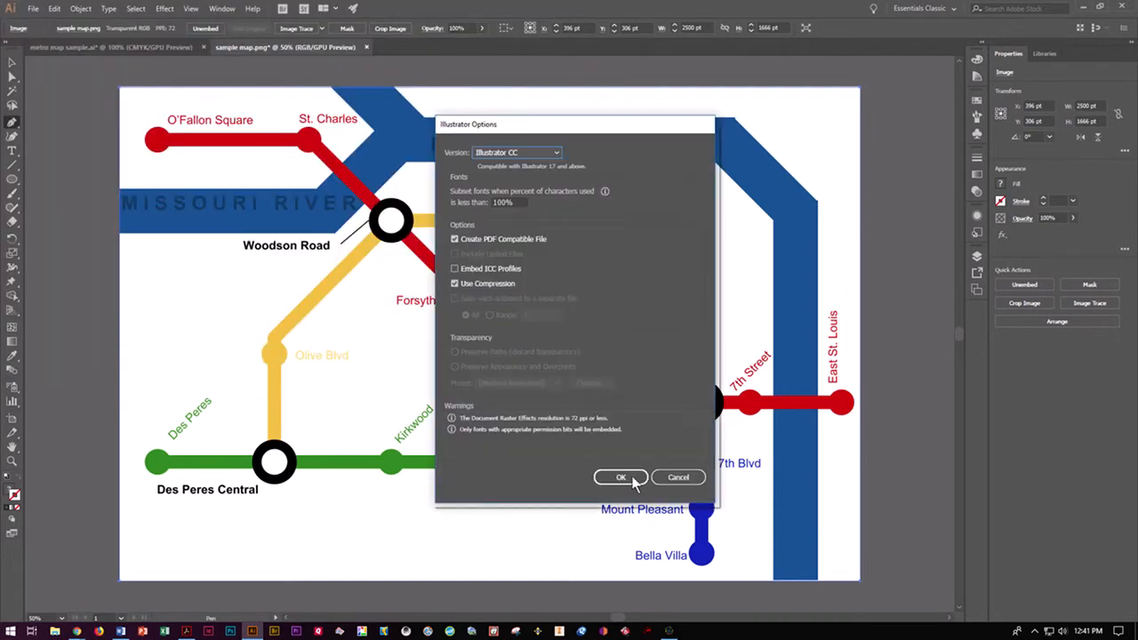
left_click(621, 478)
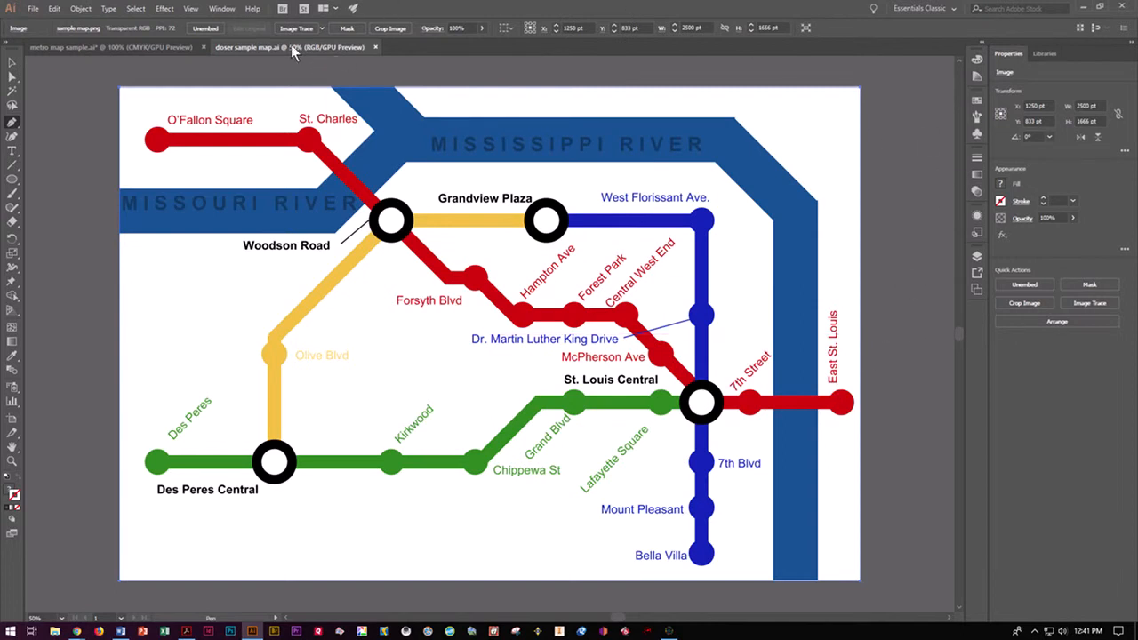
Step: Show the Layers panel at the lower right and fade the sample map to about 29% opacity
left_click(221, 8)
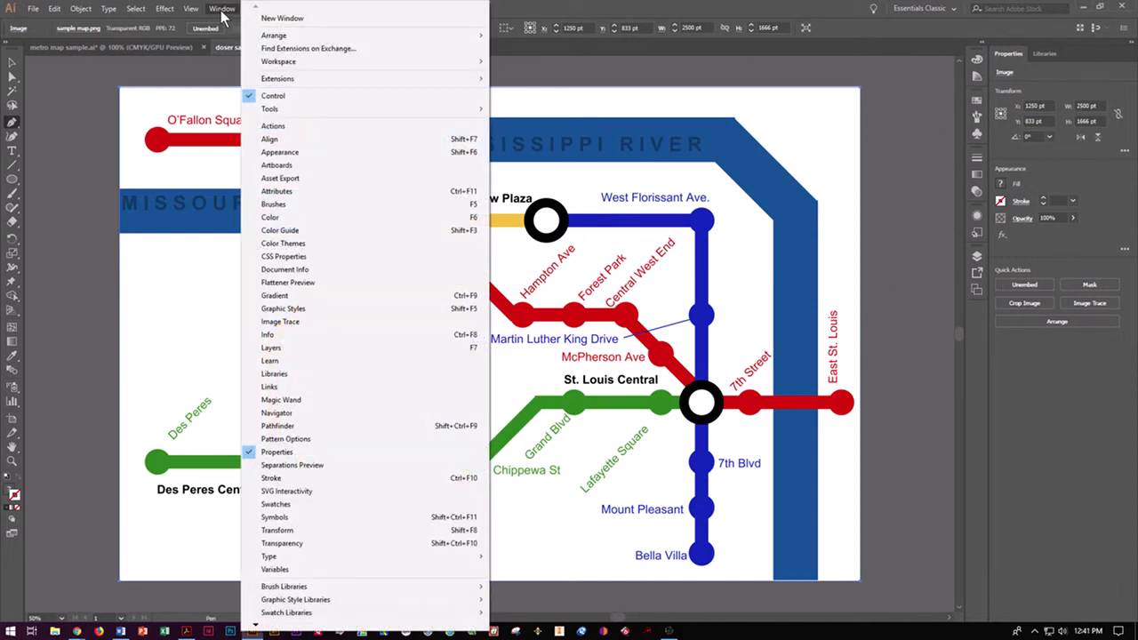
left_click(270, 348)
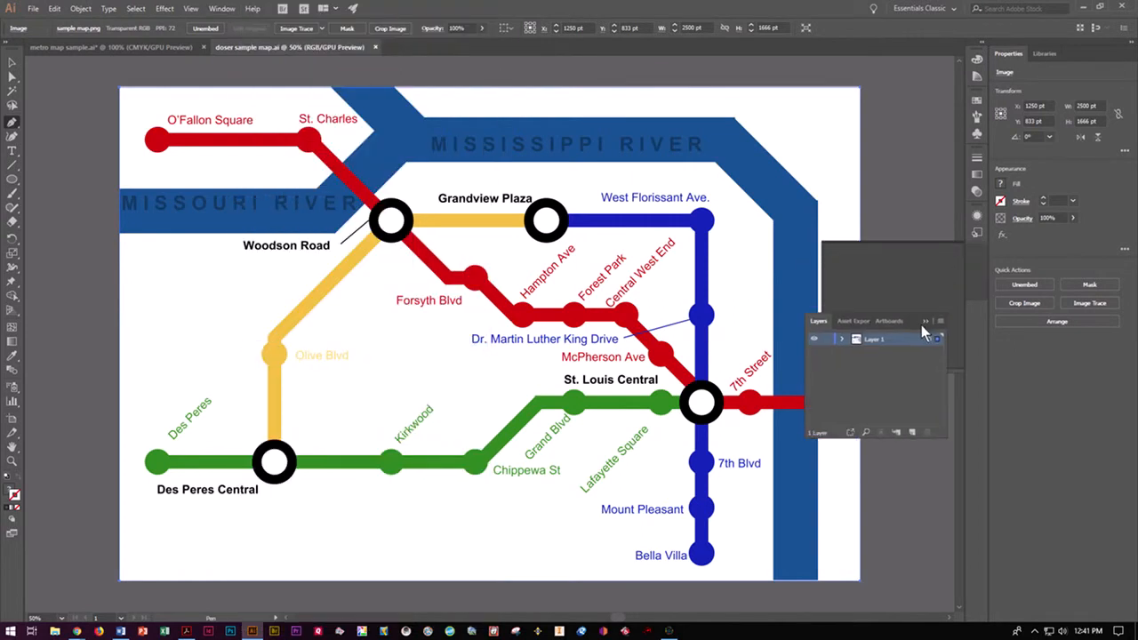
left_click_drag(876, 321, 858, 481)
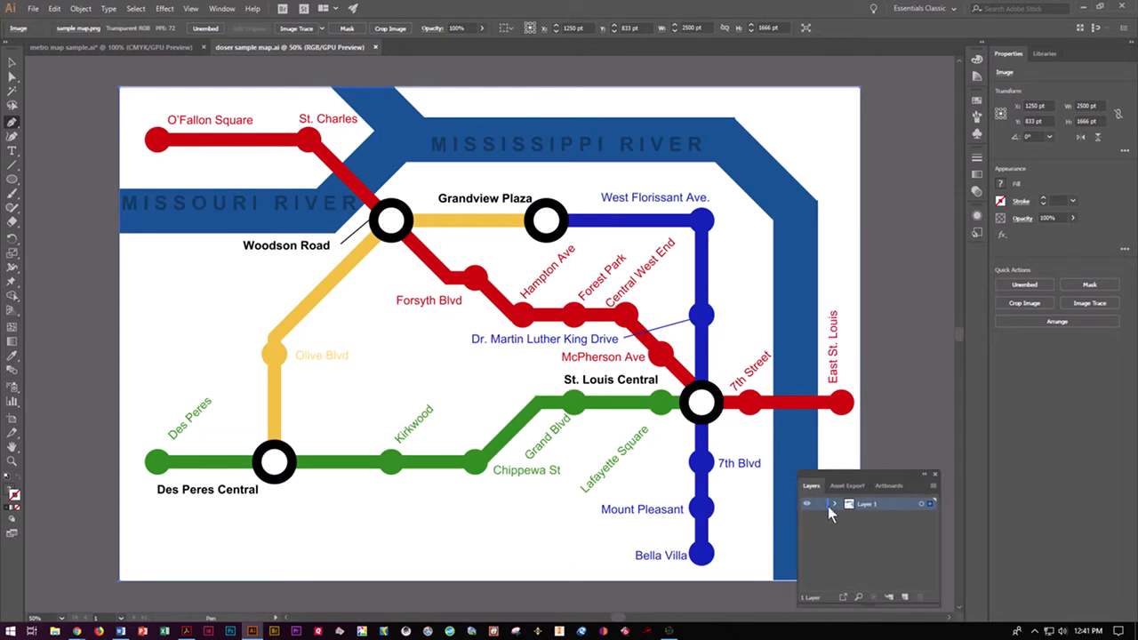
mouse_move(797, 483)
type("Base")
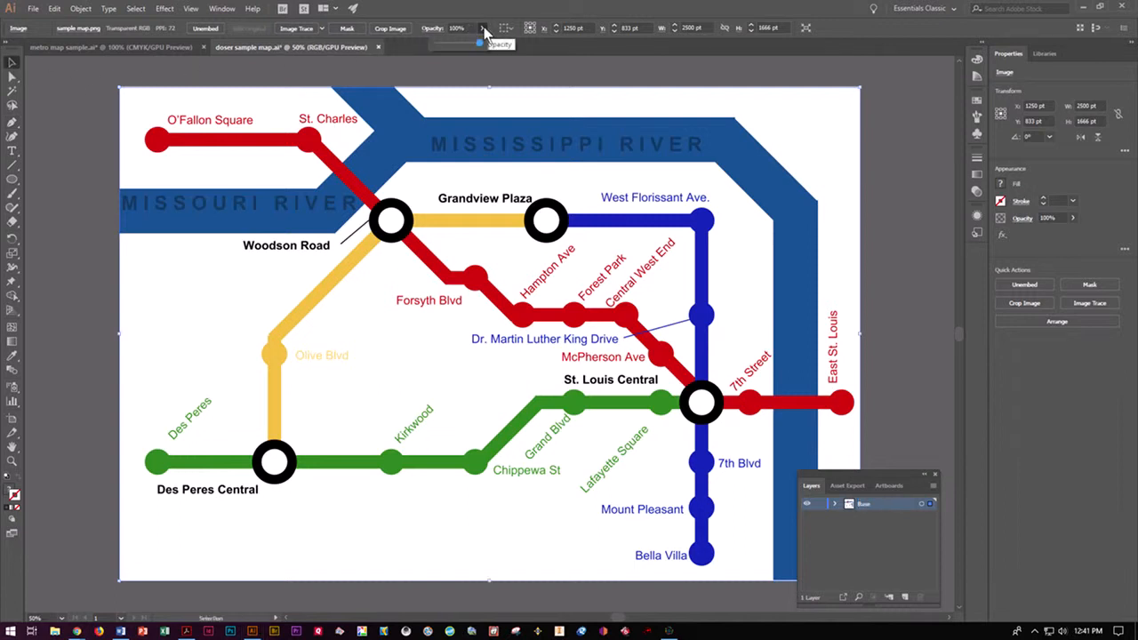
left_click_drag(484, 41, 451, 41)
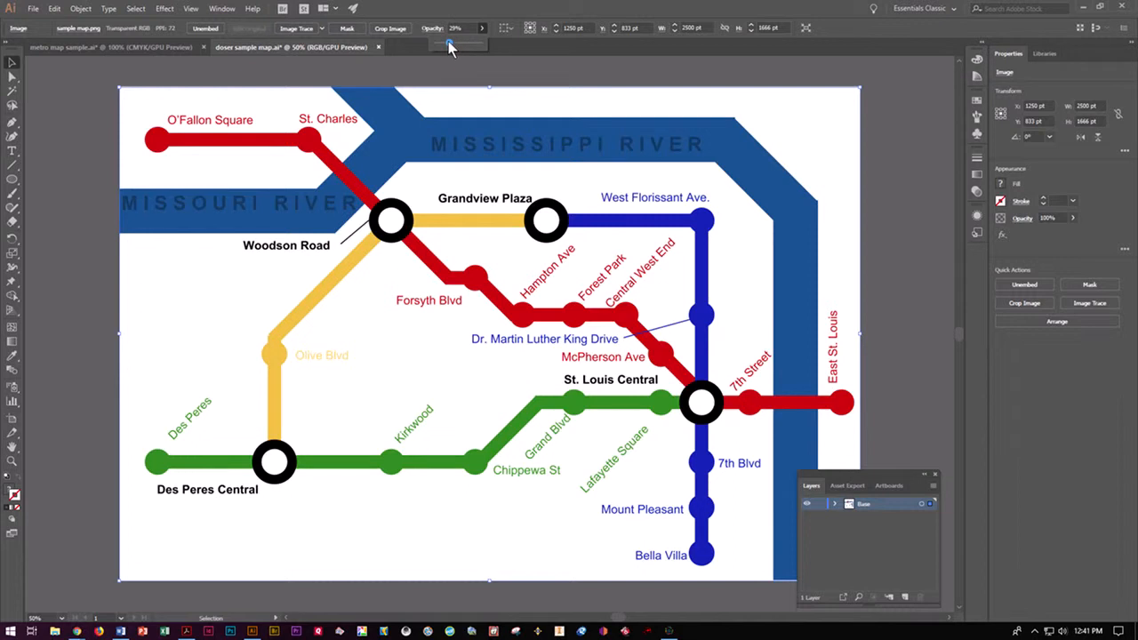
left_click_drag(480, 44, 449, 45)
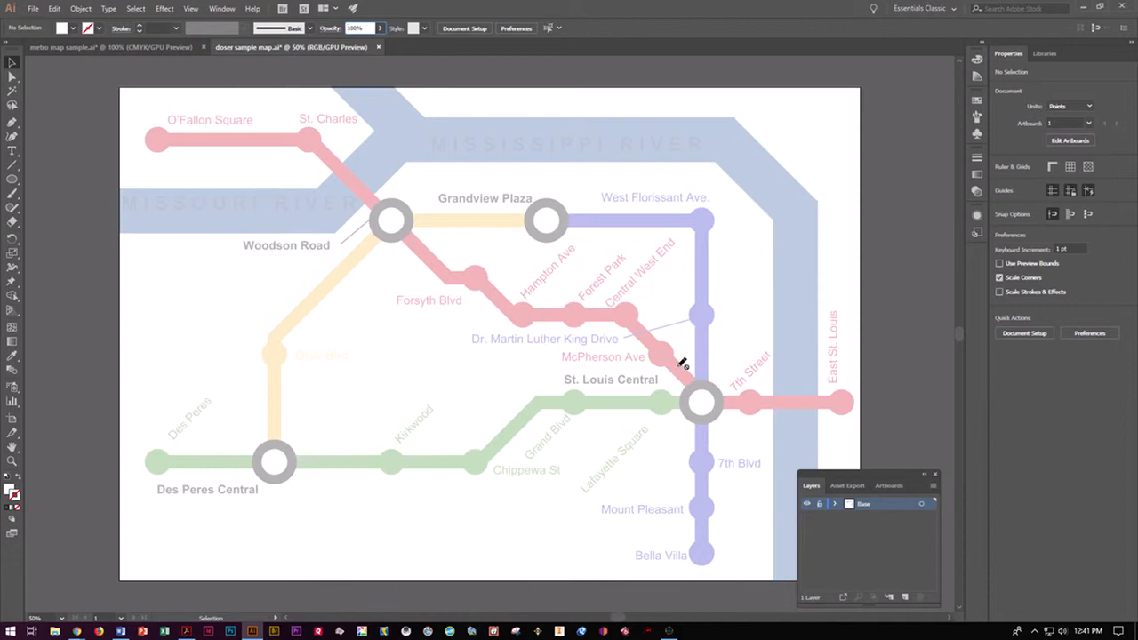
mouse_move(851, 603)
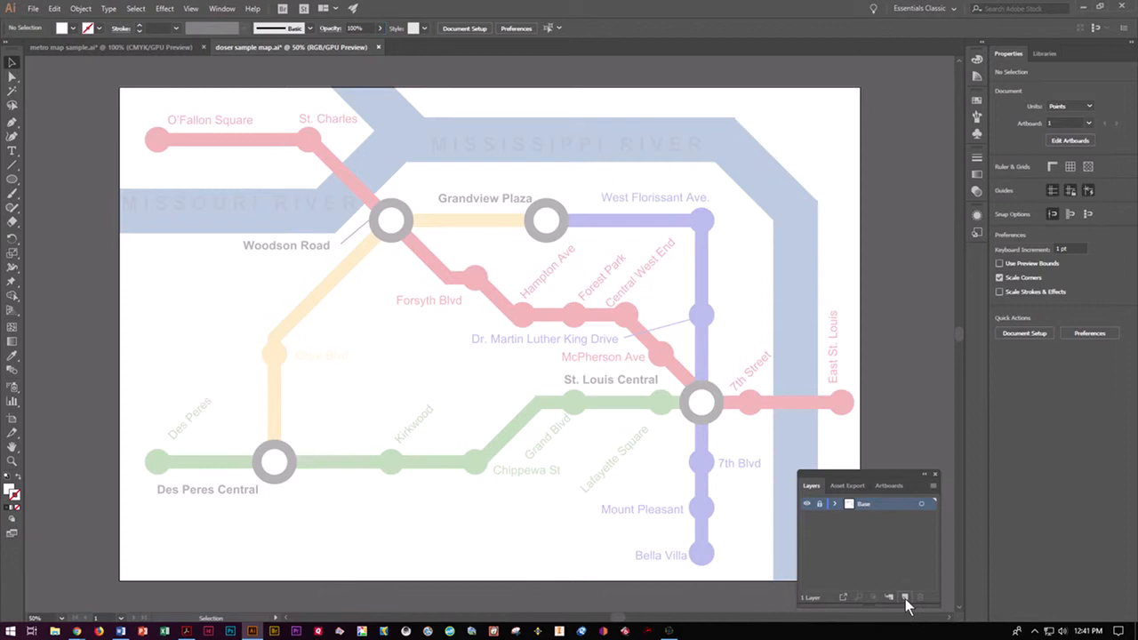
Step: Add a new layer named Roads above Base and select the Pen tool
left_click(905, 597)
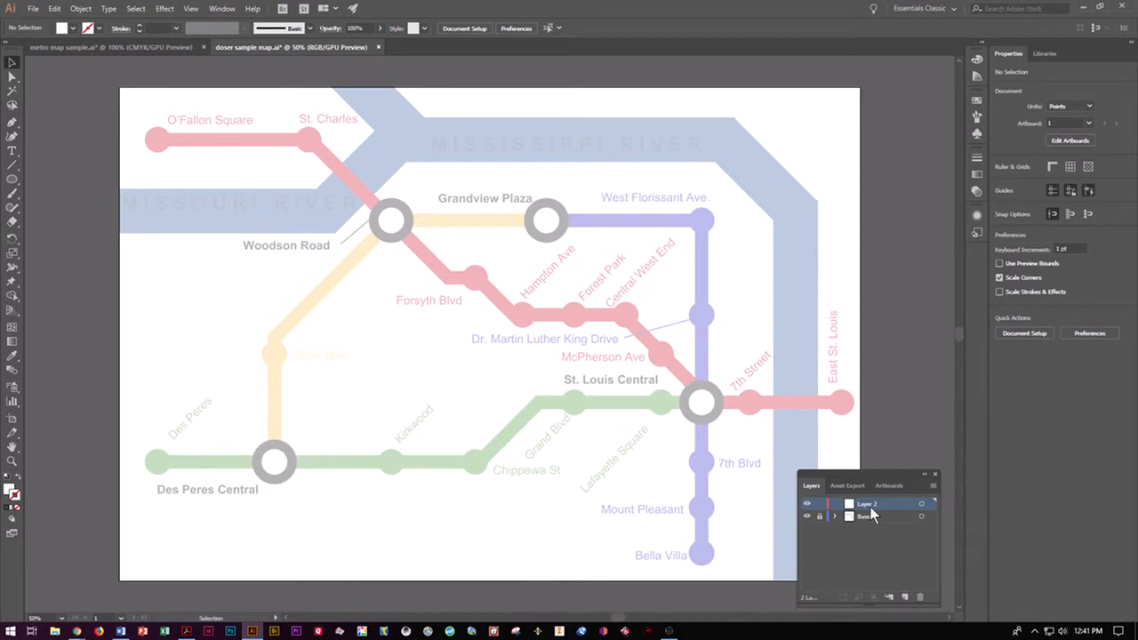
double_click(867, 504)
type("Roads")
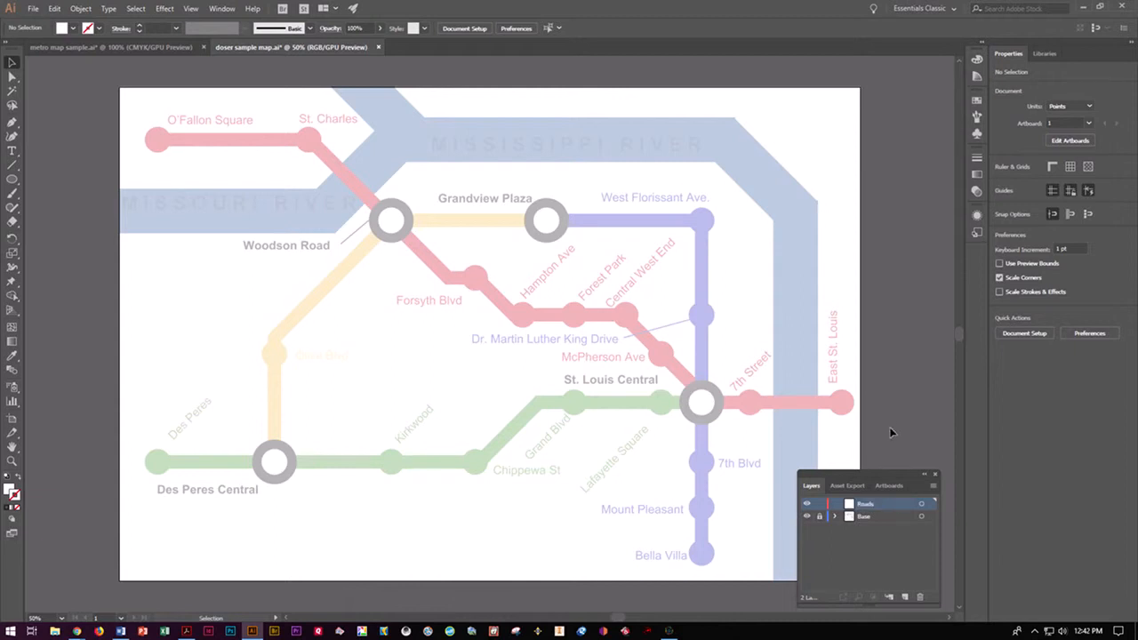
mouse_move(4, 120)
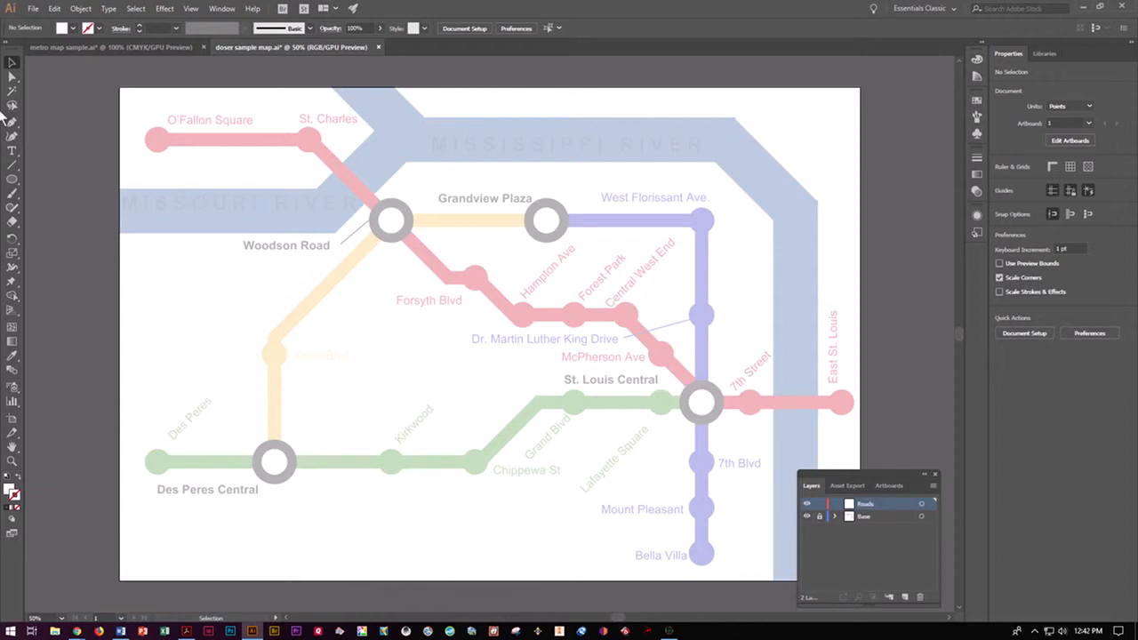
left_click(13, 124)
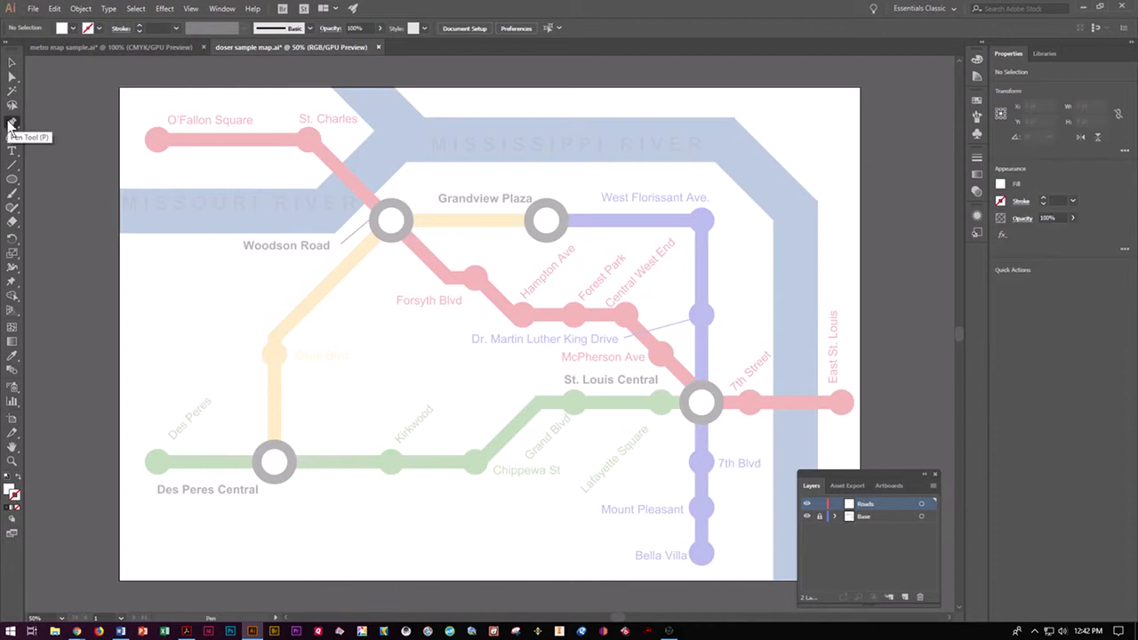
mouse_move(12, 480)
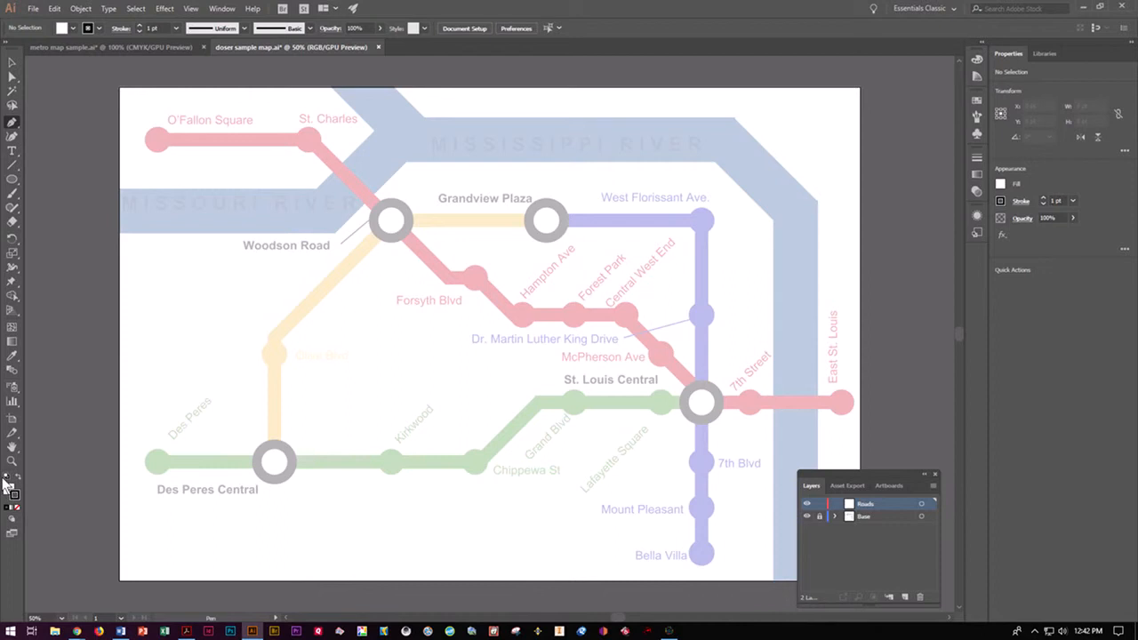
mouse_move(12, 506)
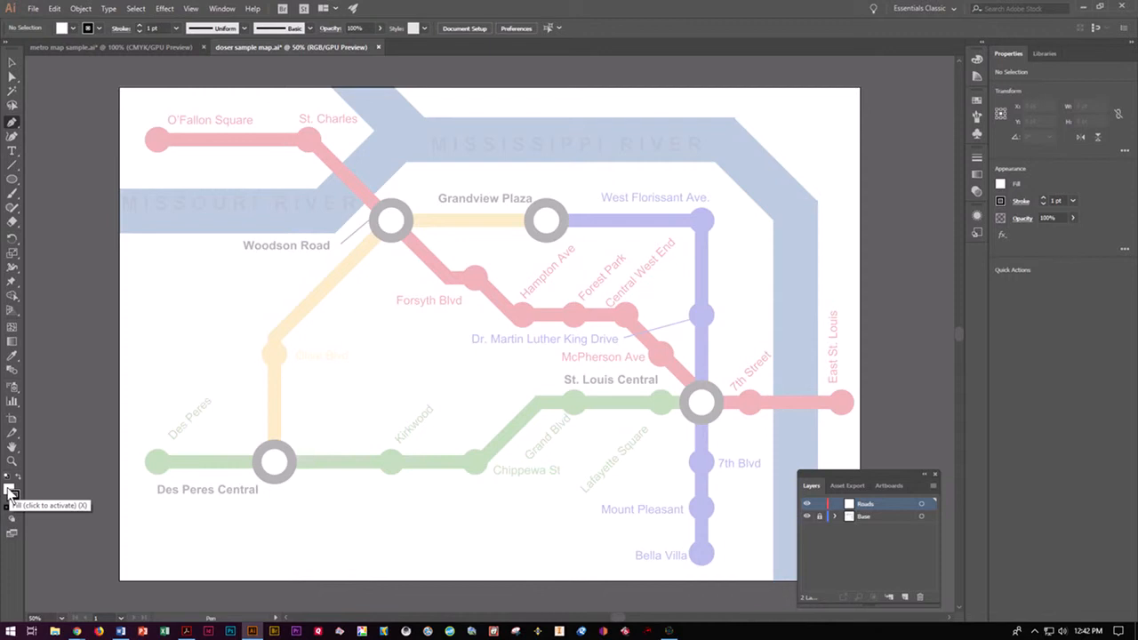
mouse_move(55, 69)
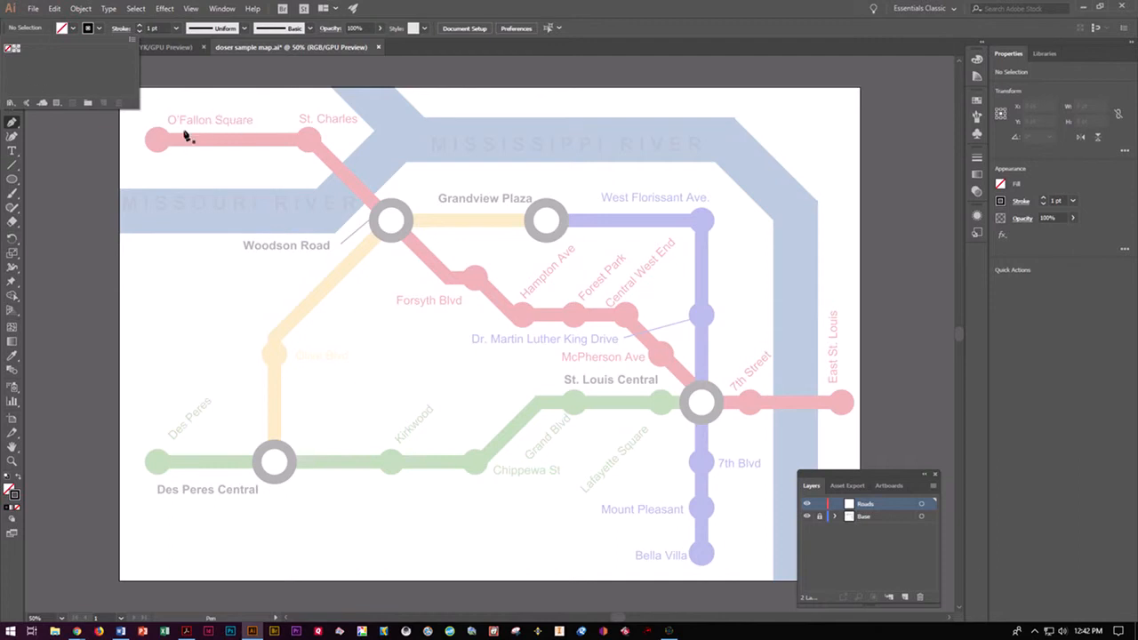
mouse_move(309, 159)
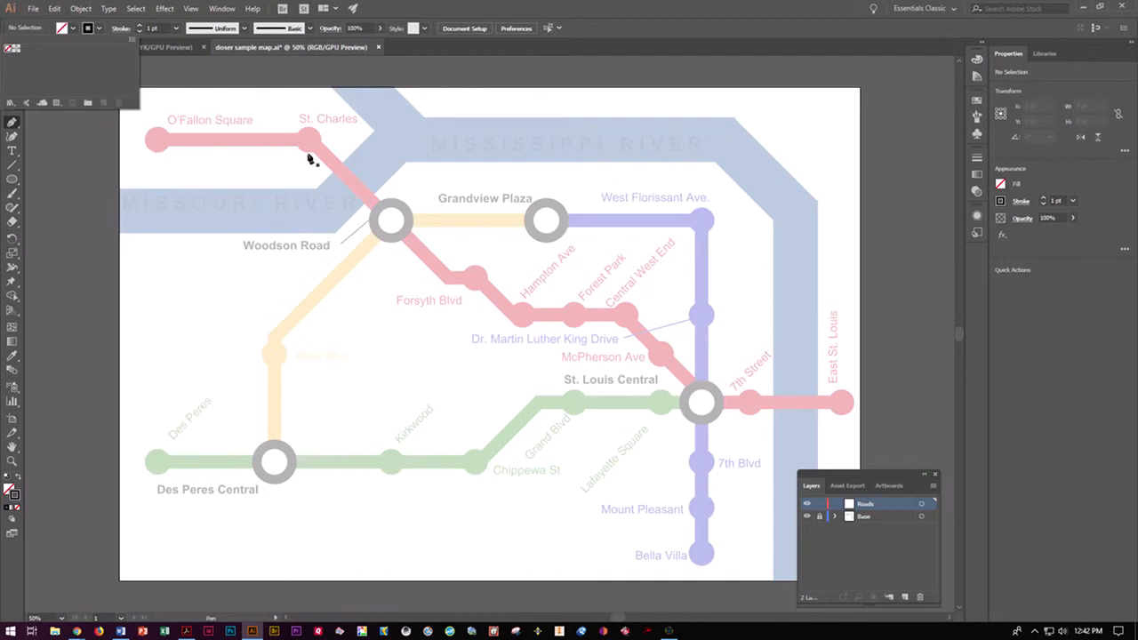
mouse_move(532, 306)
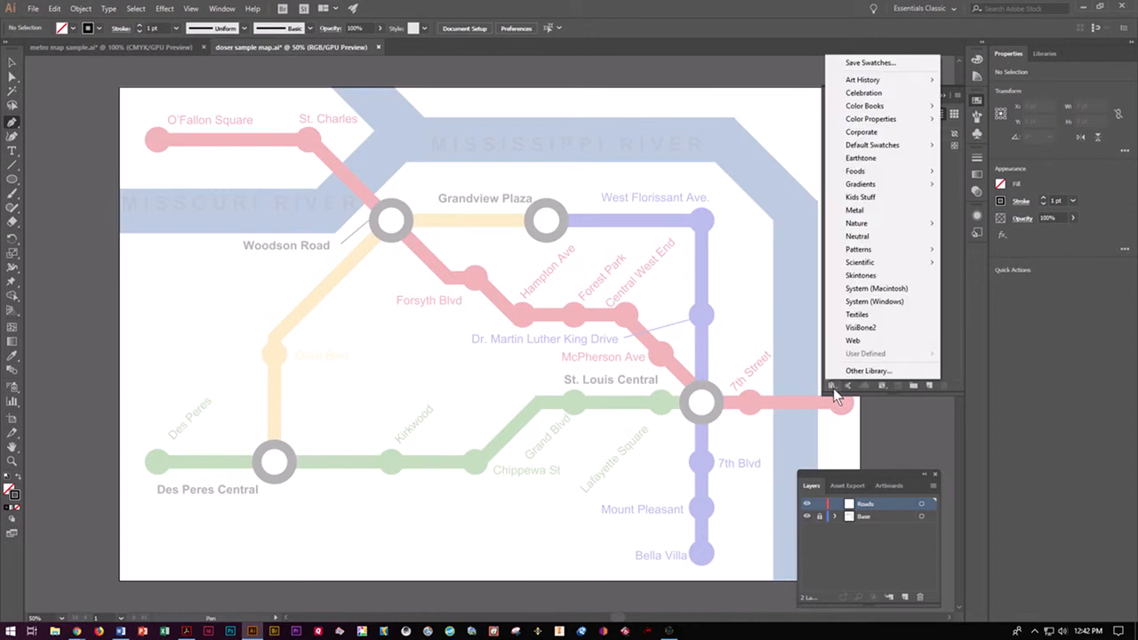
mouse_move(871, 145)
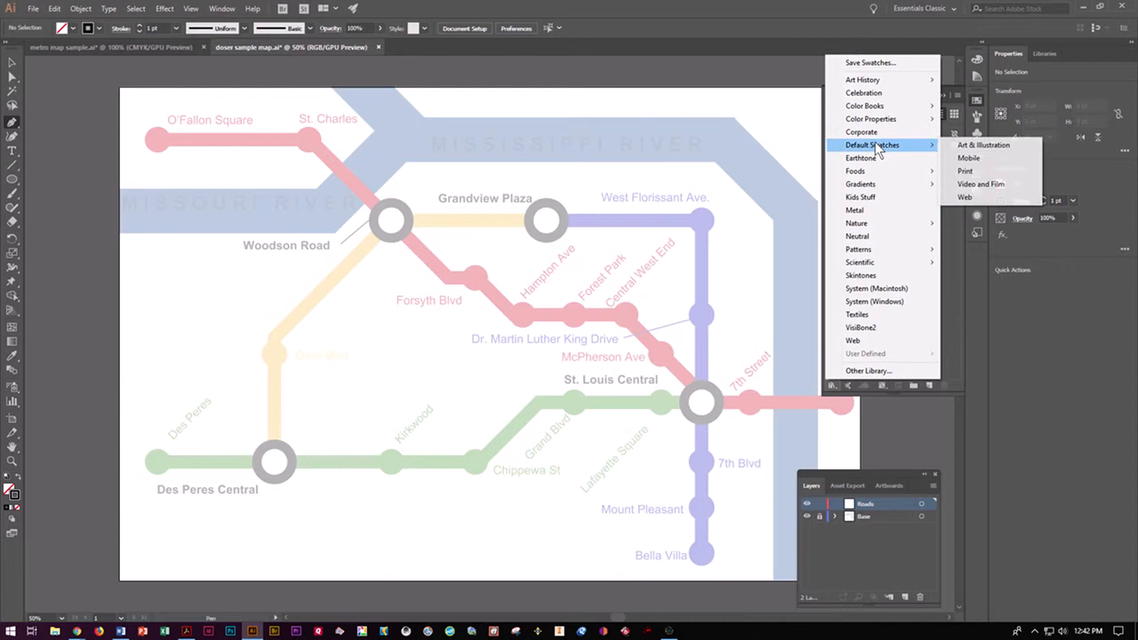
mouse_move(982, 145)
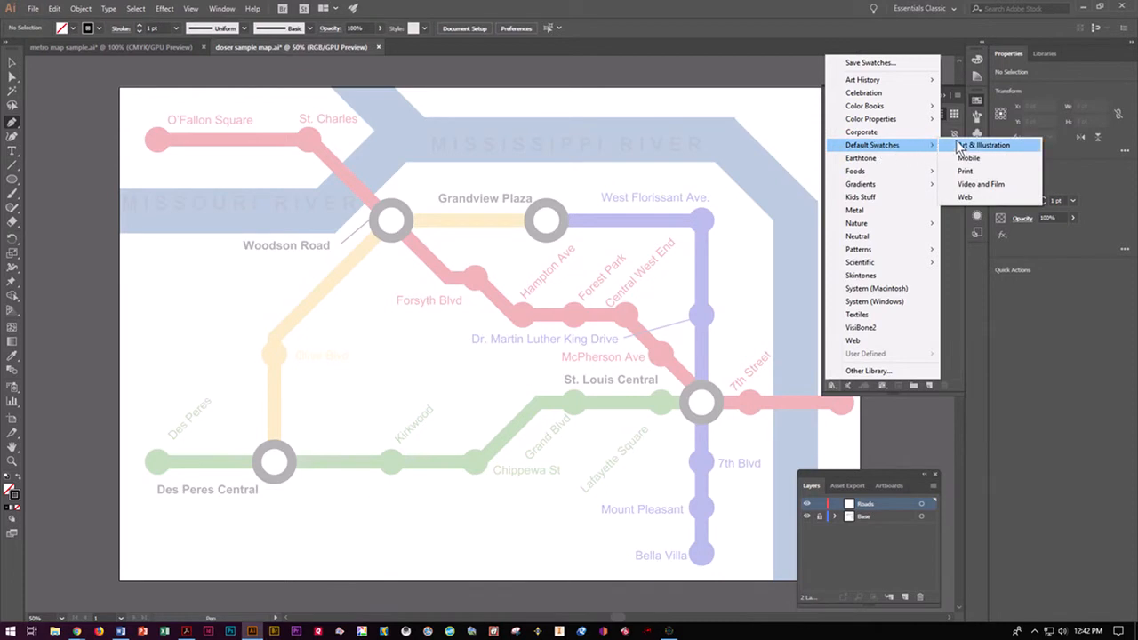
Step: Load the Art & Illustration swatch library and dock it beneath the Swatches panel
left_click(983, 145)
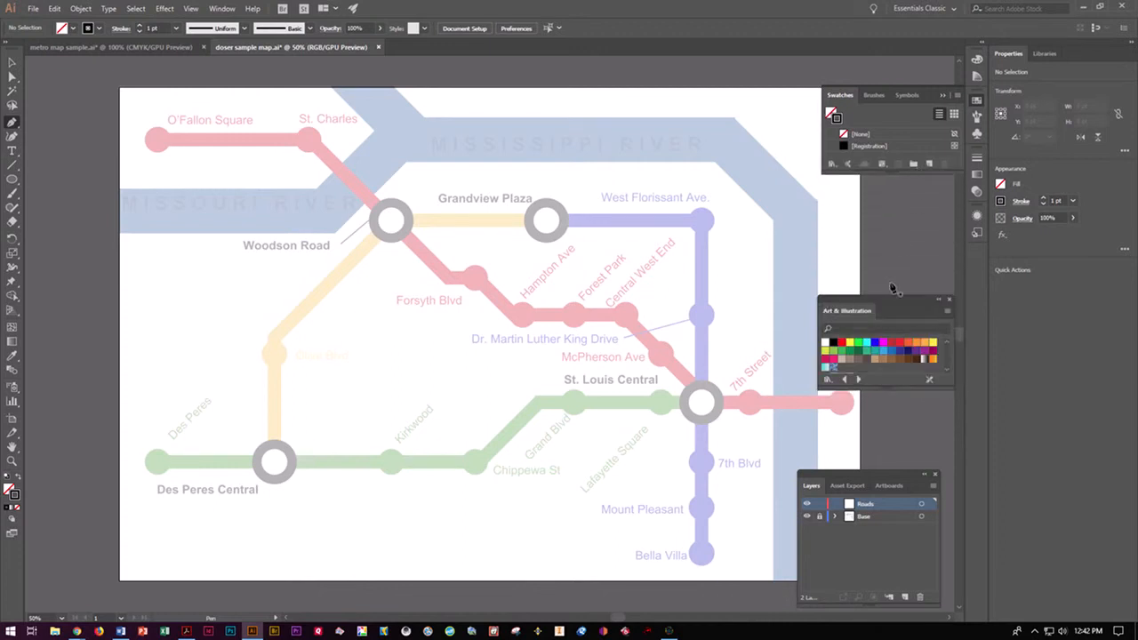
left_click_drag(884, 309, 889, 195)
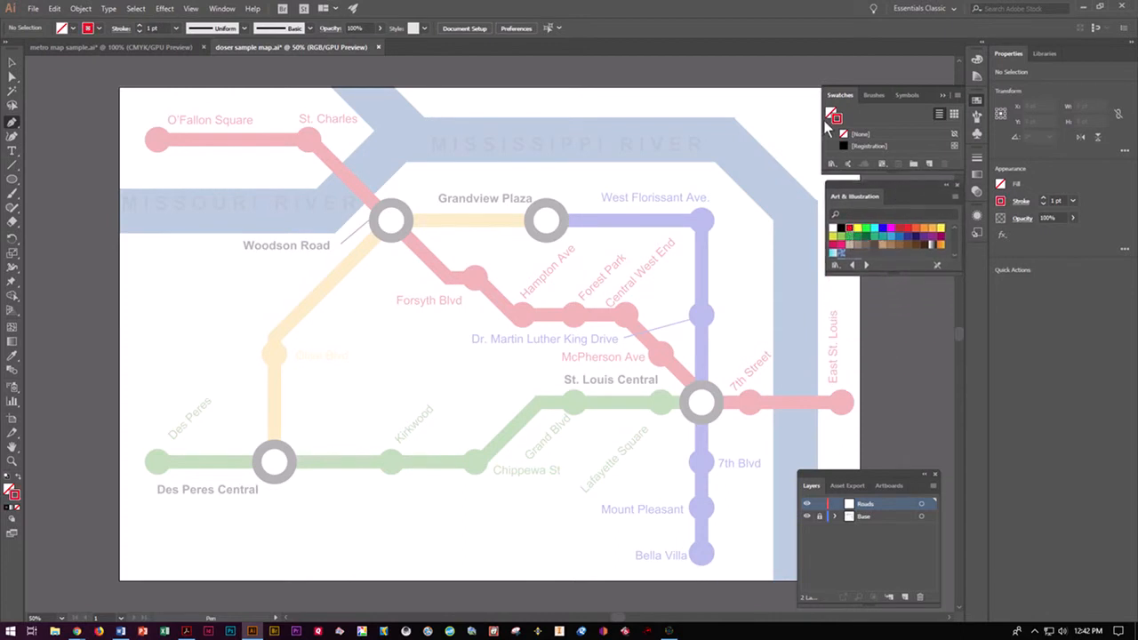
mouse_move(833, 116)
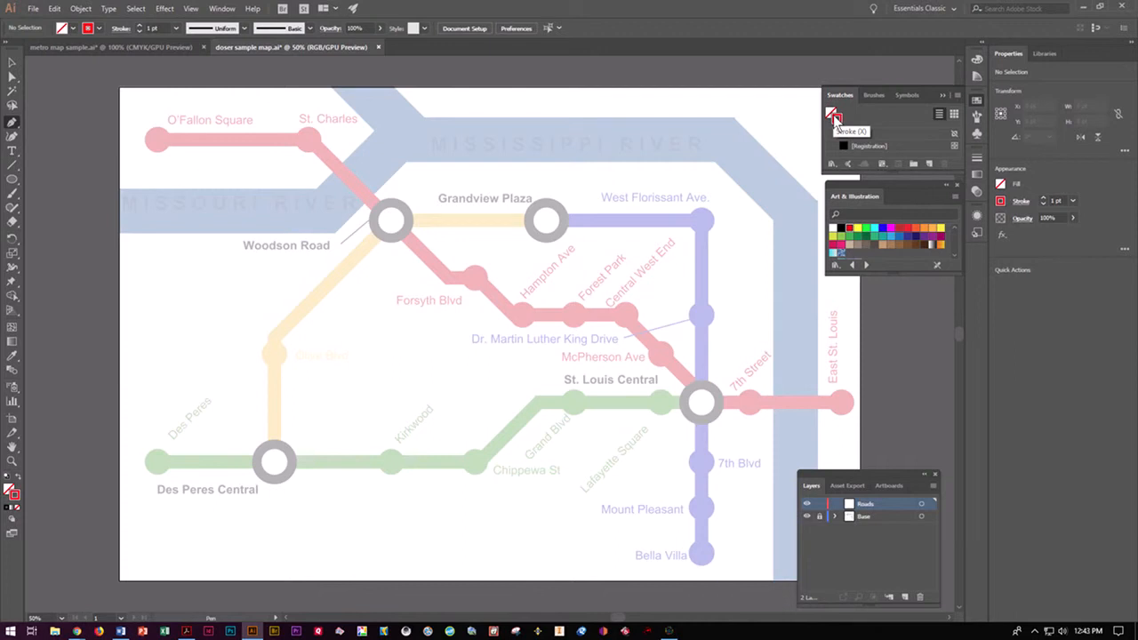
Step: Trace a red path from O'Fallon Square via St. Charles, Woodson Road, Hampton Ave and Central West End
left_click(834, 116)
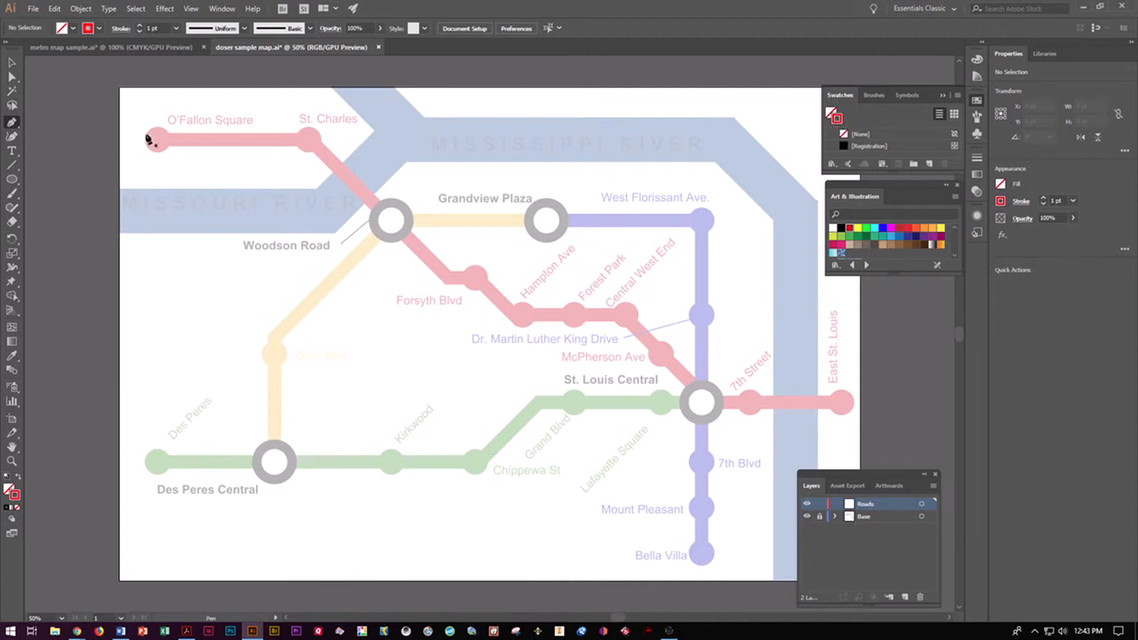
left_click(316, 142)
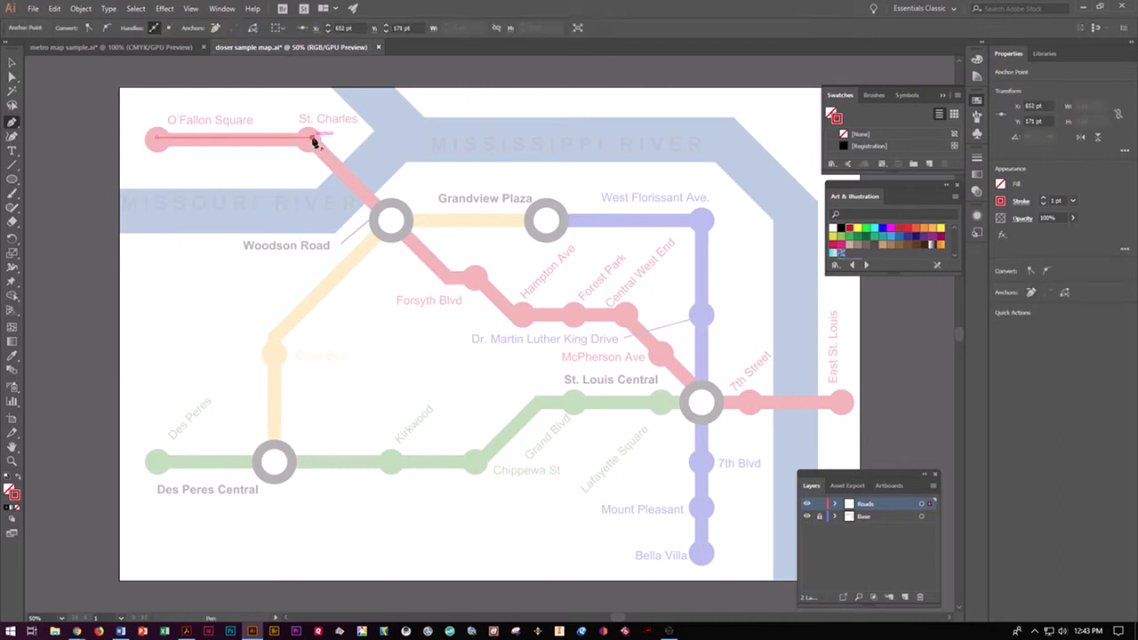
left_click_drag(314, 143, 376, 210)
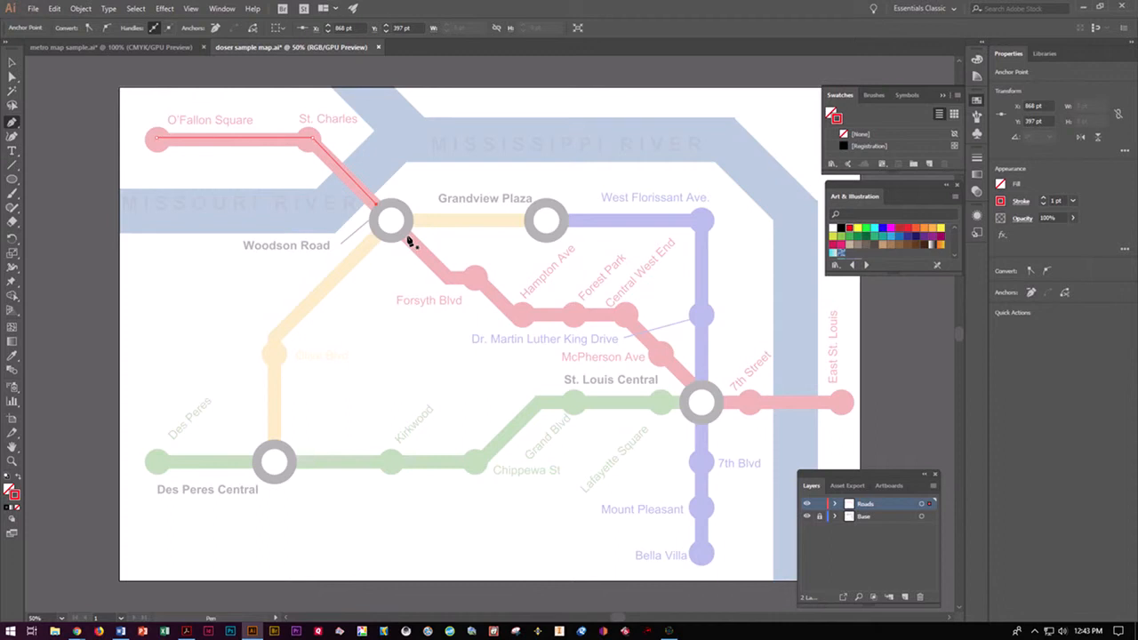
left_click(449, 285)
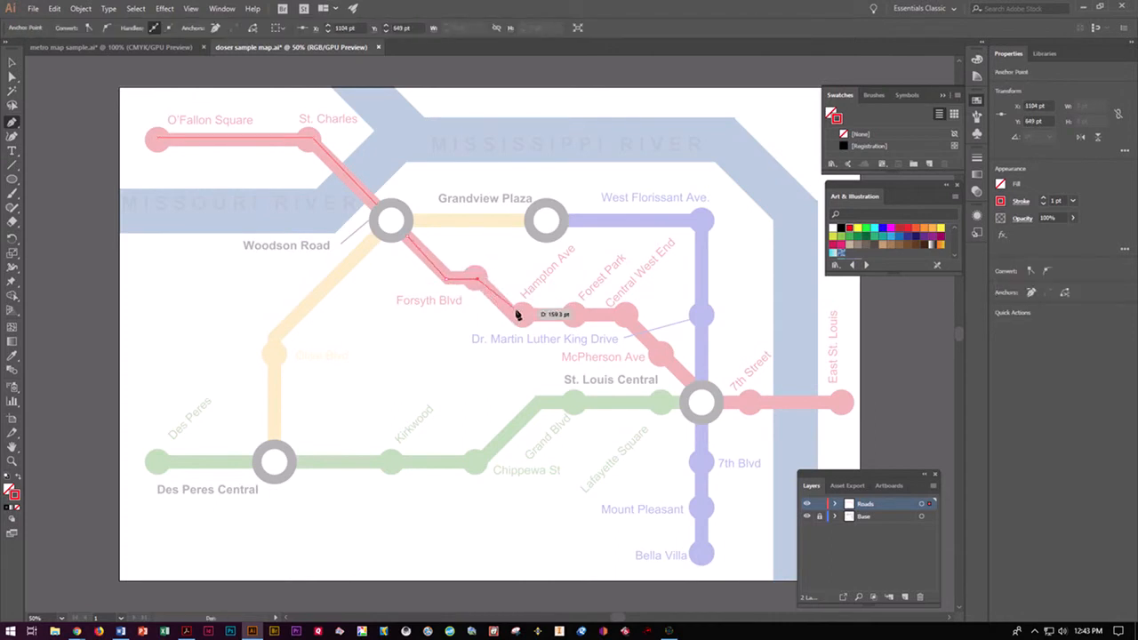
left_click_drag(515, 315, 622, 320)
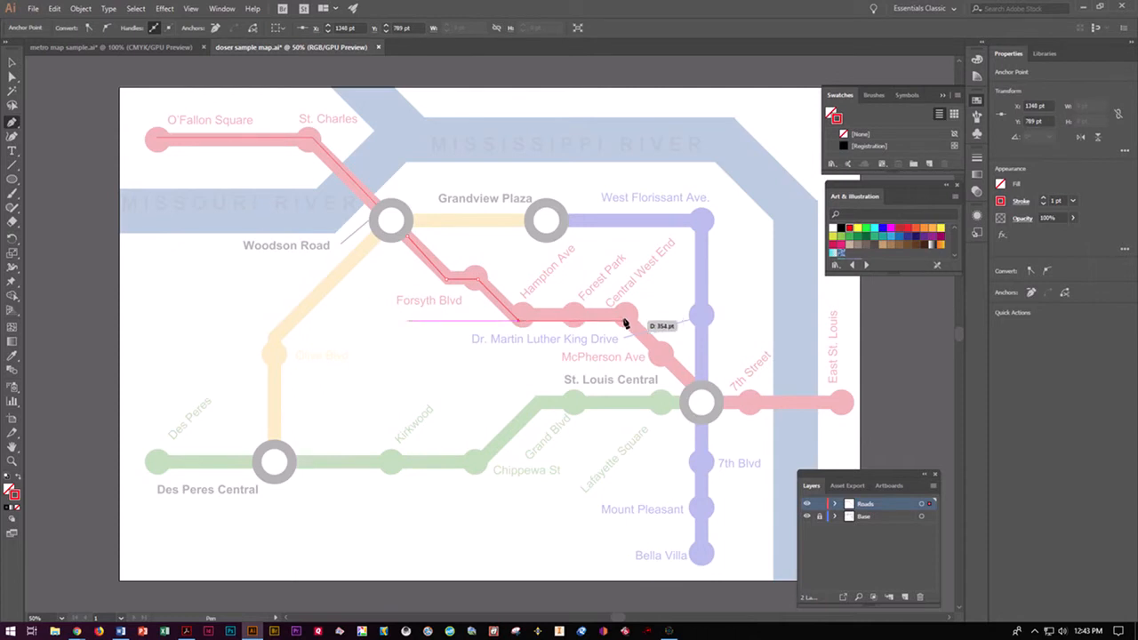
left_click_drag(622, 320, 694, 389)
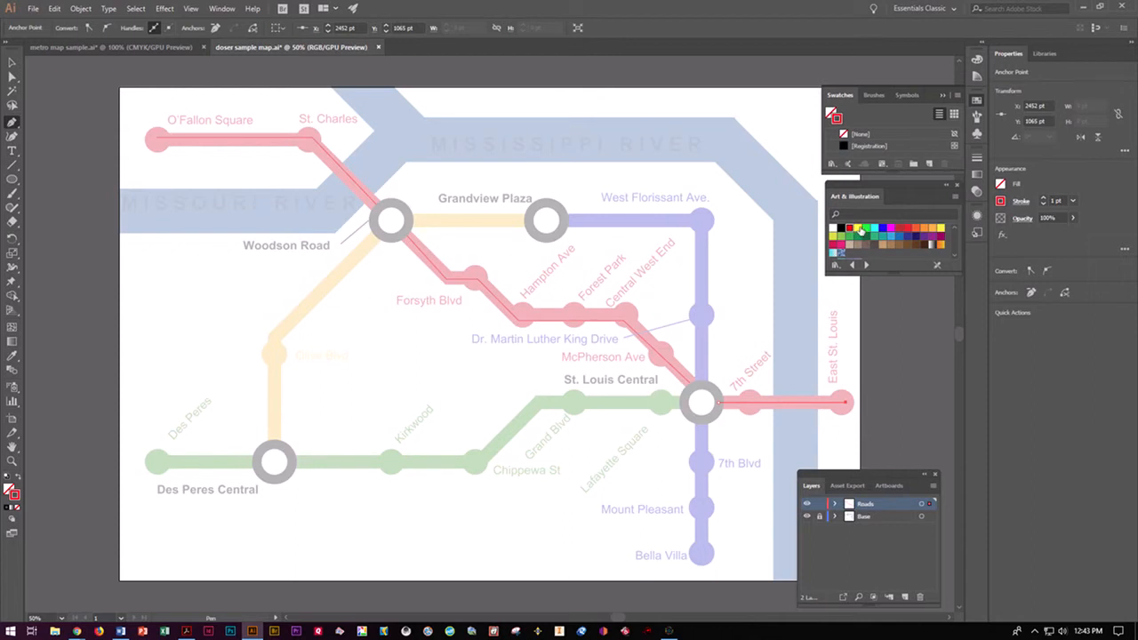
Step: Trace the yellow road to Grandview Plaza and the green road via Chippewa St and Grand Blvd
left_click(851, 228)
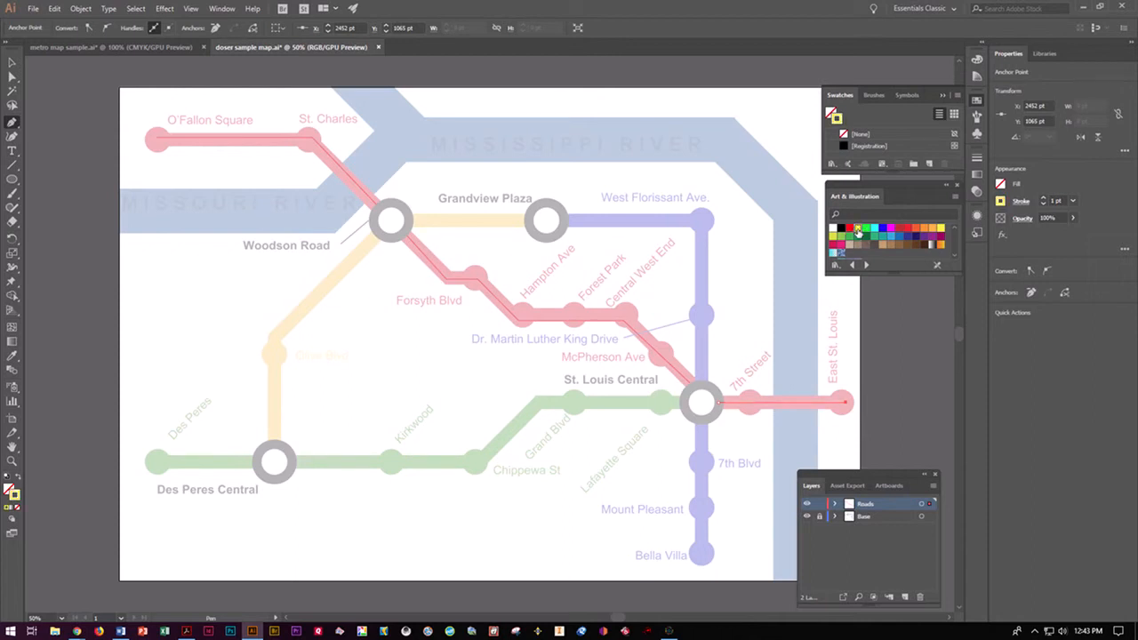
mouse_move(938, 229)
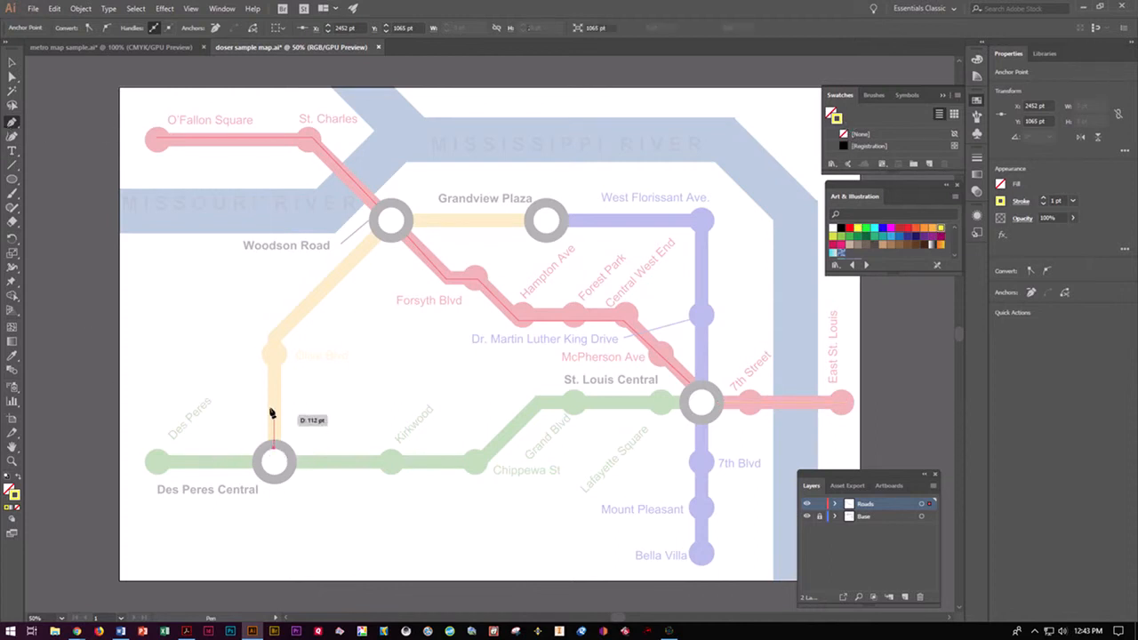
left_click_drag(273, 417, 345, 261)
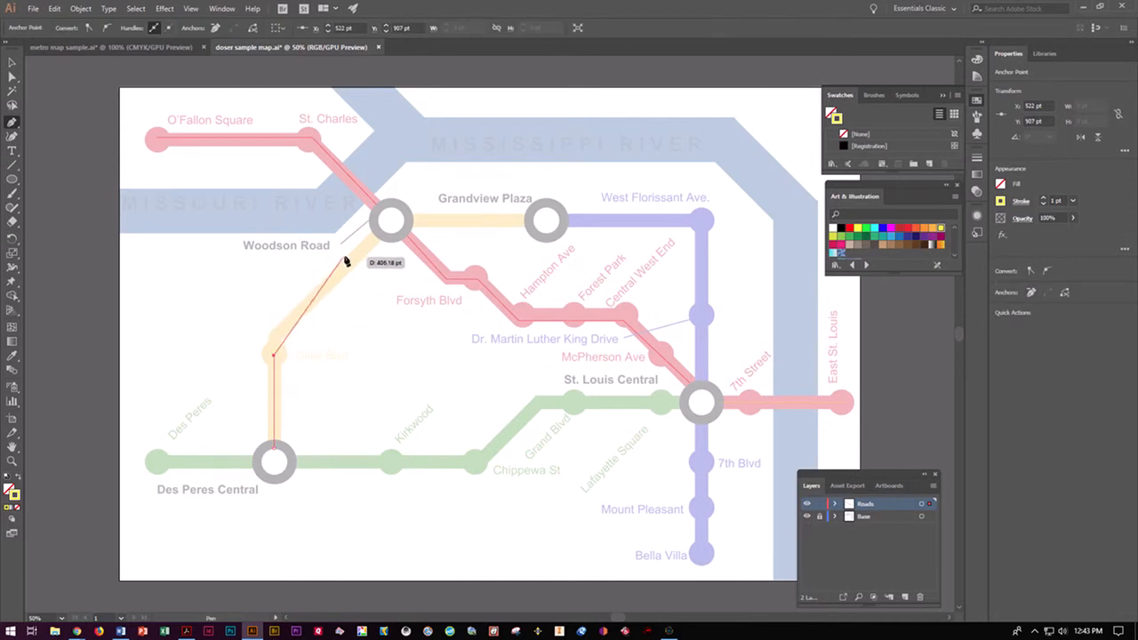
left_click_drag(347, 262, 382, 244)
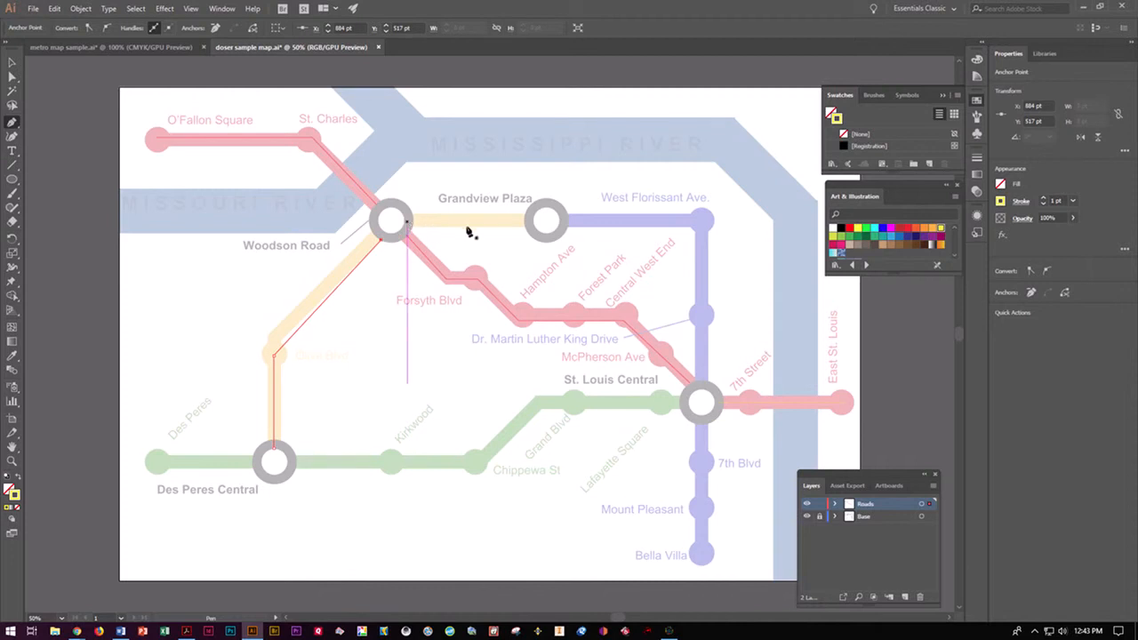
left_click(547, 220)
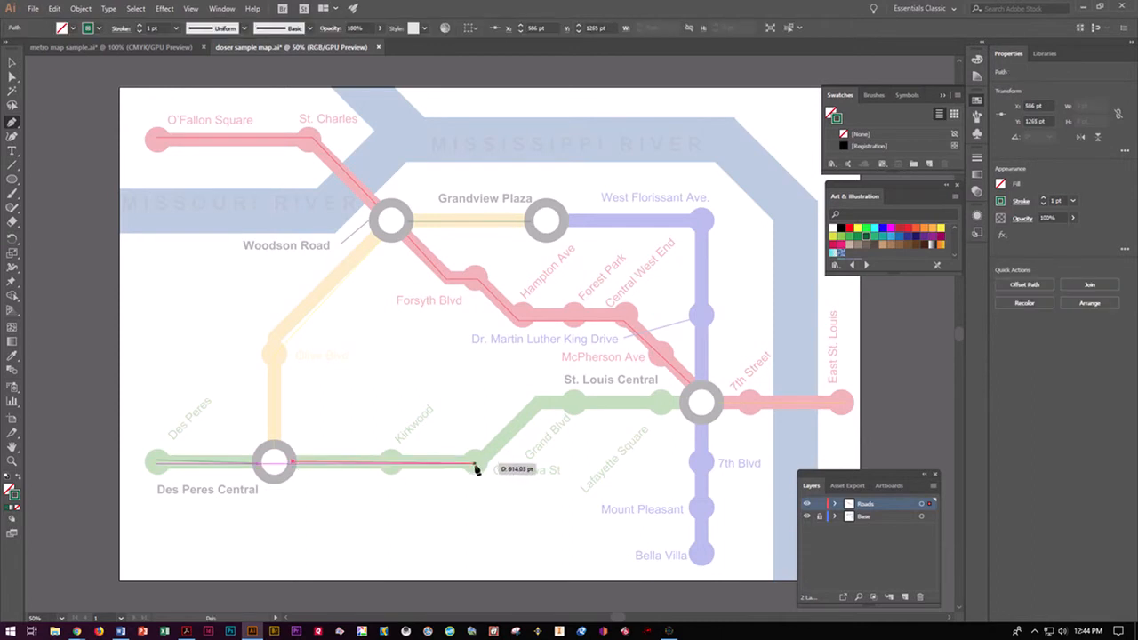
left_click_drag(475, 467, 538, 403)
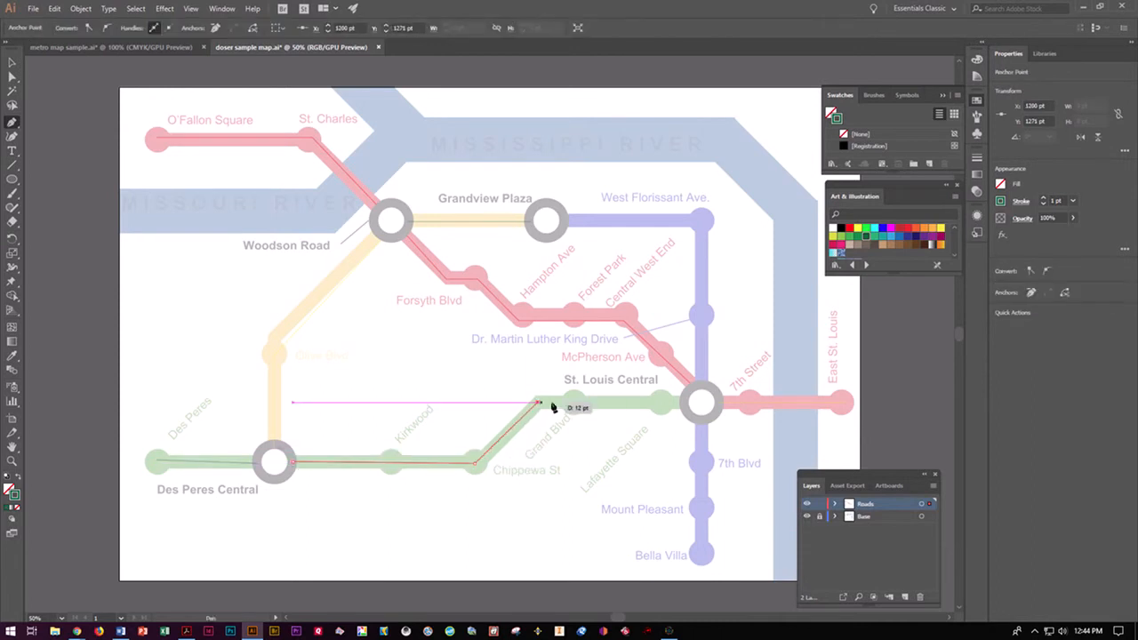
left_click_drag(538, 404, 684, 407)
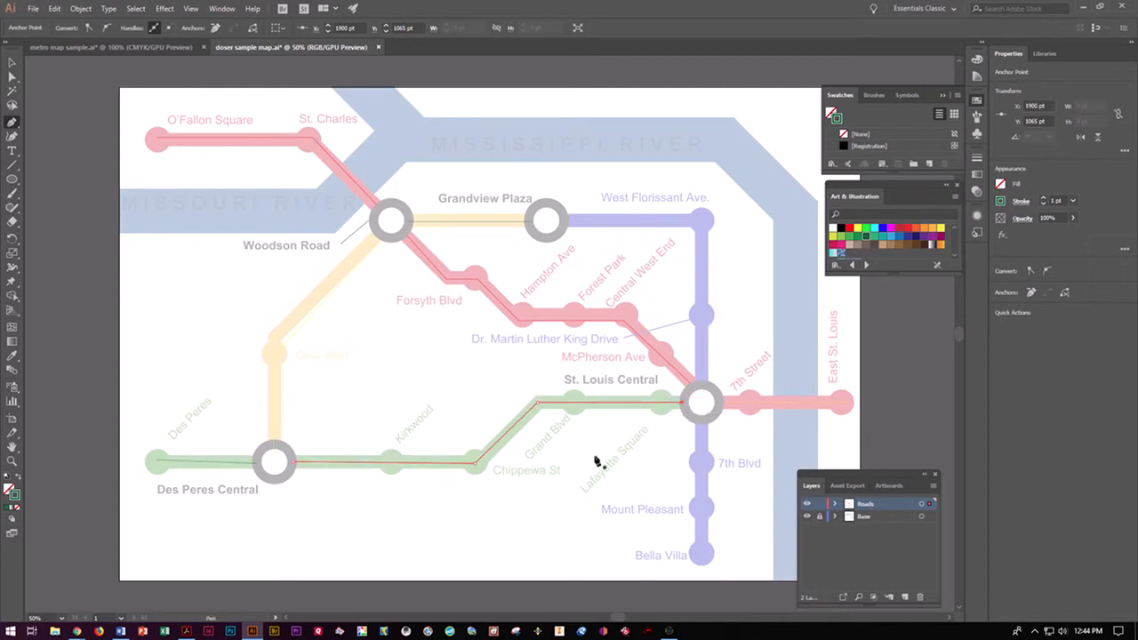
mouse_move(252, 249)
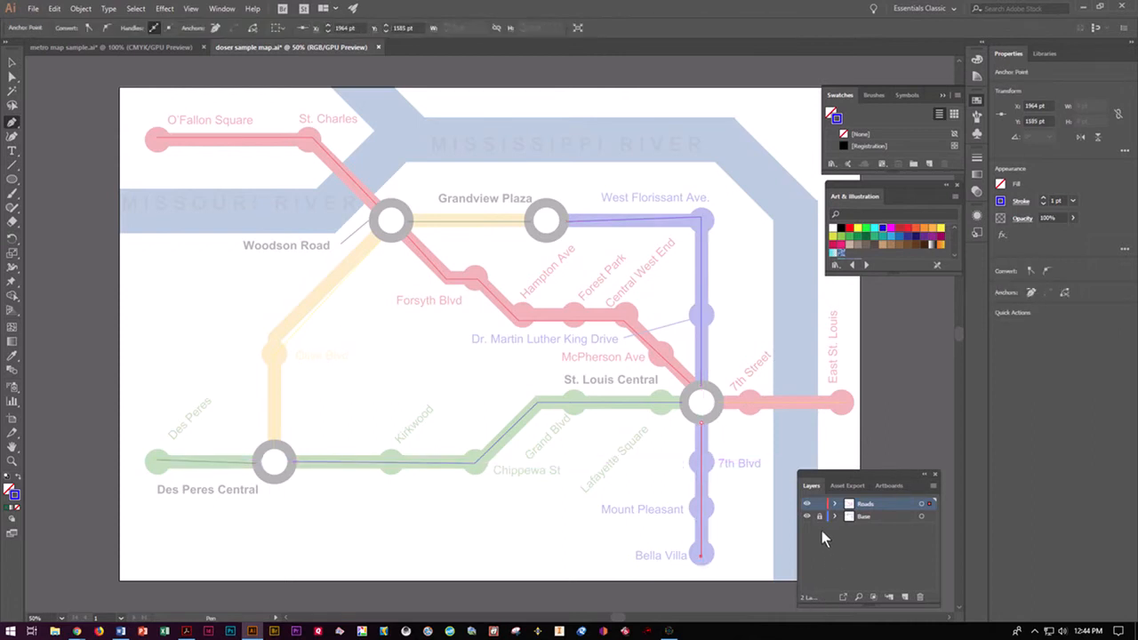
left_click(807, 516)
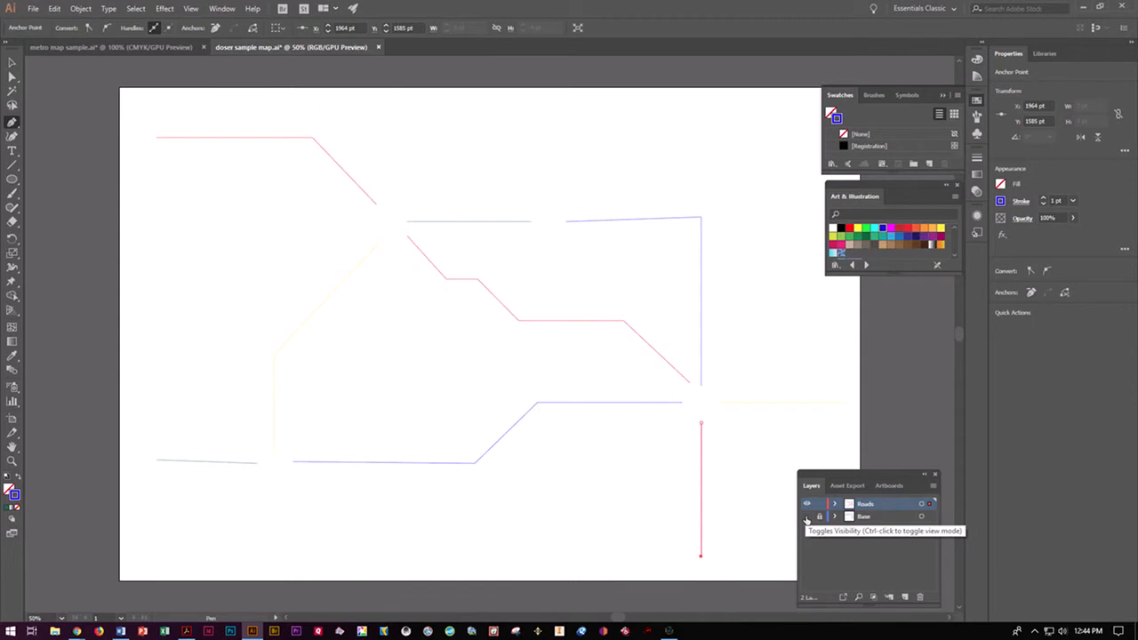
left_click(806, 516)
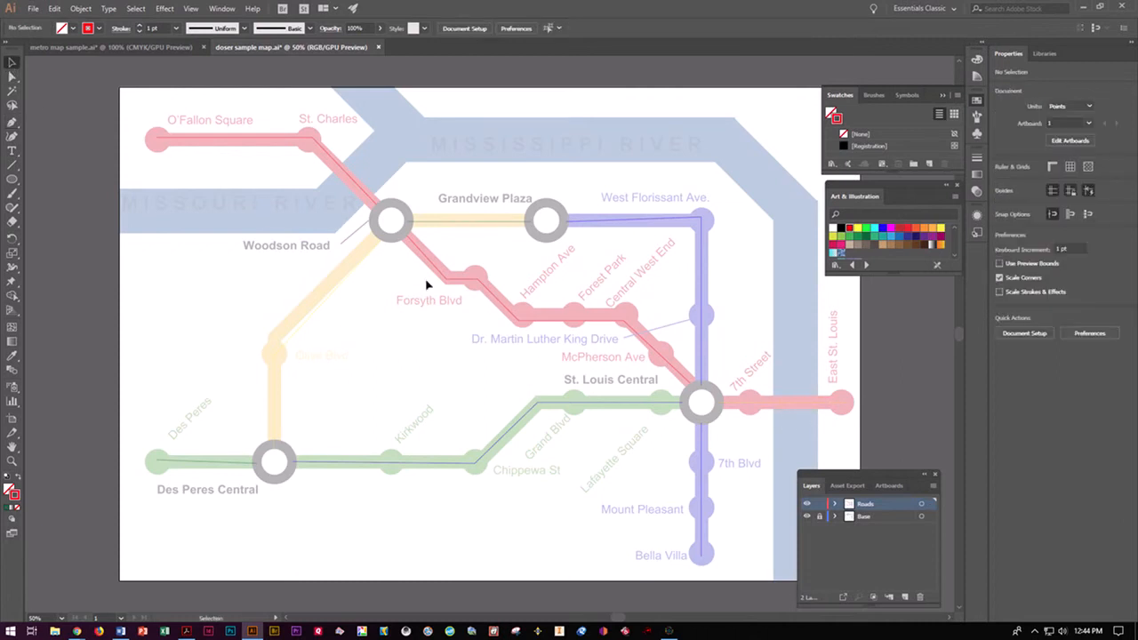
left_click(782, 403)
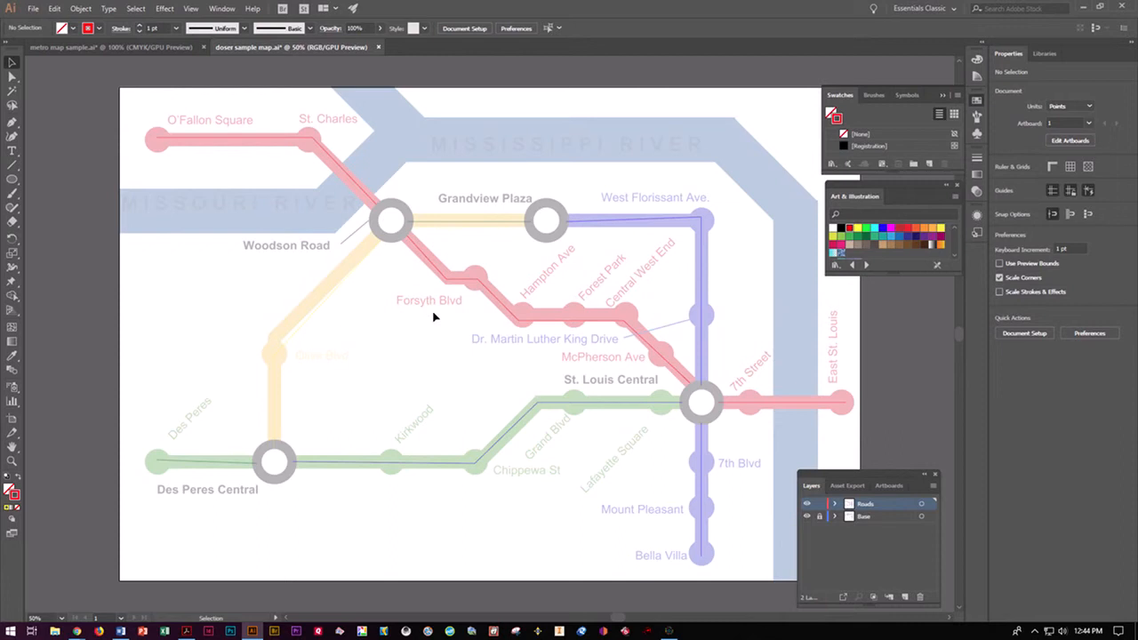
mouse_move(806, 495)
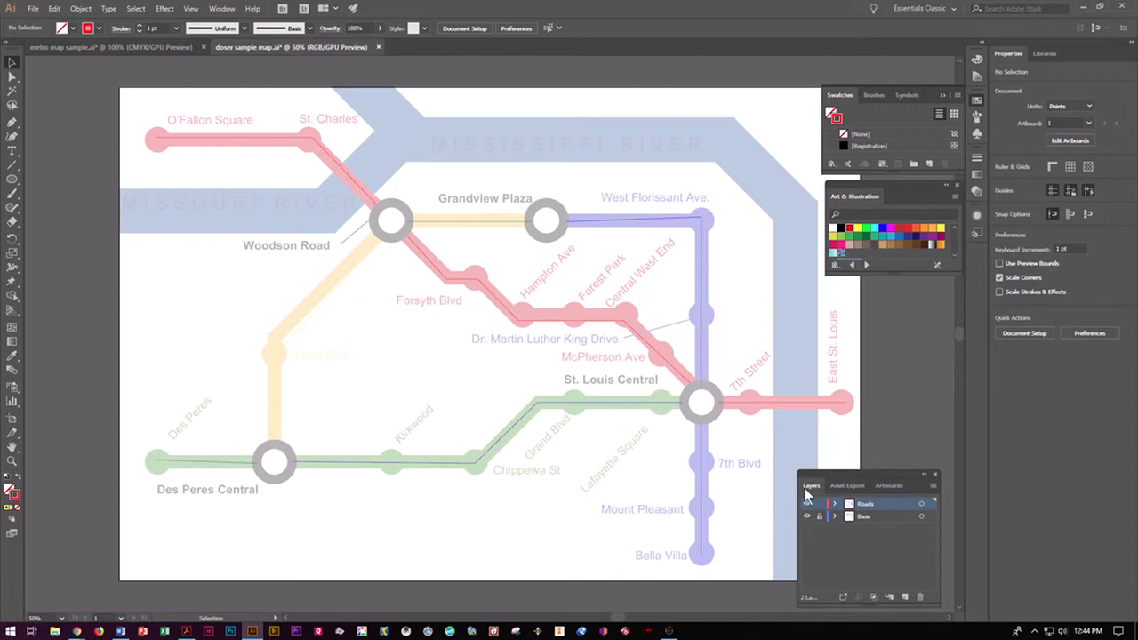
Step: Set the stroke weight of the selected road paths to 60 pt
left_click(921, 504)
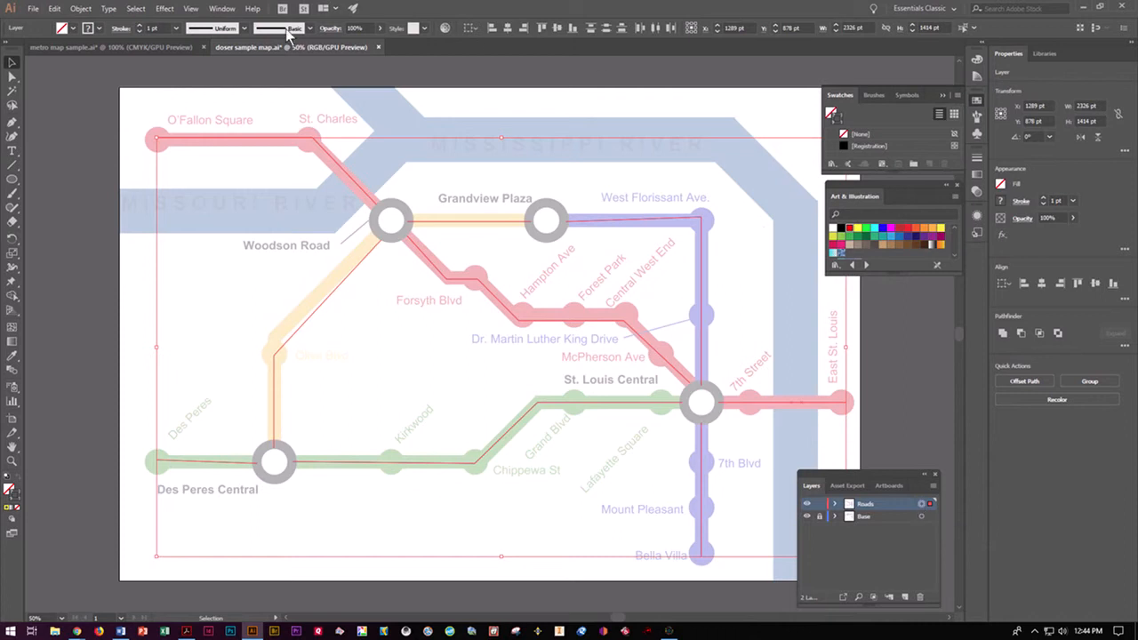
left_click(176, 28)
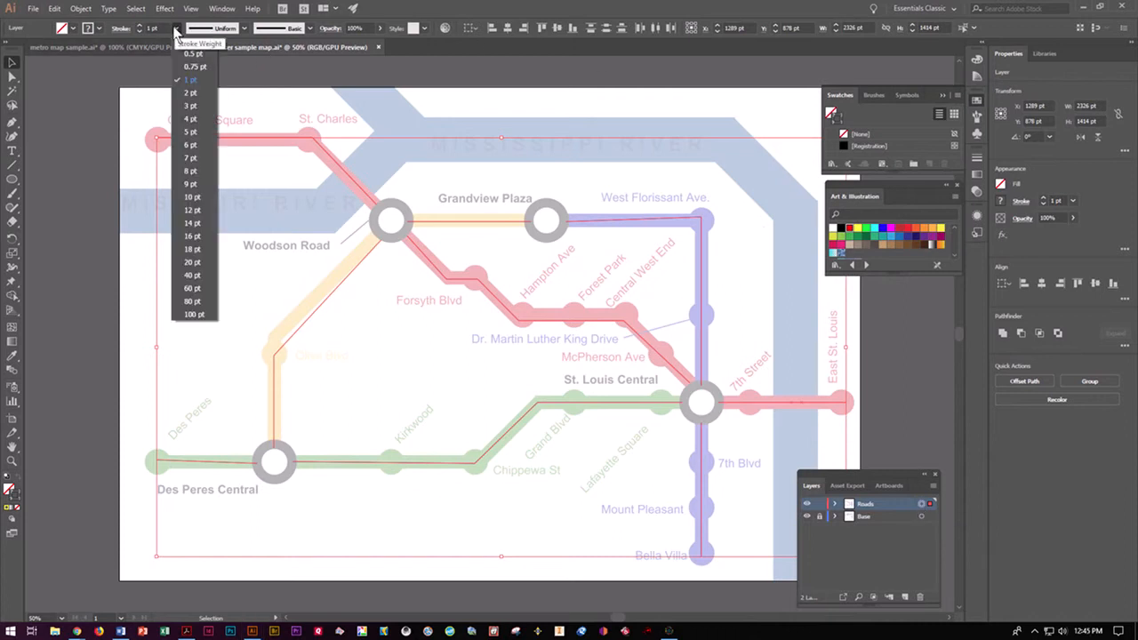
left_click(192, 288)
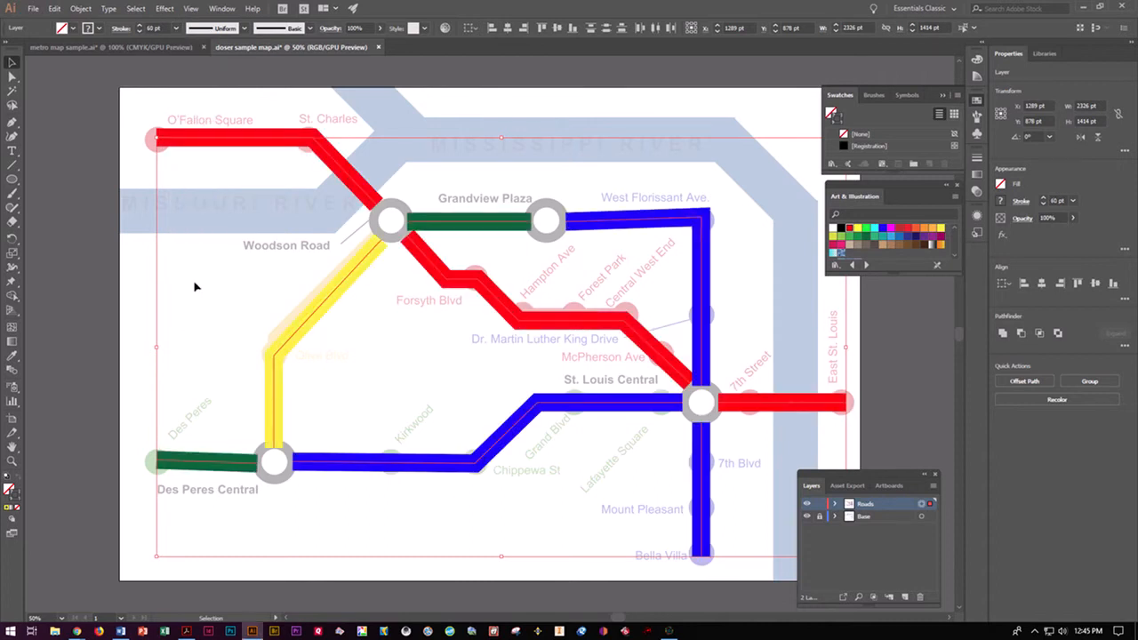
mouse_move(156, 277)
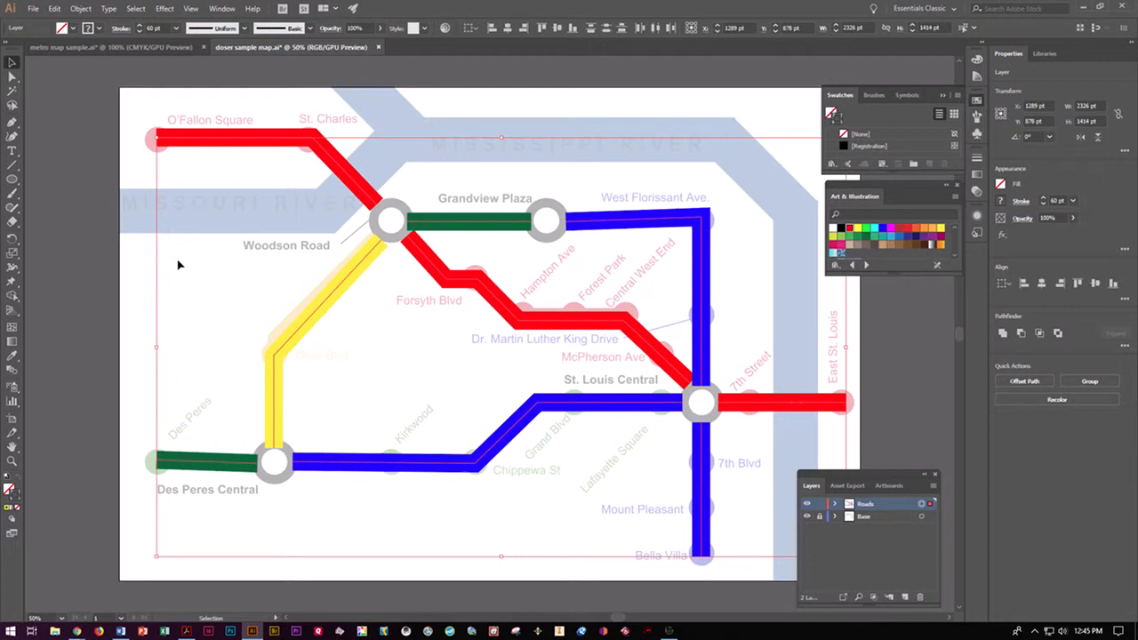
mouse_move(183, 263)
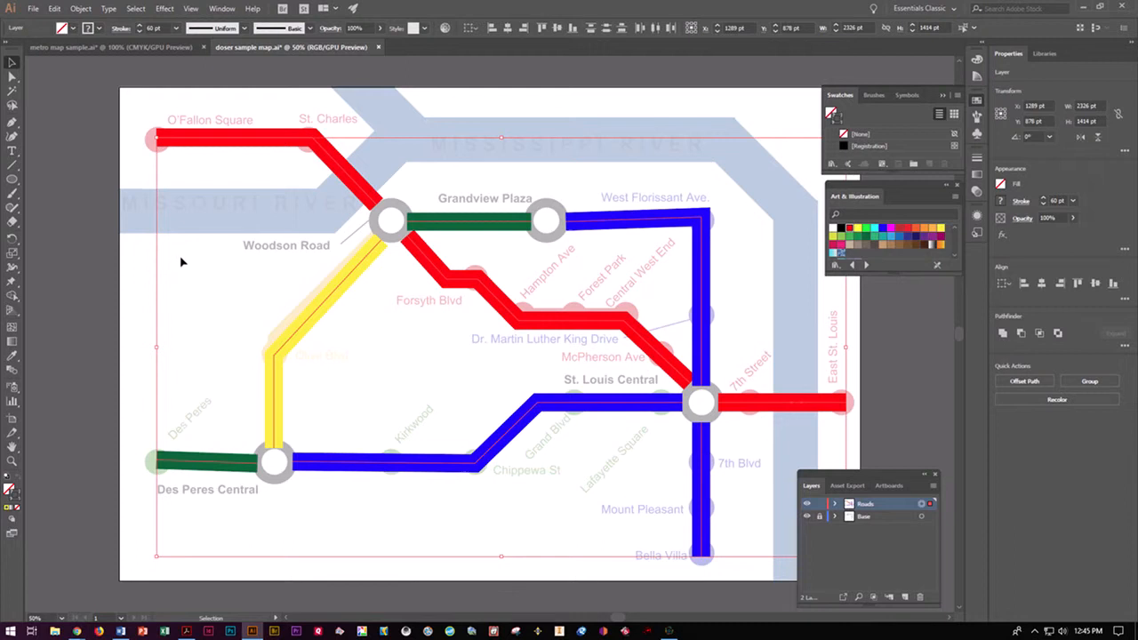
mouse_move(578, 248)
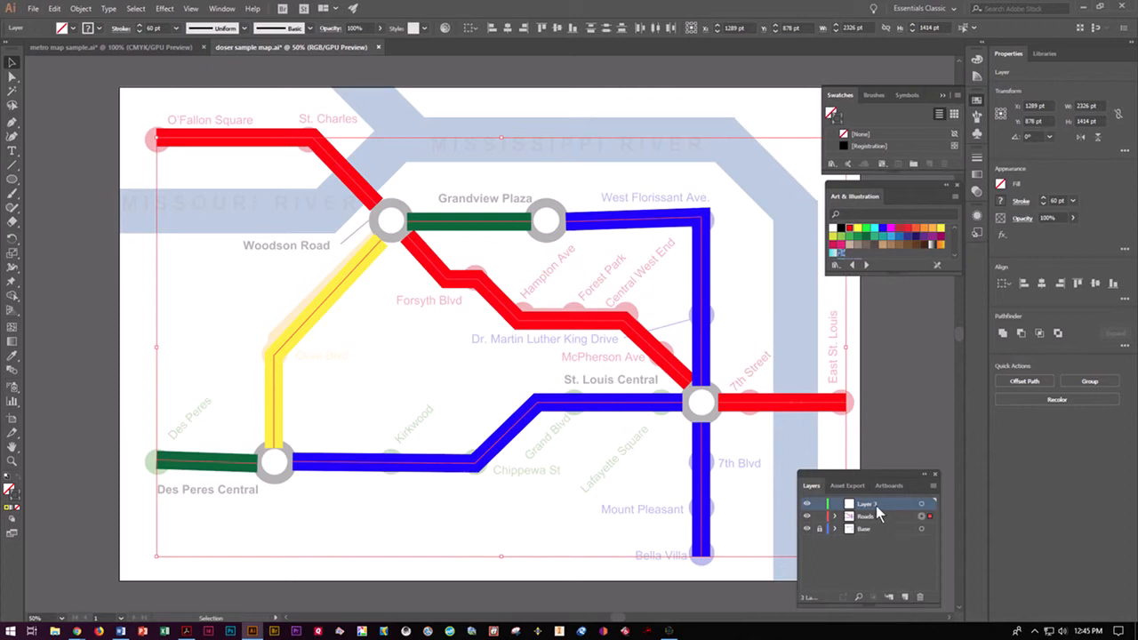
Step: Rename the new layer 'Roundabout' and draw a circle over the Woodson Road junction
double_click(864, 504)
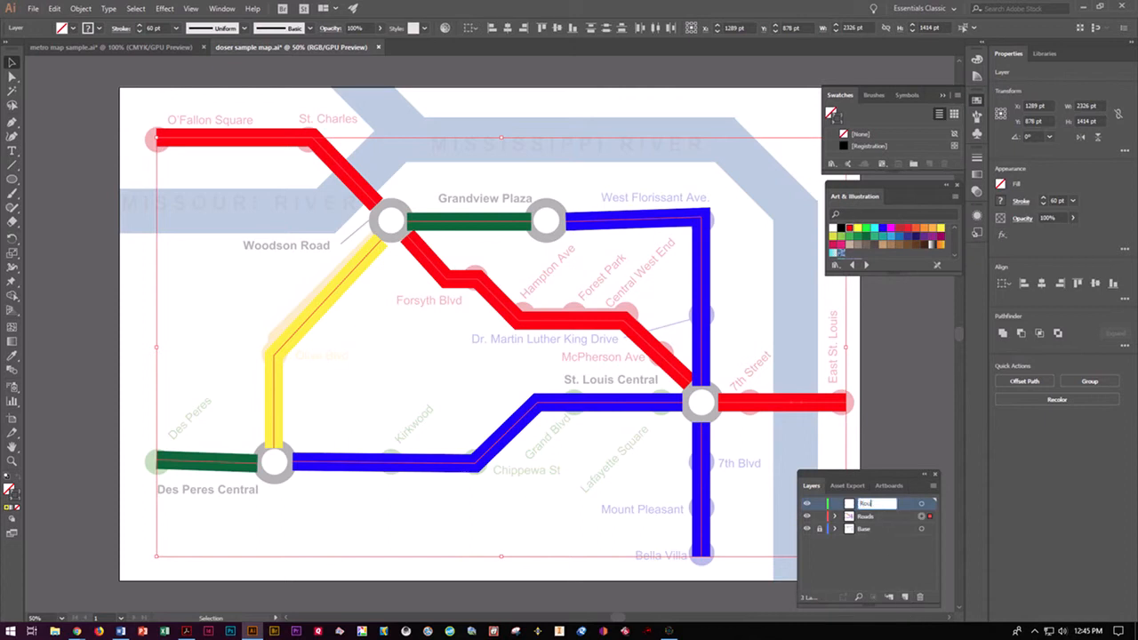
type("Roundabouts")
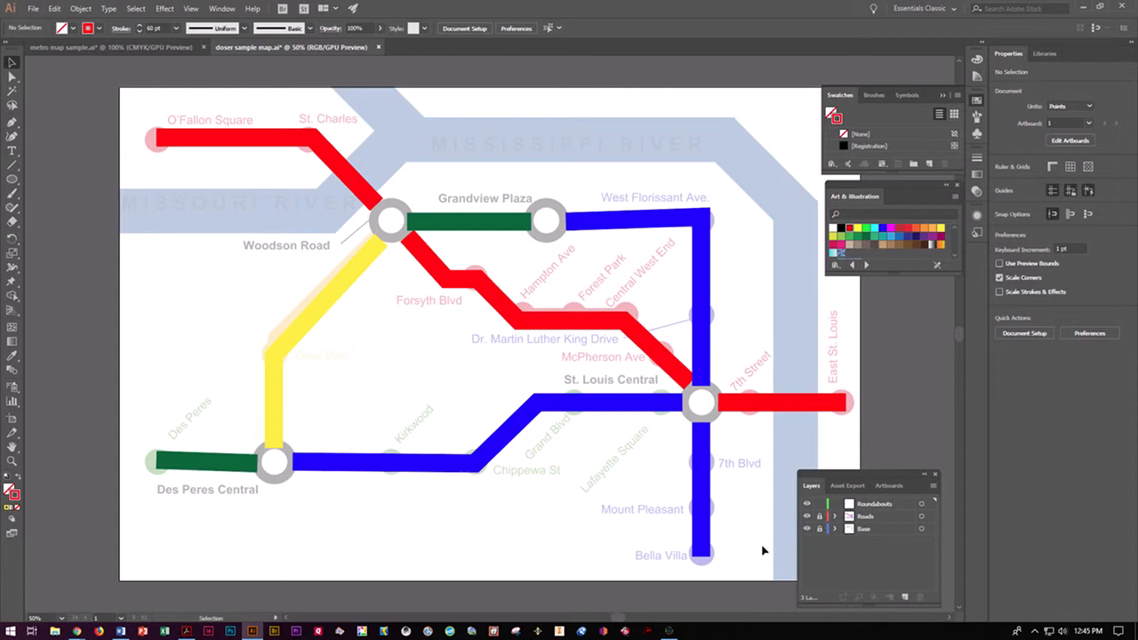
left_click(13, 178)
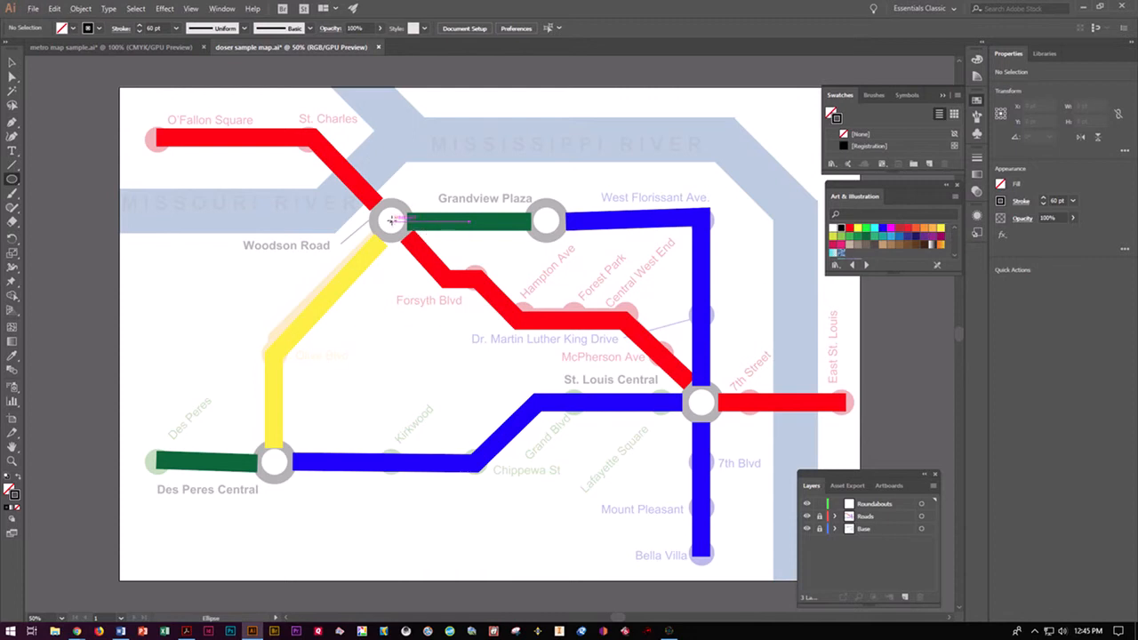
left_click(391, 220)
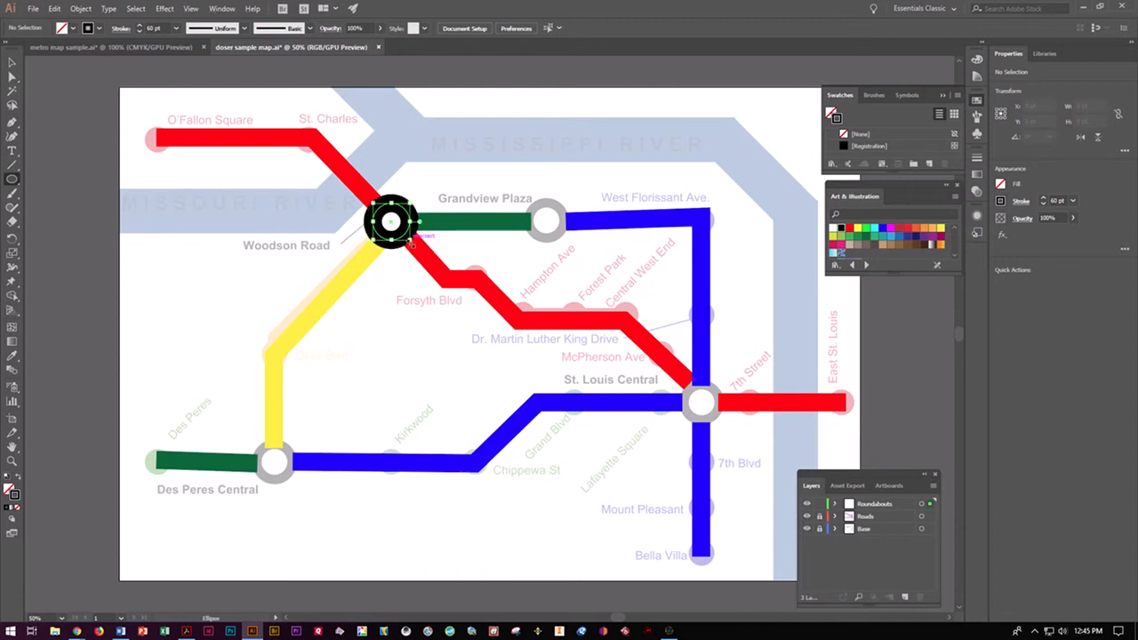
Step: Turn the circle into a ring with no fill and a 40 pt stroke
left_click(391, 222)
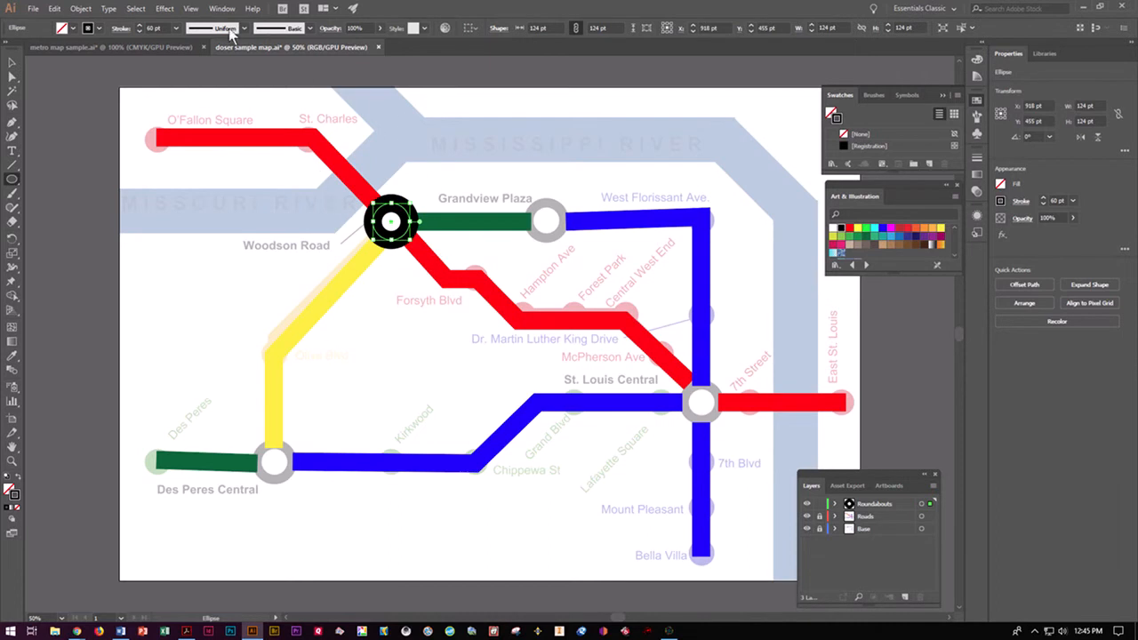
left_click(175, 27)
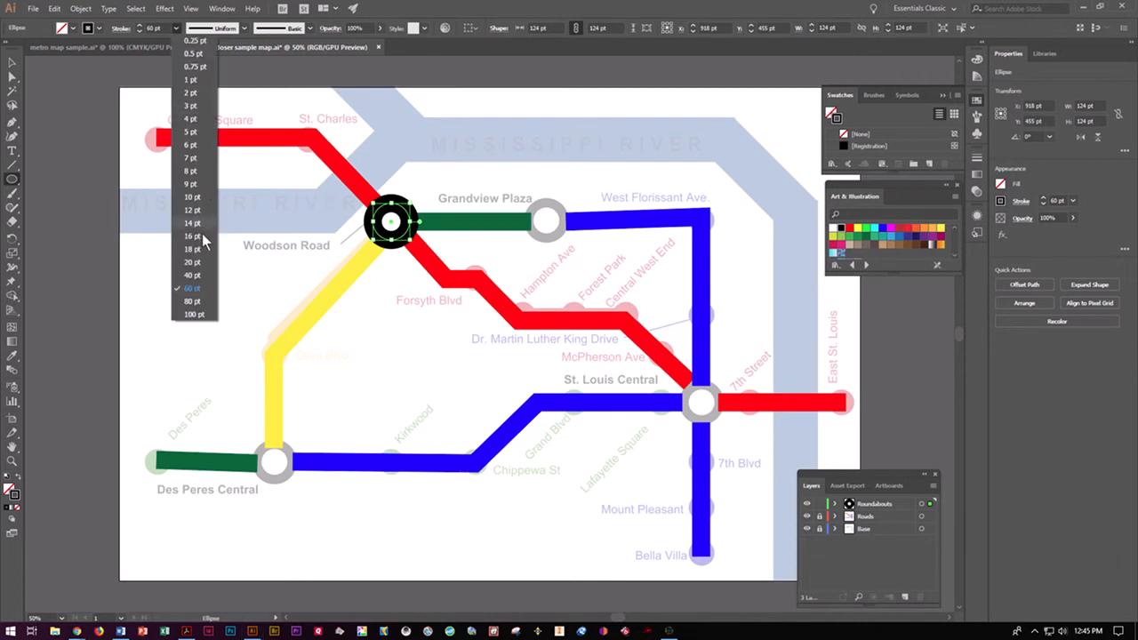
left_click(192, 275)
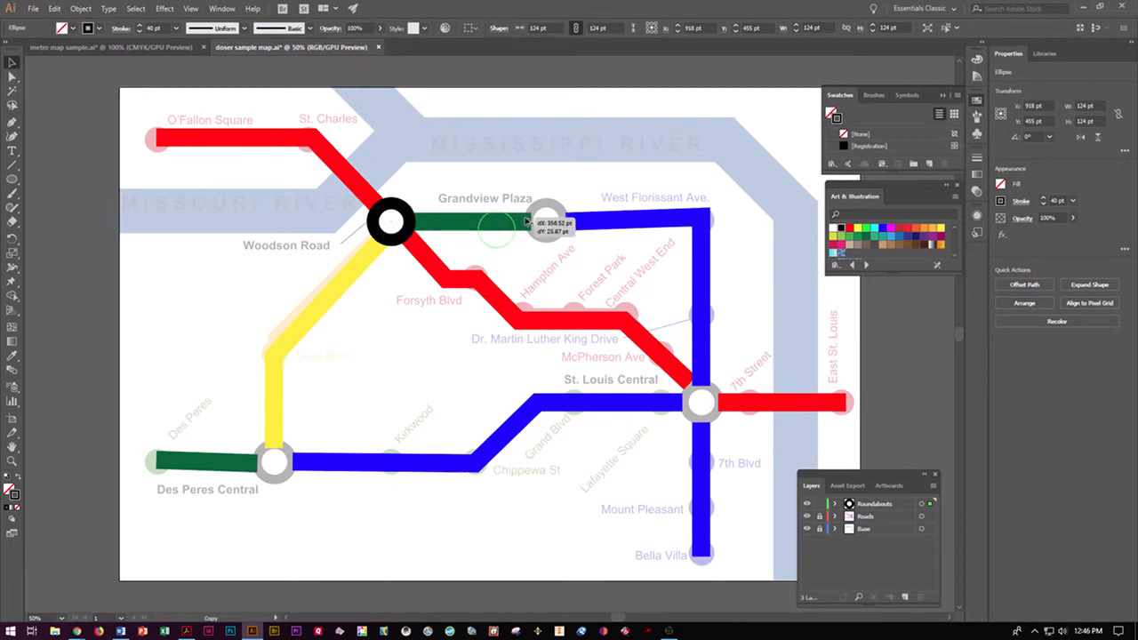
Step: Copy the ring to Grandview Plaza and add rings at St. Louis Central and Des Peres Central
left_click_drag(524, 220, 562, 214)
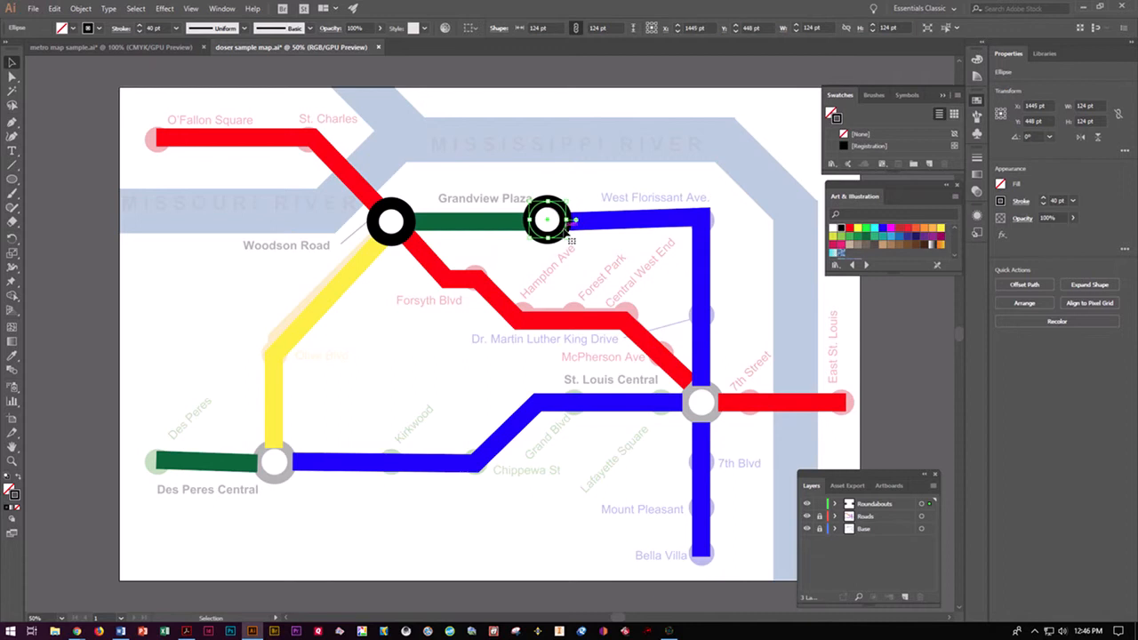
left_click(548, 220)
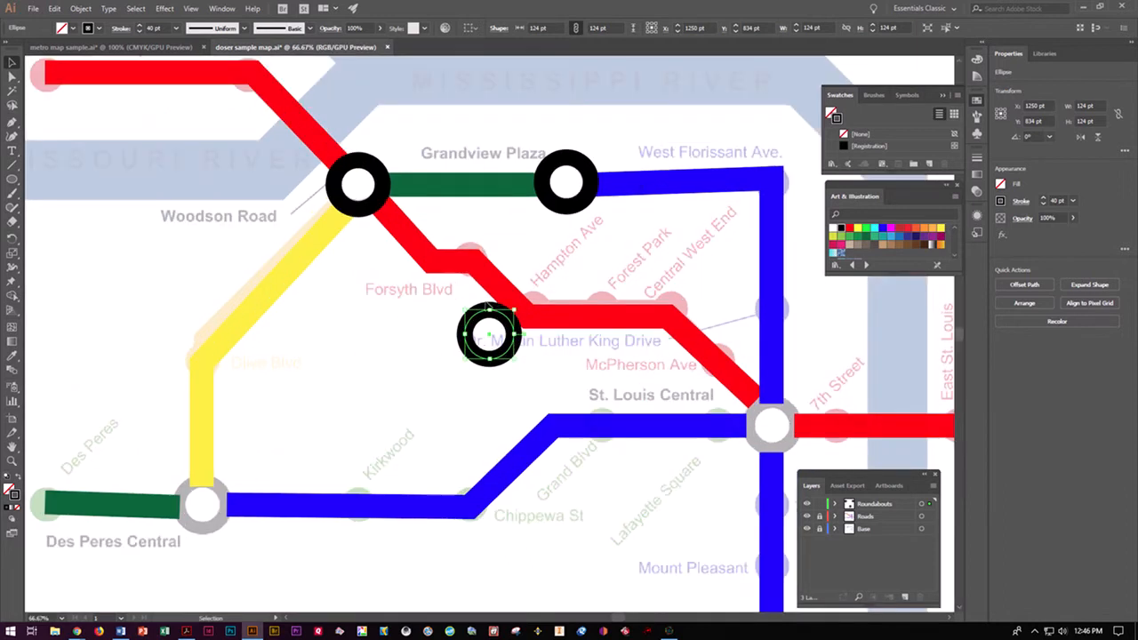
mouse_move(449, 309)
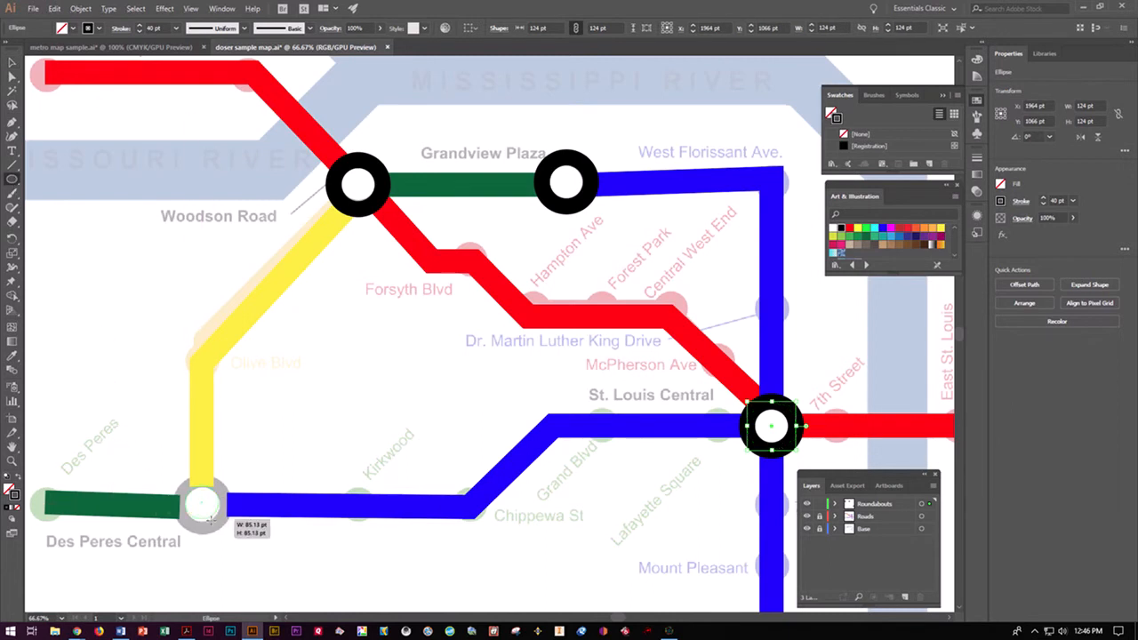
left_click(203, 502)
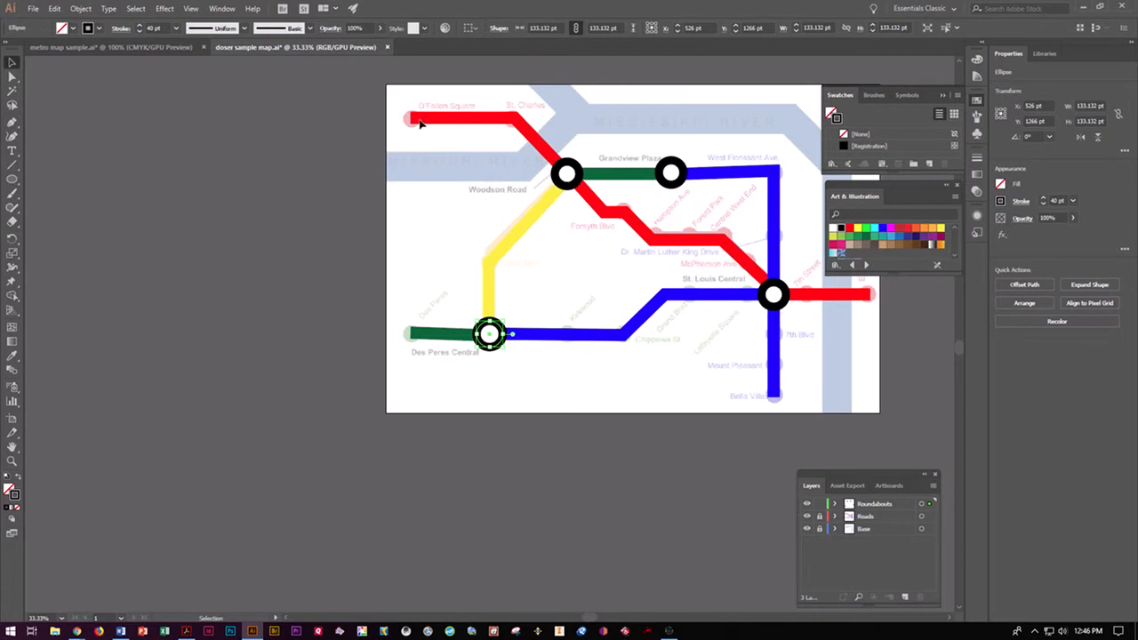
Step: Add a new layer named 'Stops'
left_click(904, 597)
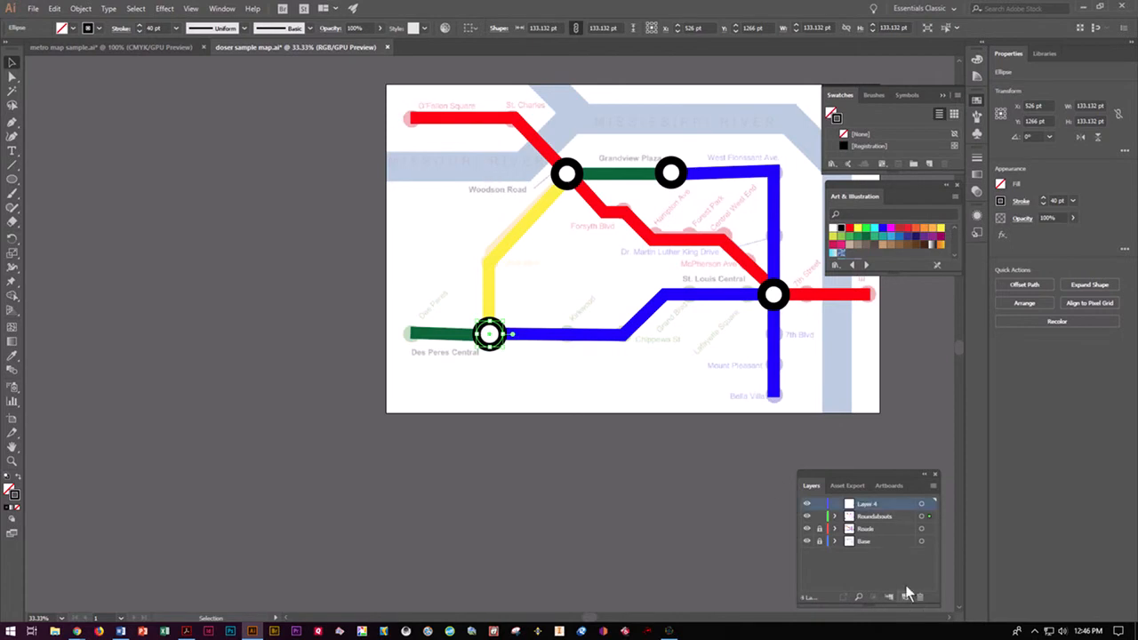
double_click(867, 504)
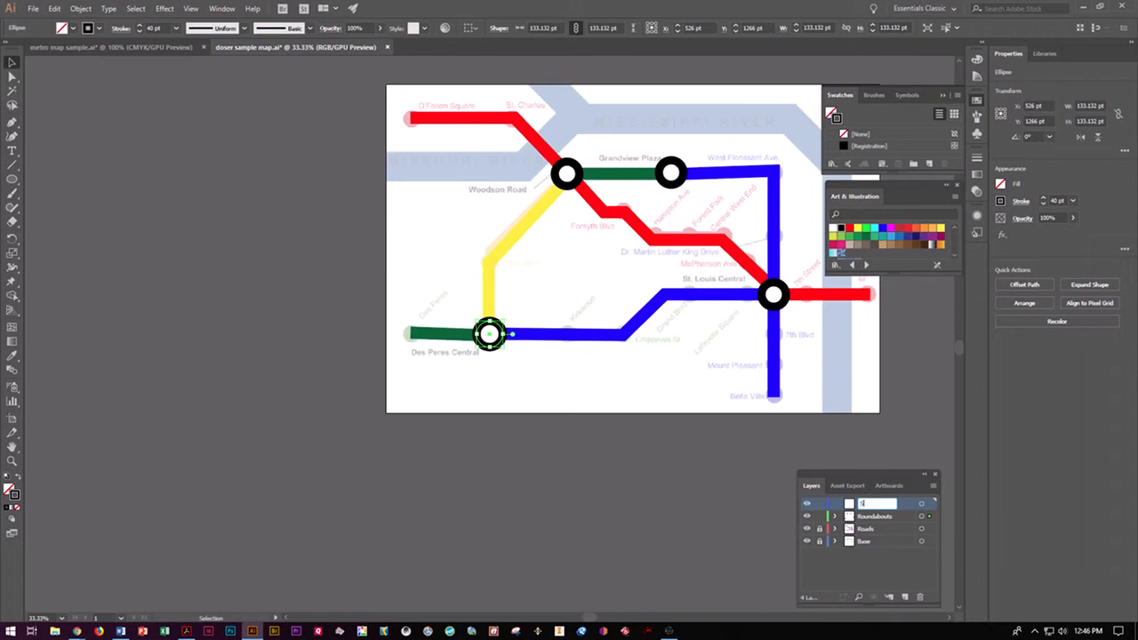
type("Stops")
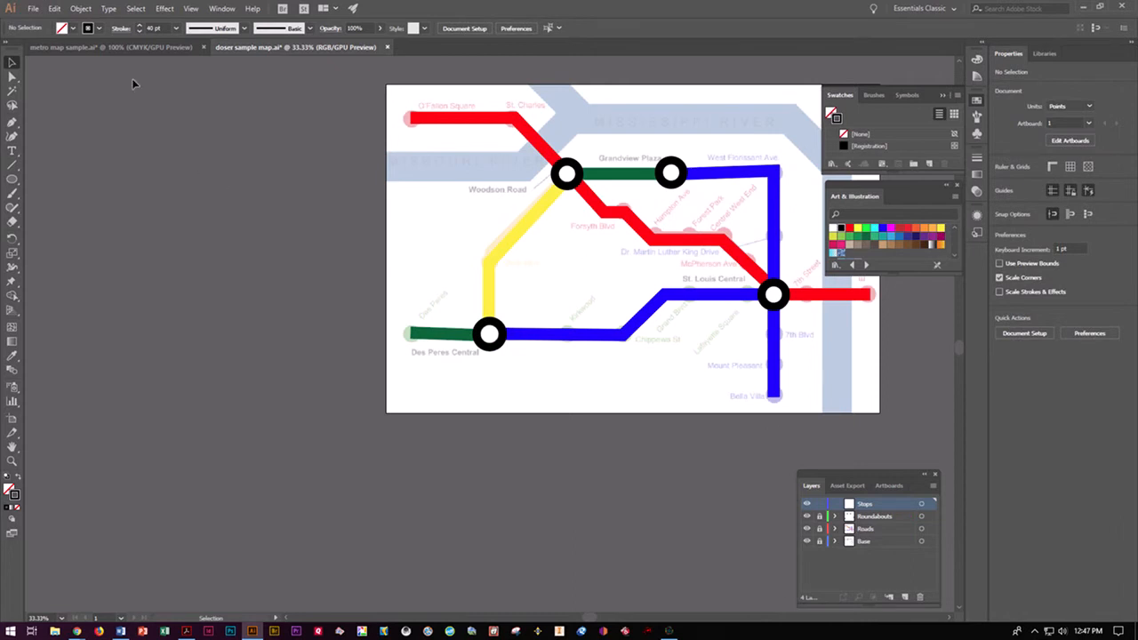
mouse_move(445, 346)
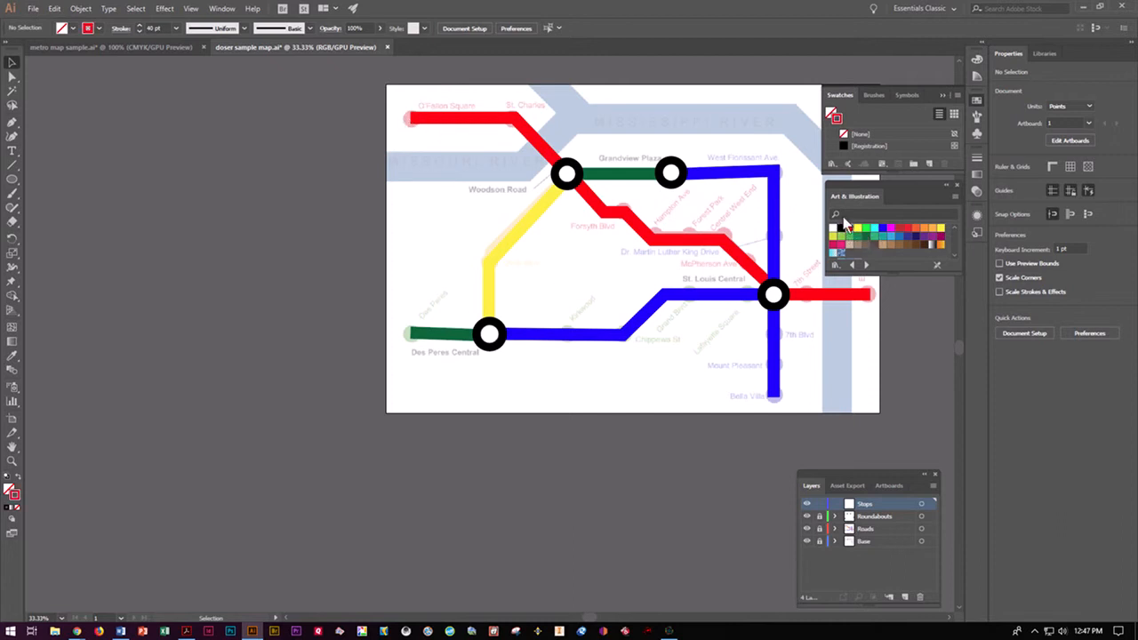
Step: Set the fill to red and the stroke to None for drawing stop dots
left_click(832, 113)
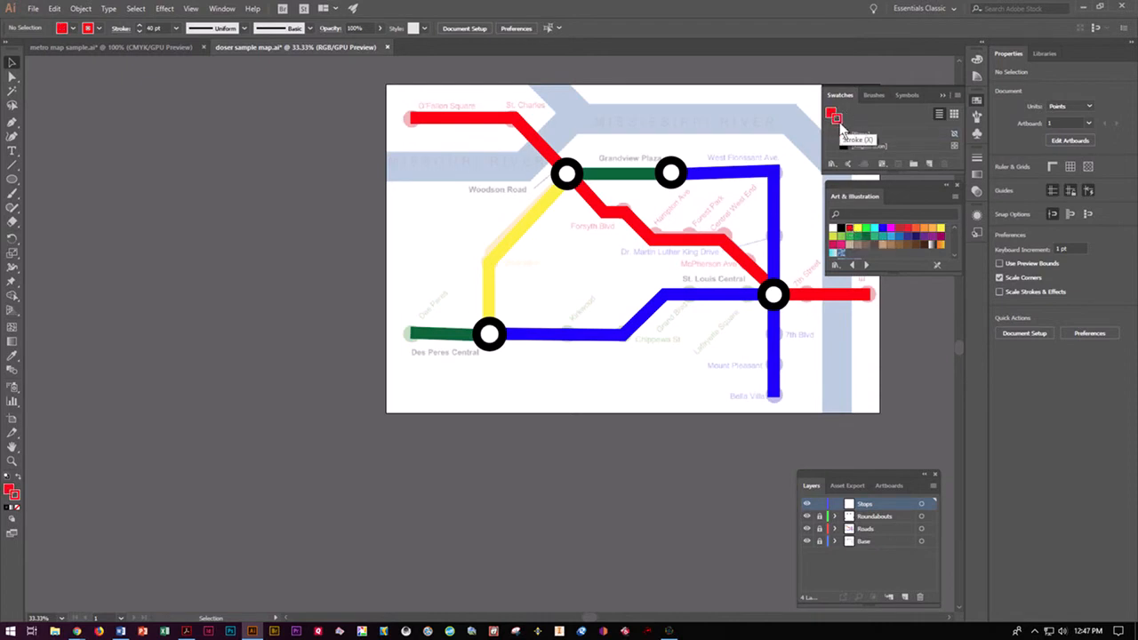
left_click(833, 115)
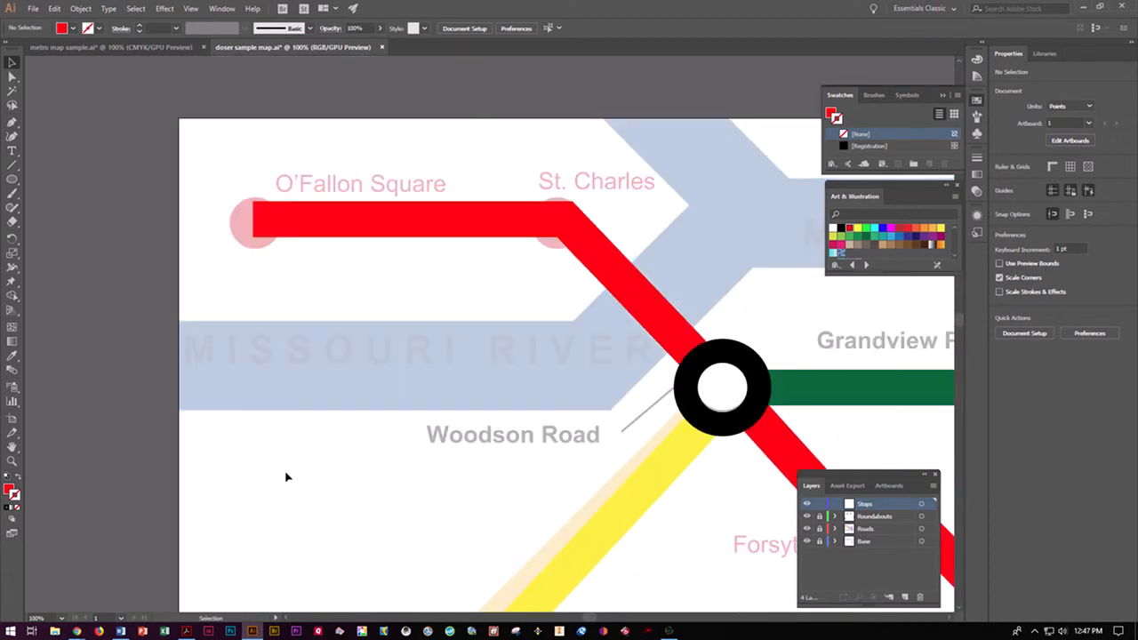
scroll("up", 3)
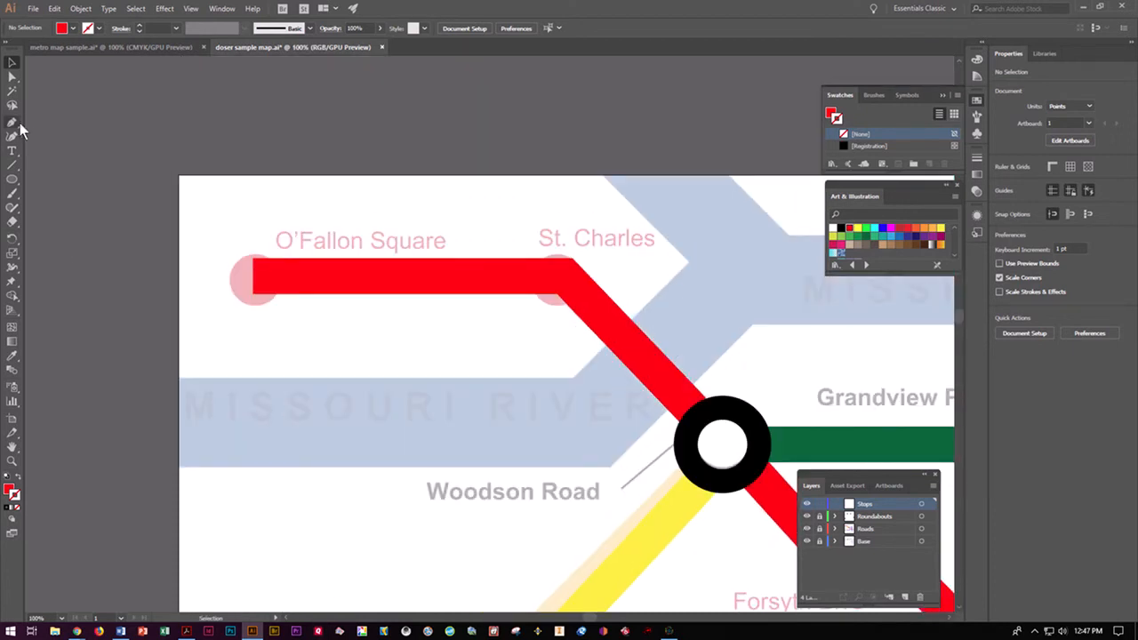
left_click(13, 178)
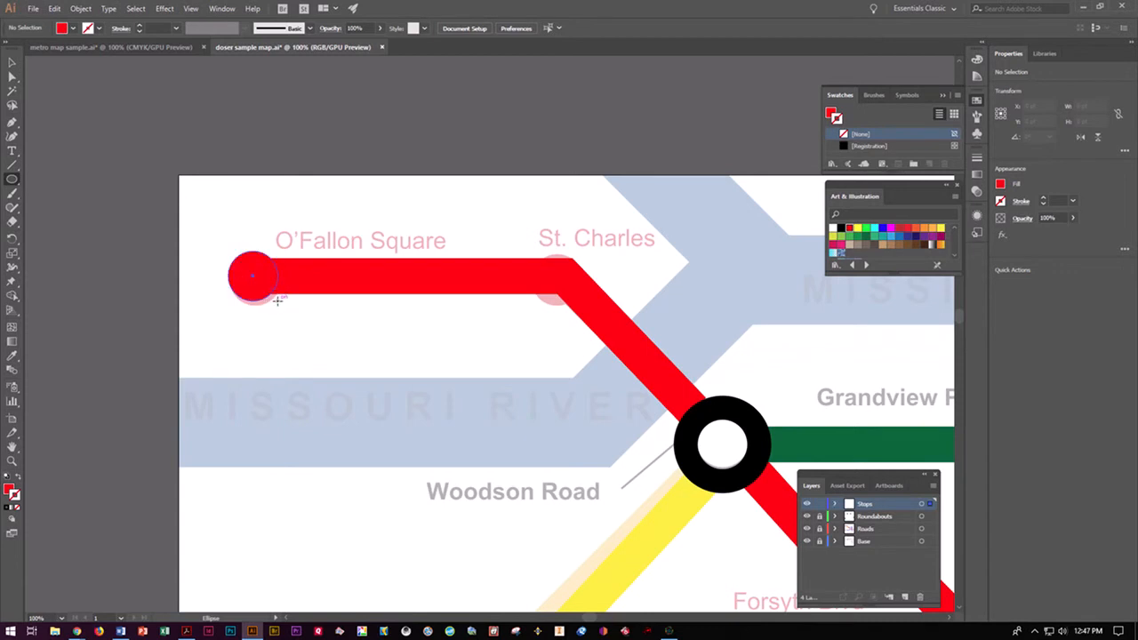
Step: Draw a red circle marking the St. Charles stop
left_click(254, 278)
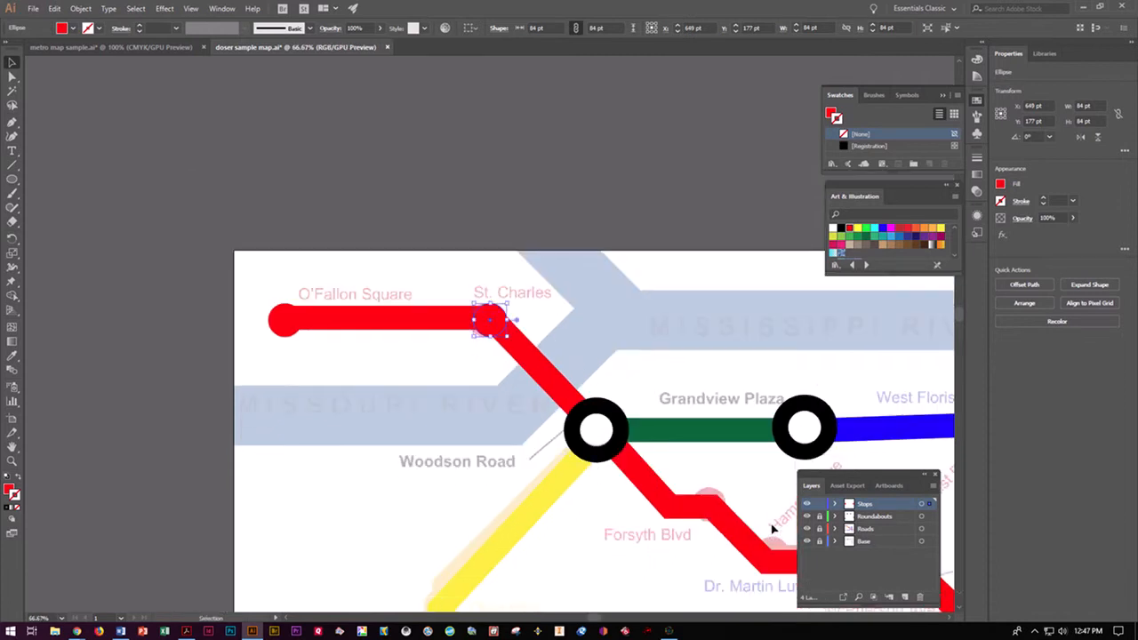
scroll("down", 3)
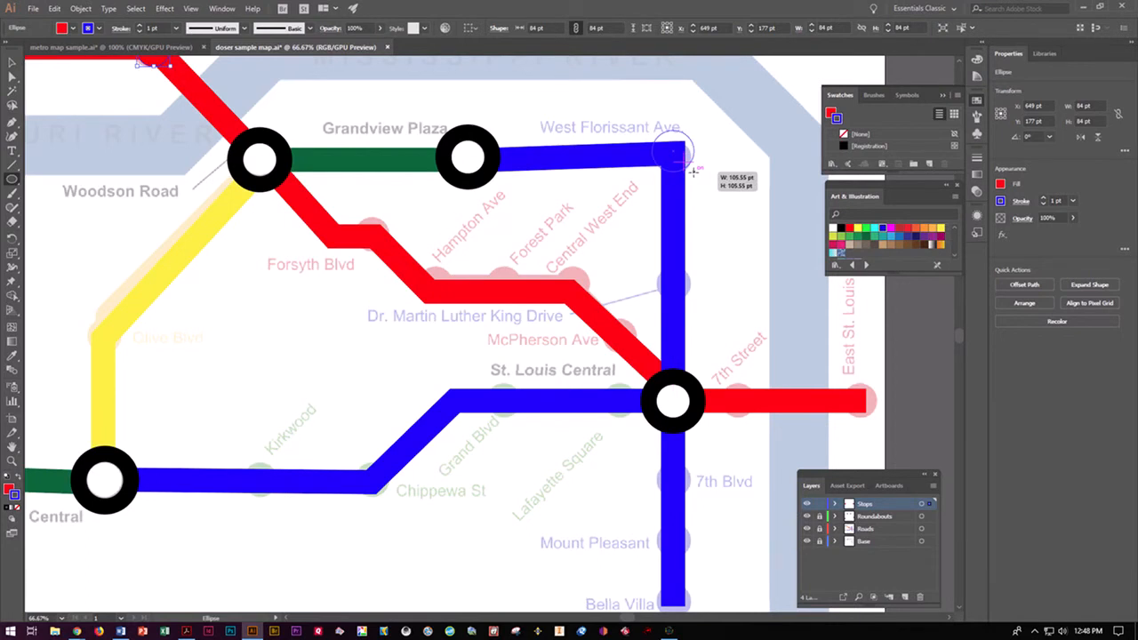
Step: Draw a solid blue, outline-free dot capping the blue line at West Florissant Ave
left_click_drag(671, 151, 693, 173)
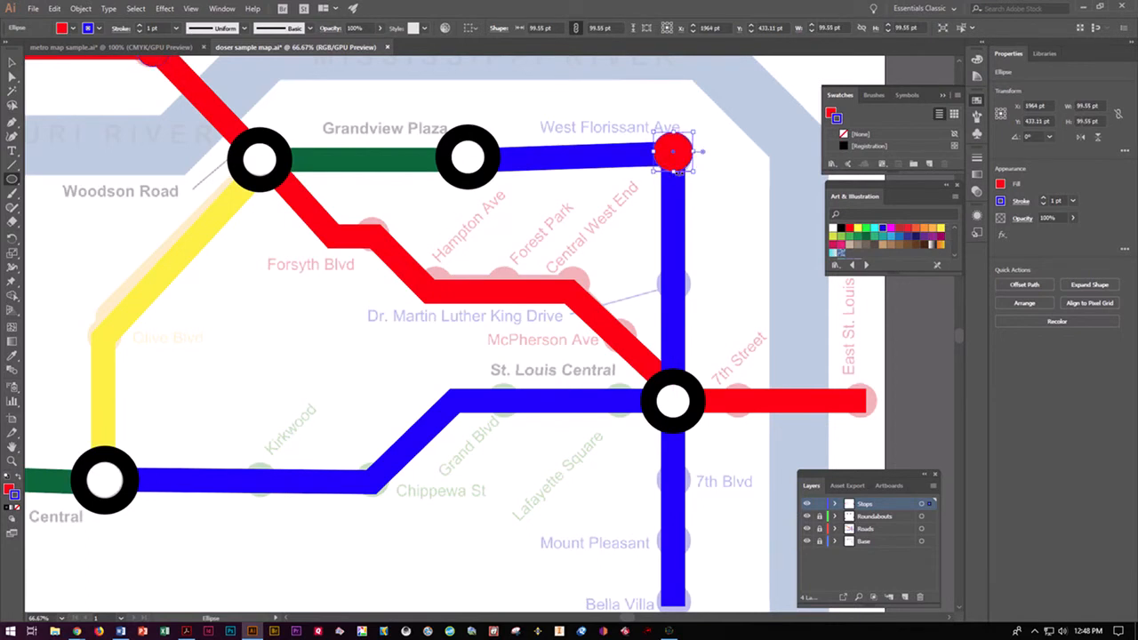
left_click_drag(674, 151, 674, 159)
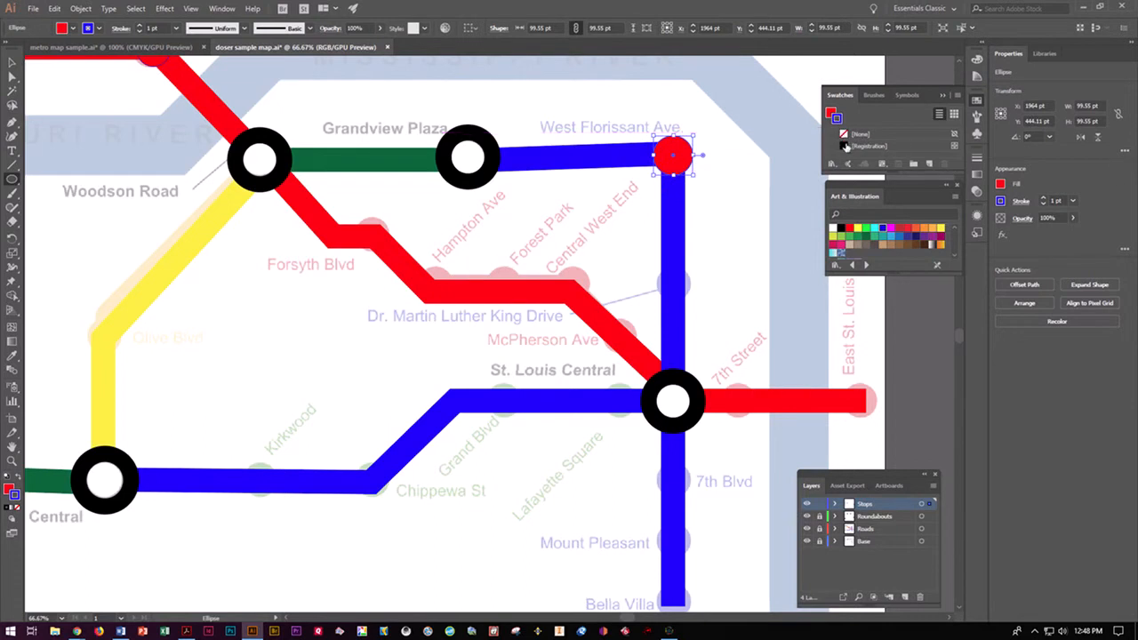
left_click(831, 116)
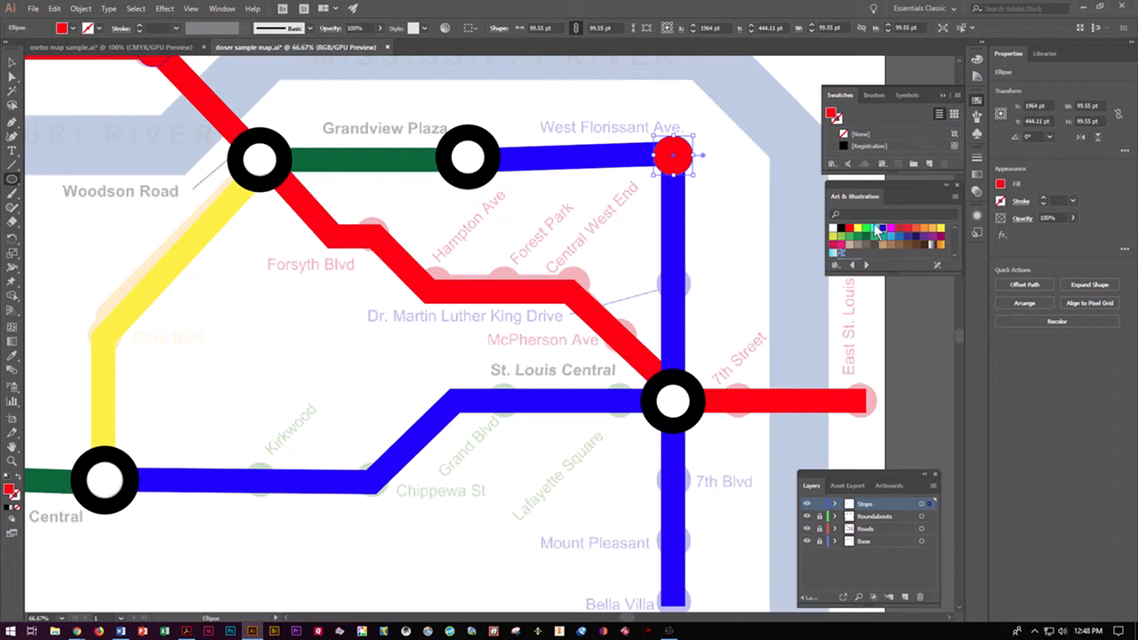
left_click(880, 233)
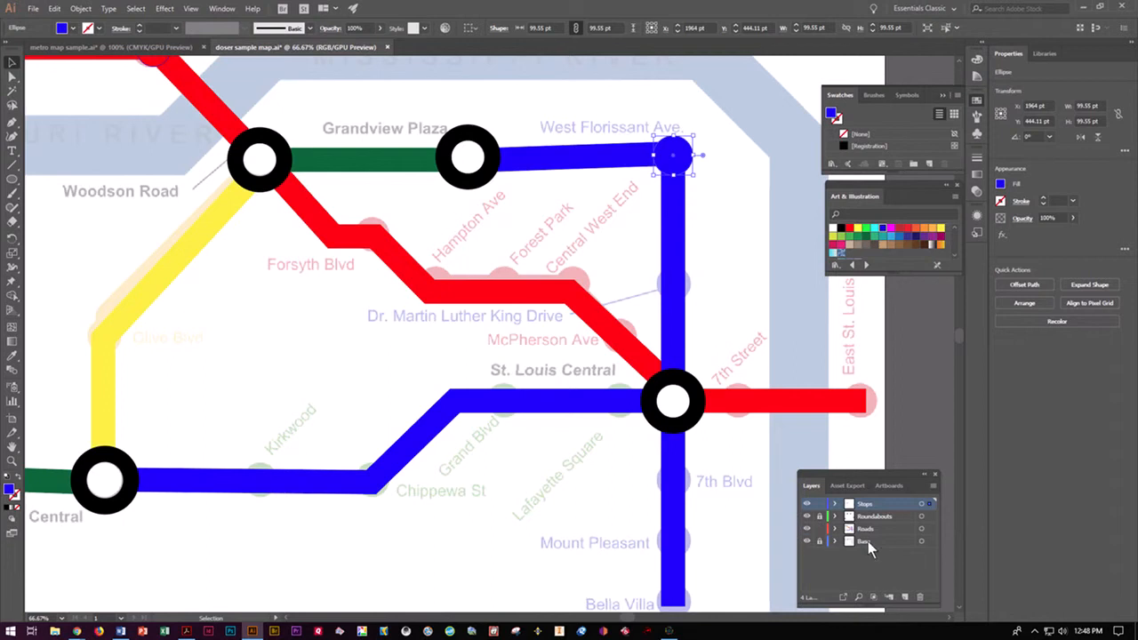
left_click(587, 412)
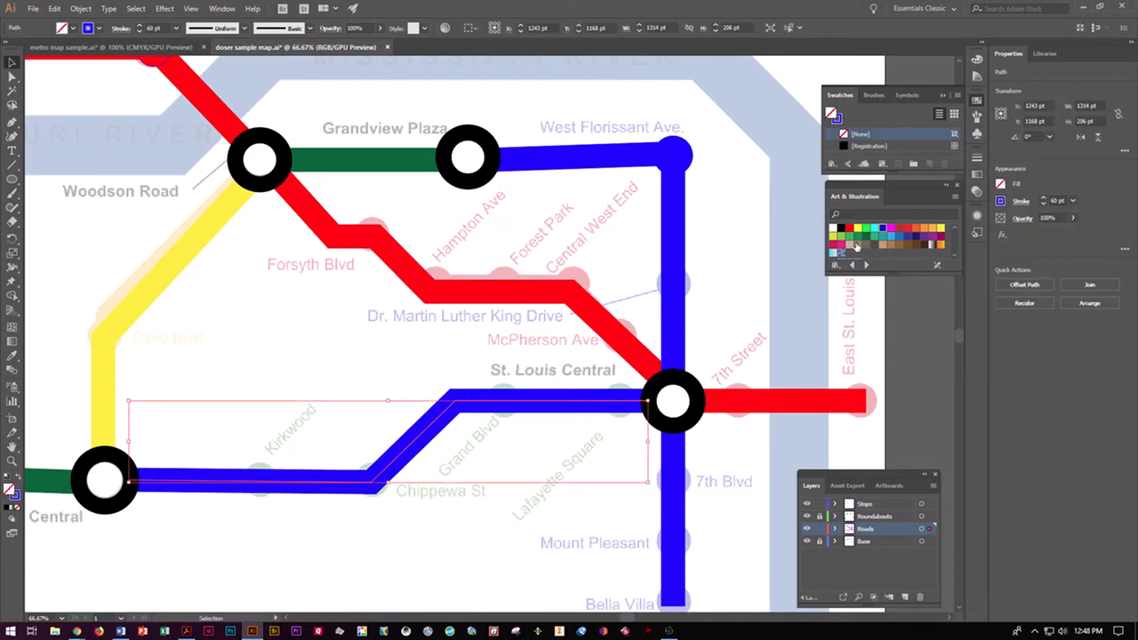
Step: Recolour the Chippewa St route dark green, then add a new layer and start renaming it
left_click(862, 237)
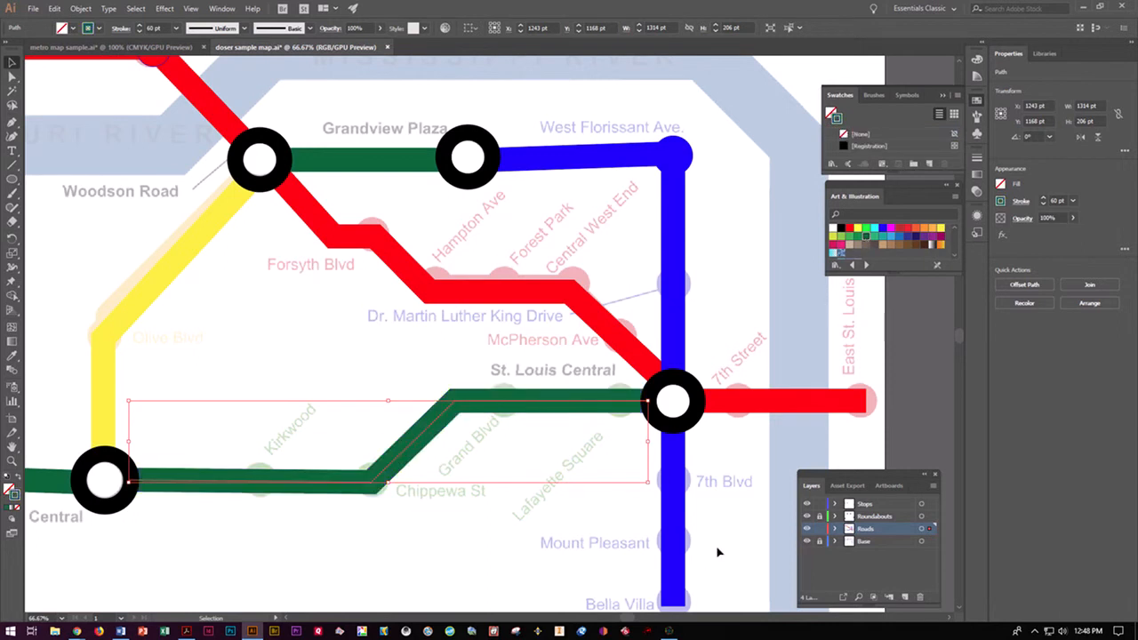
left_click(706, 520)
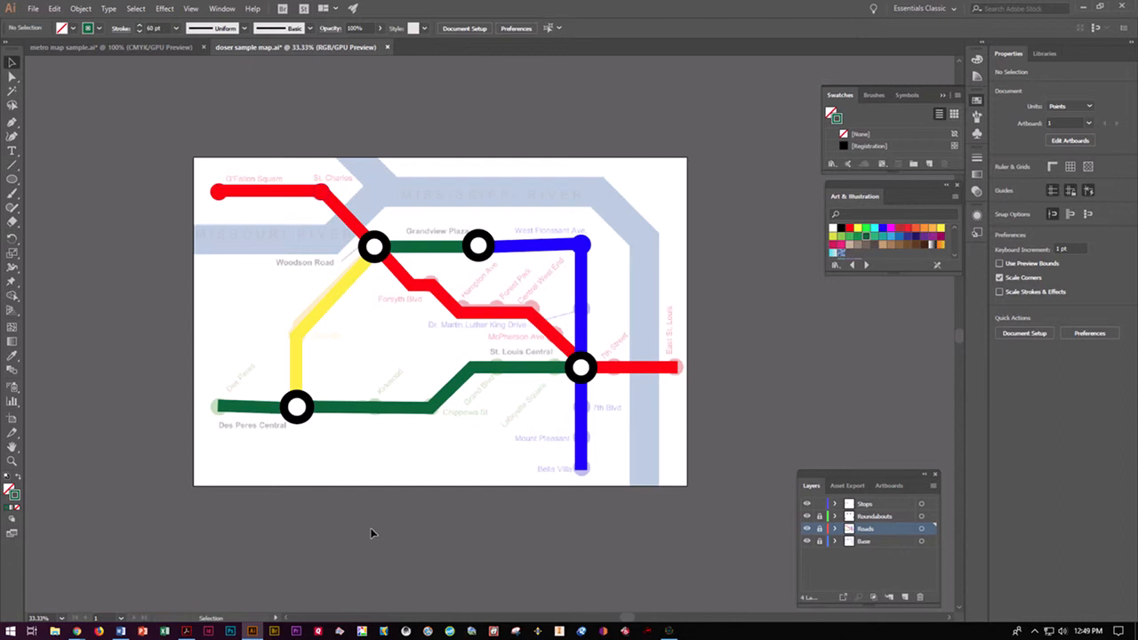
mouse_move(895, 549)
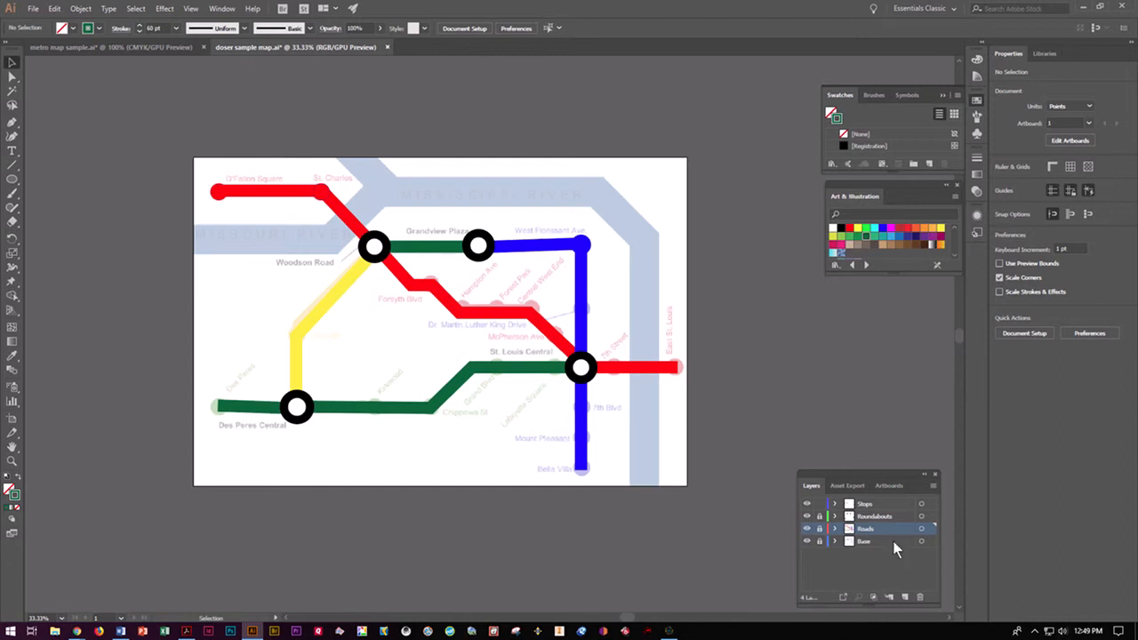
left_click(889, 596)
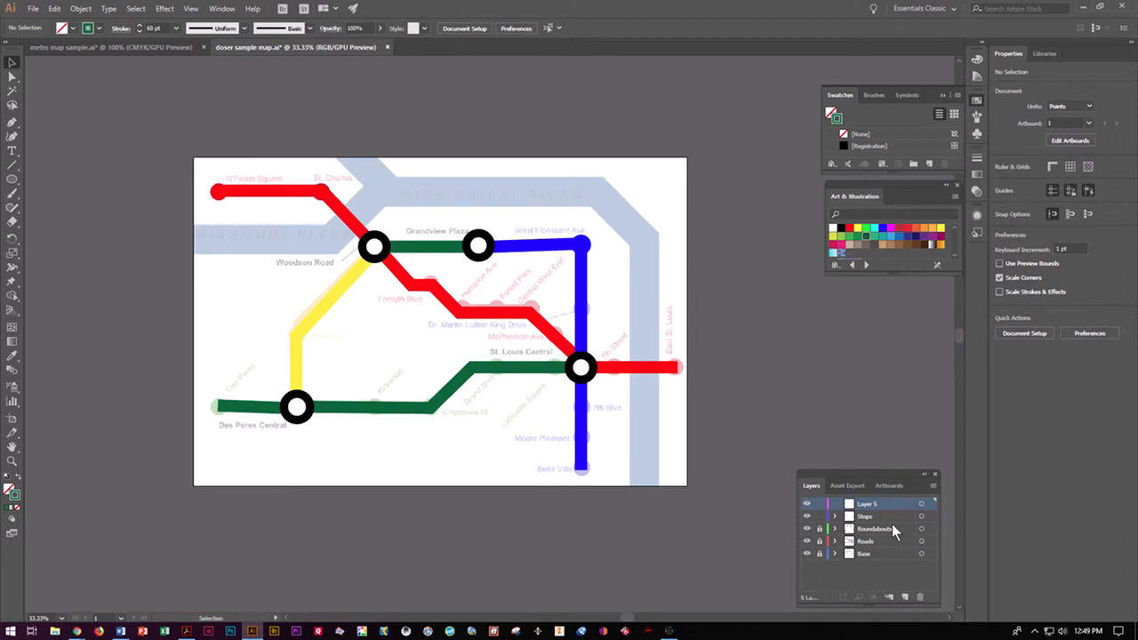
double_click(867, 503)
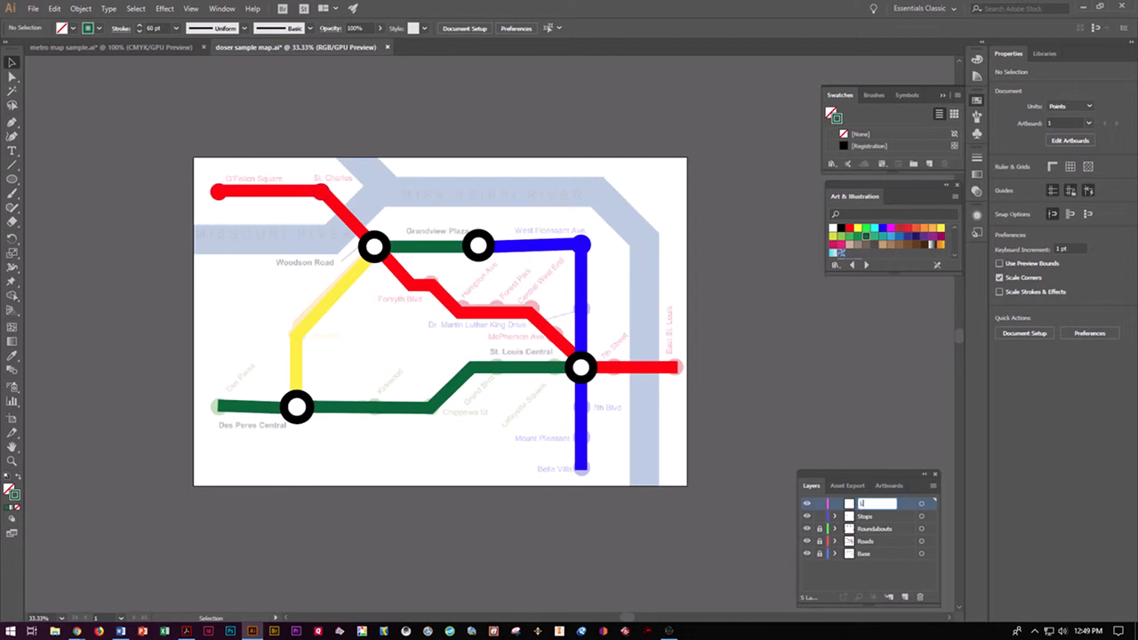
Step: Name the new top layer 'Labels' and switch to the Type tool
type("Labels")
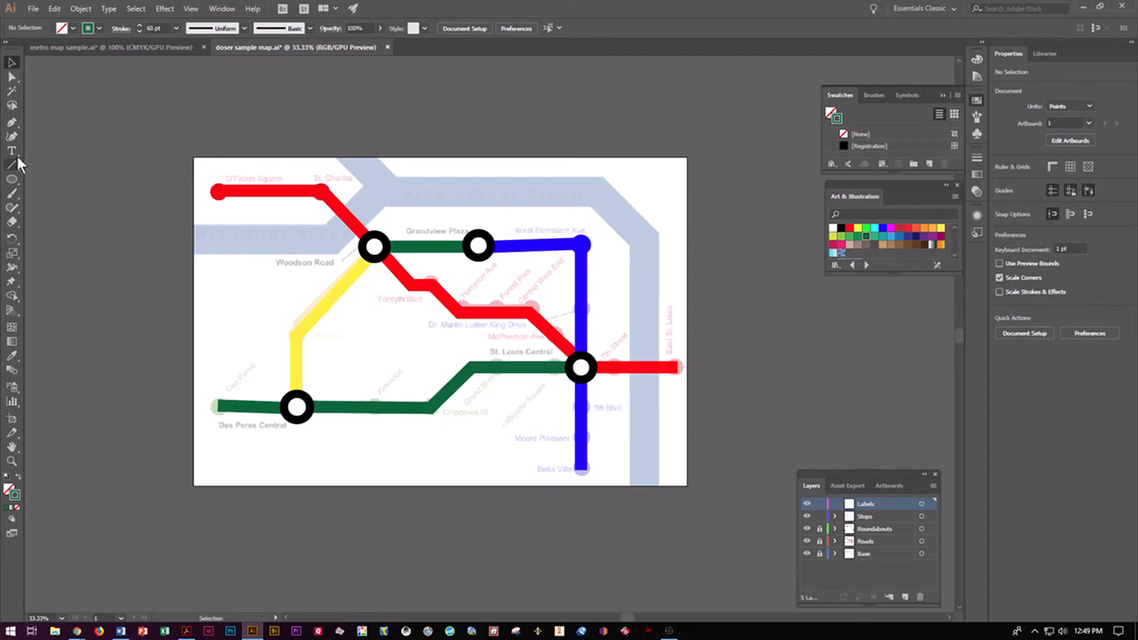
mouse_move(113, 78)
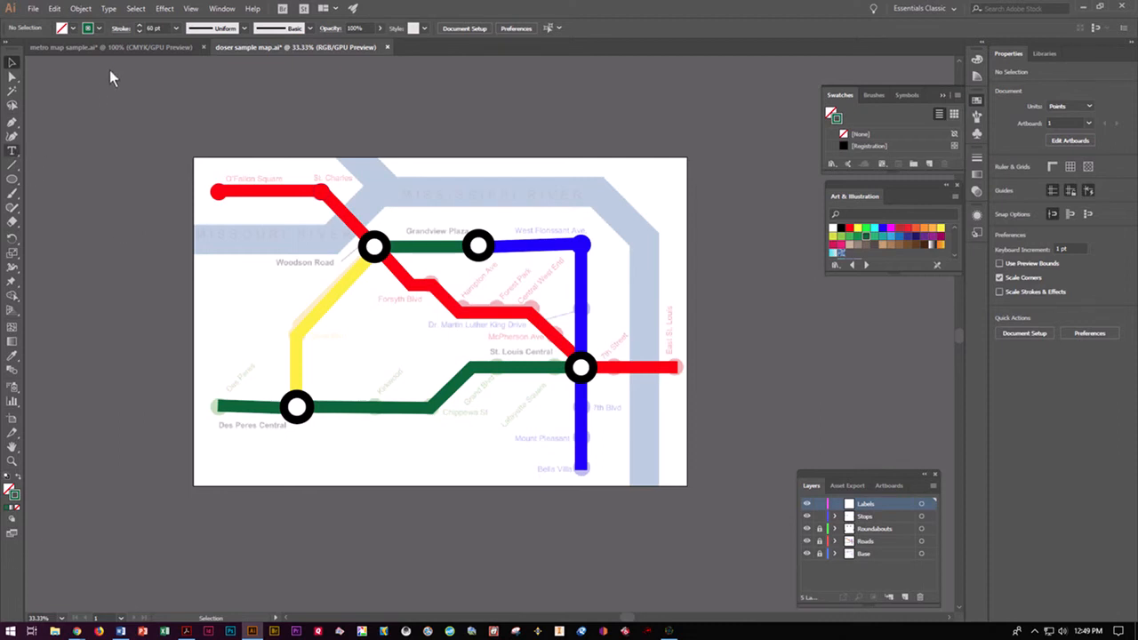
left_click(11, 151)
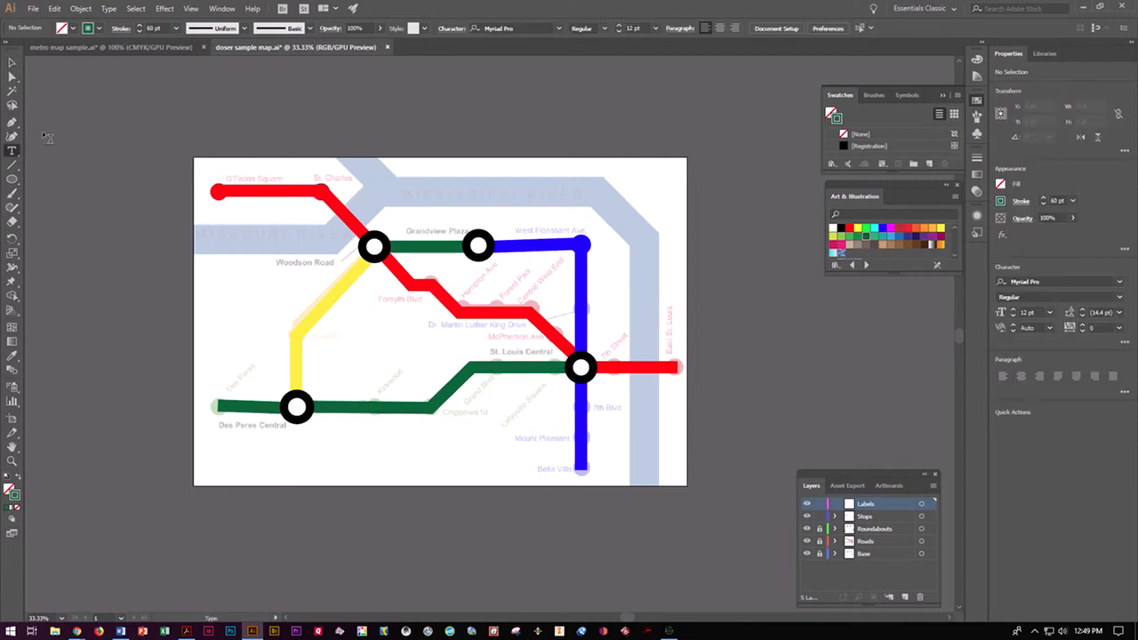
mouse_move(507, 102)
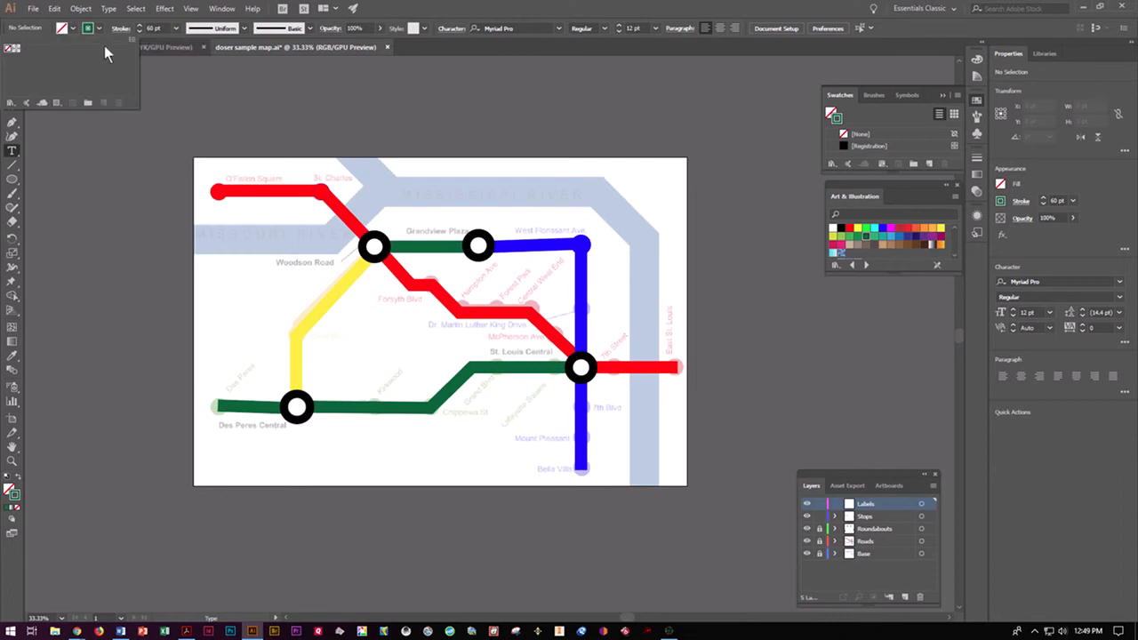
left_click(102, 47)
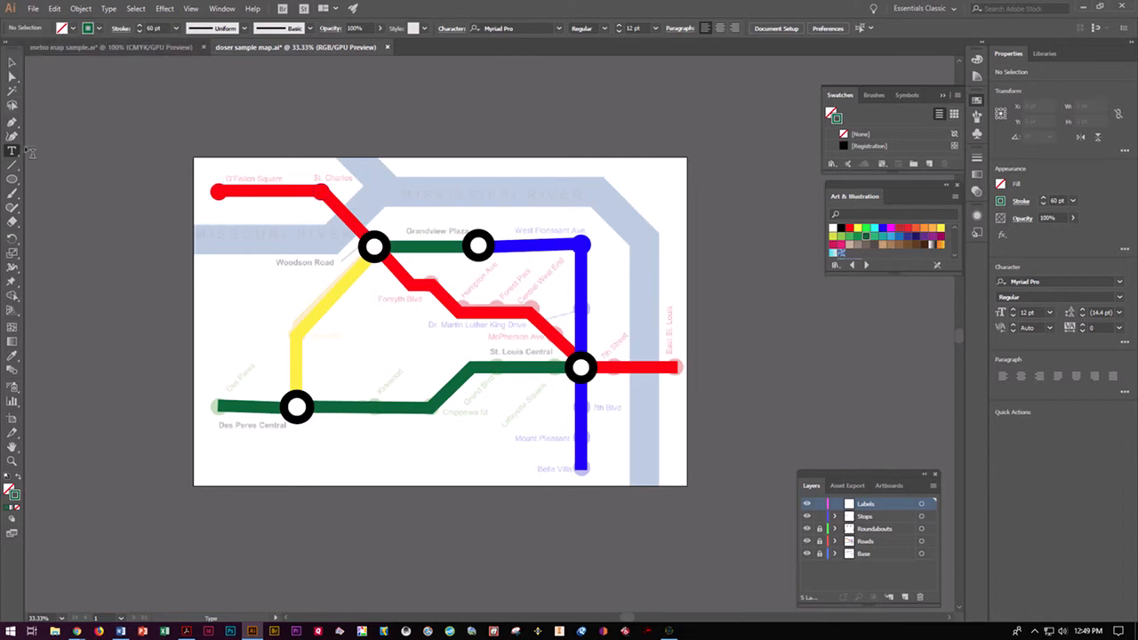
left_click(12, 150)
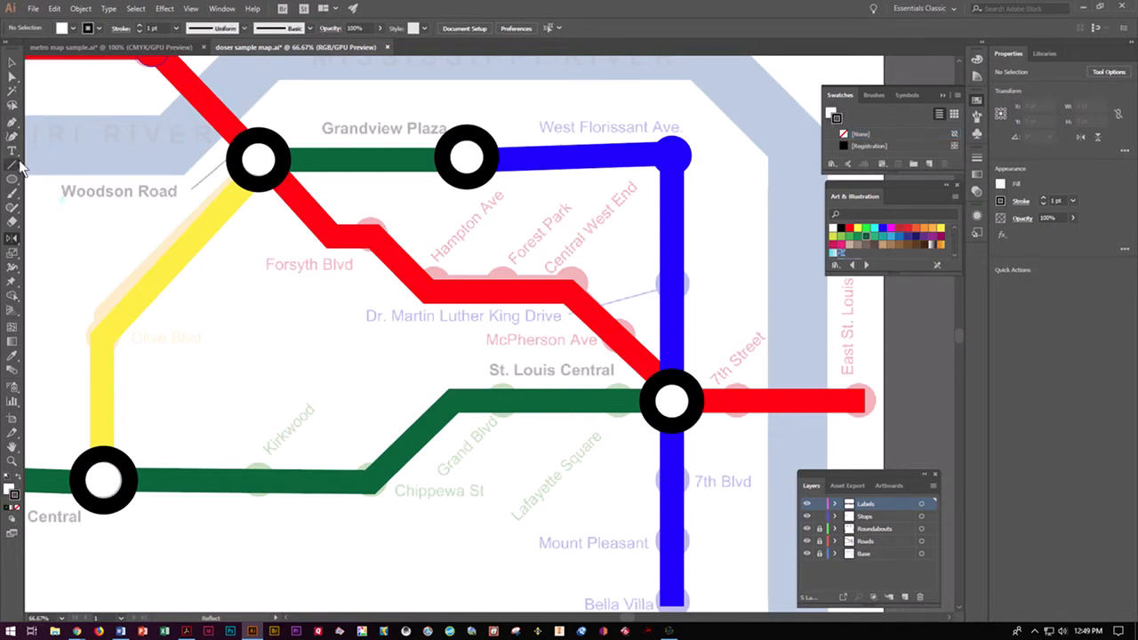
left_click(12, 149)
type("Woodson Road")
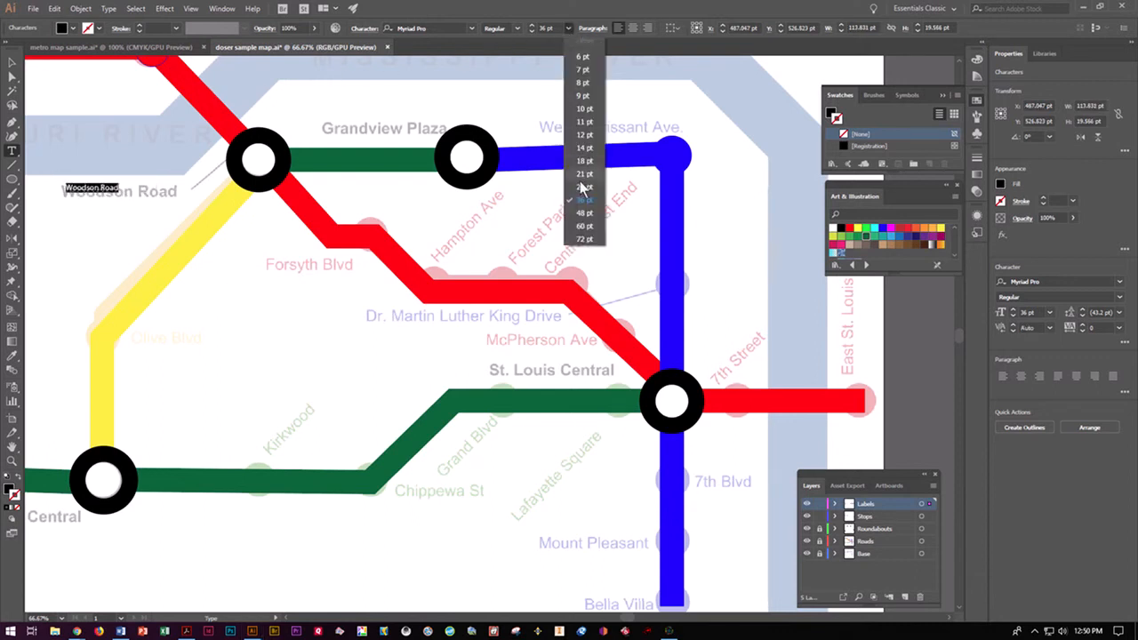
Step: Set the Woodson Road label to 48 pt and finish editing it
left_click(583, 213)
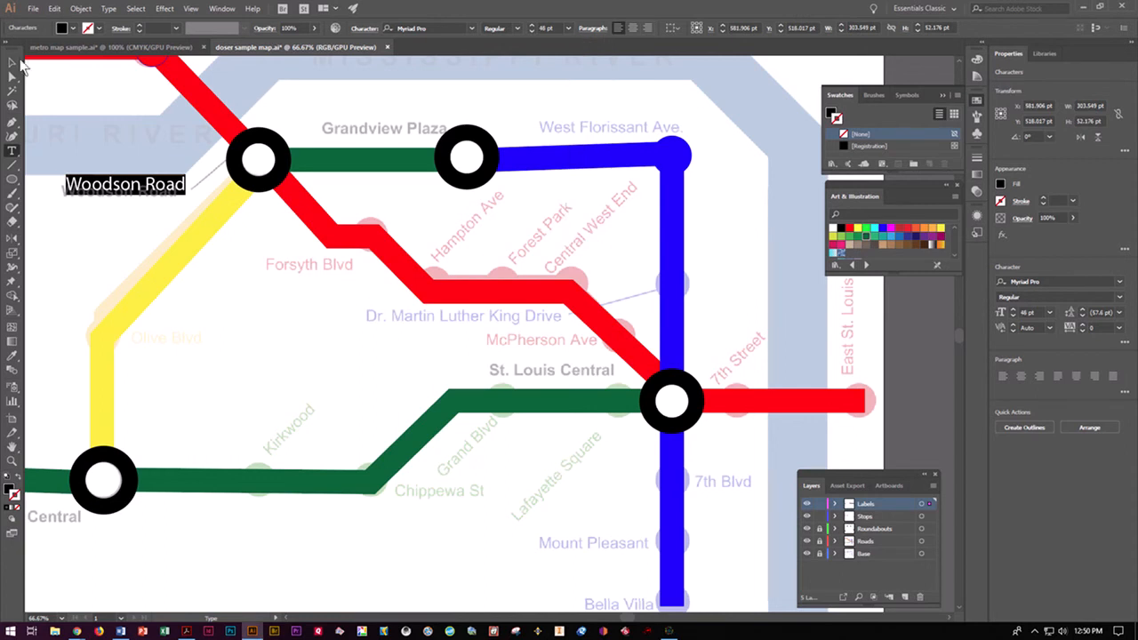
left_click(204, 353)
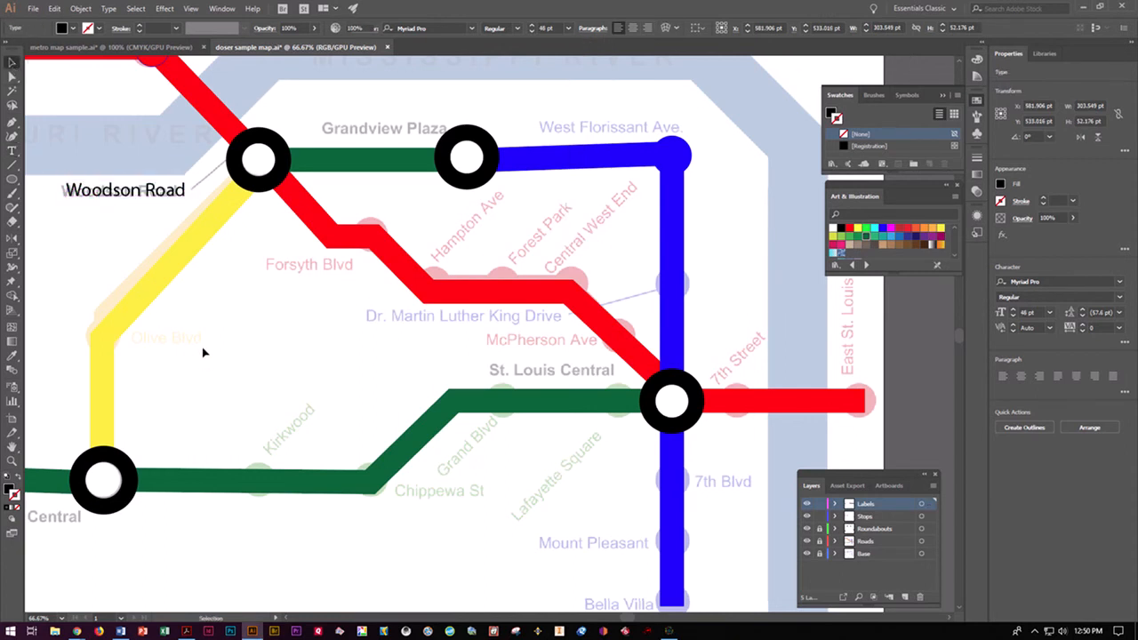
Step: Type a 'Forsyth Blvd' label and colour it red (ED1B1B)
left_click(204, 352)
type("F")
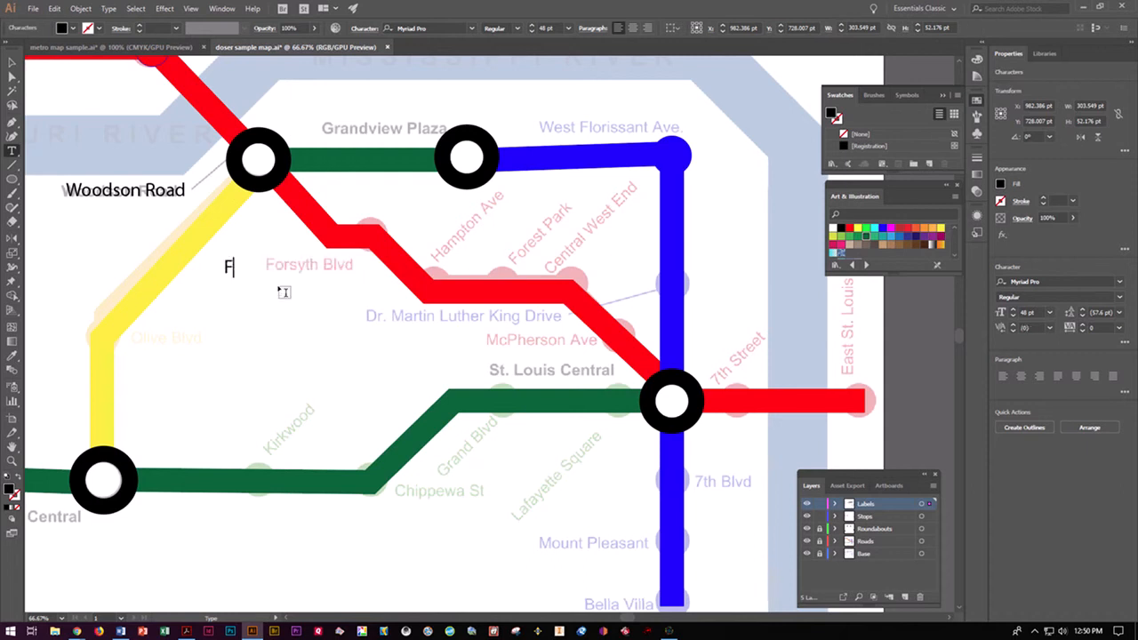
type("orsyth R")
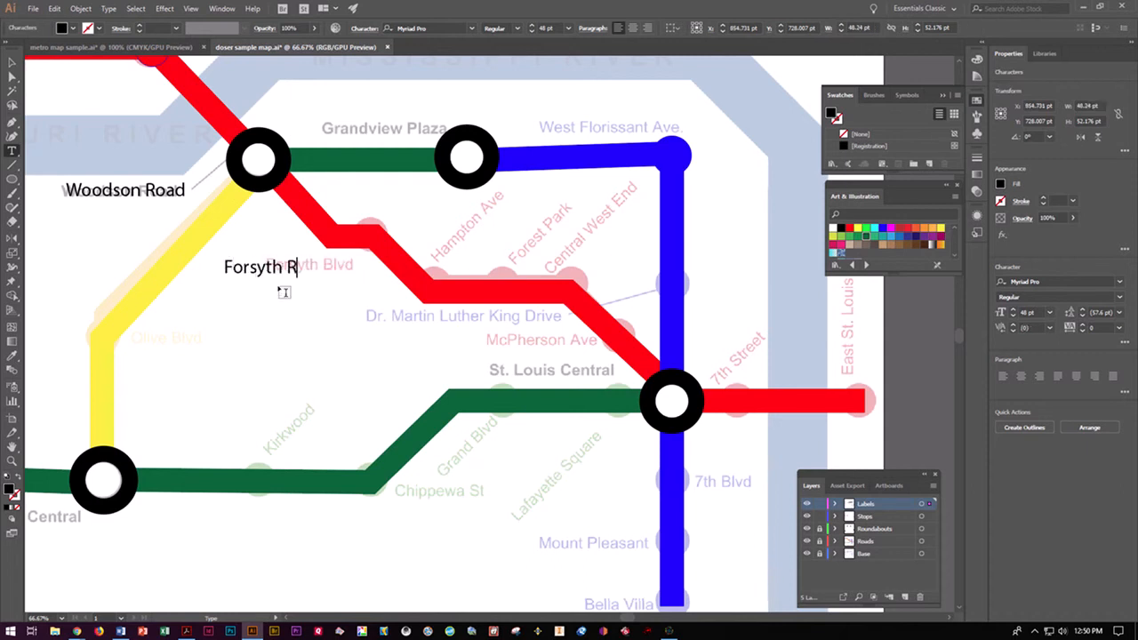
type("Bld")
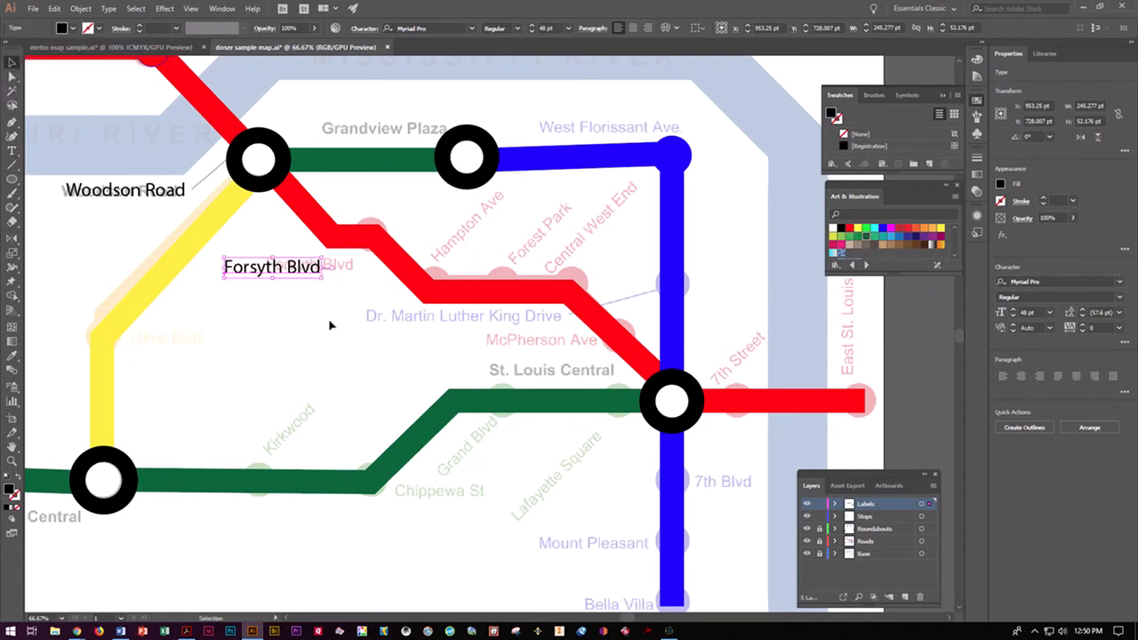
left_click(12, 153)
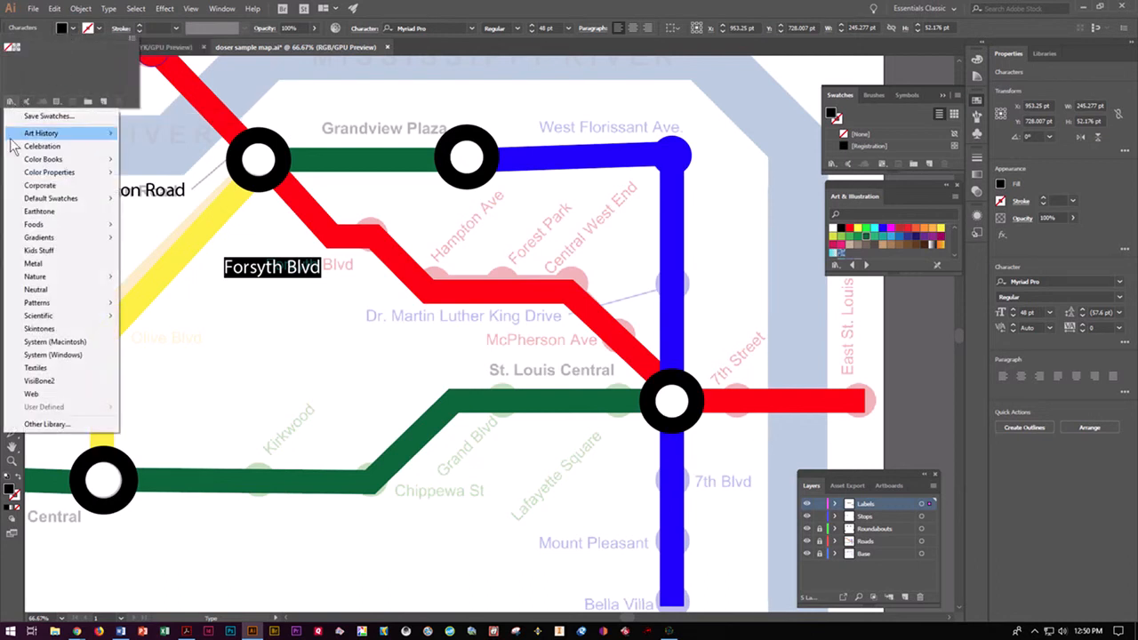
mouse_move(39, 211)
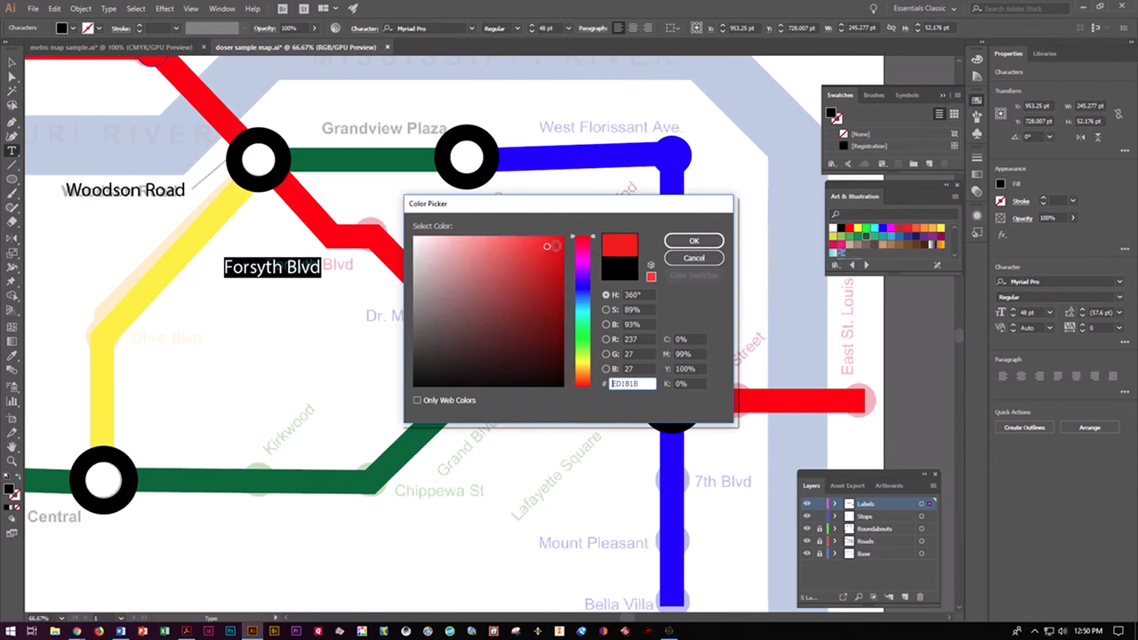
left_click(694, 240)
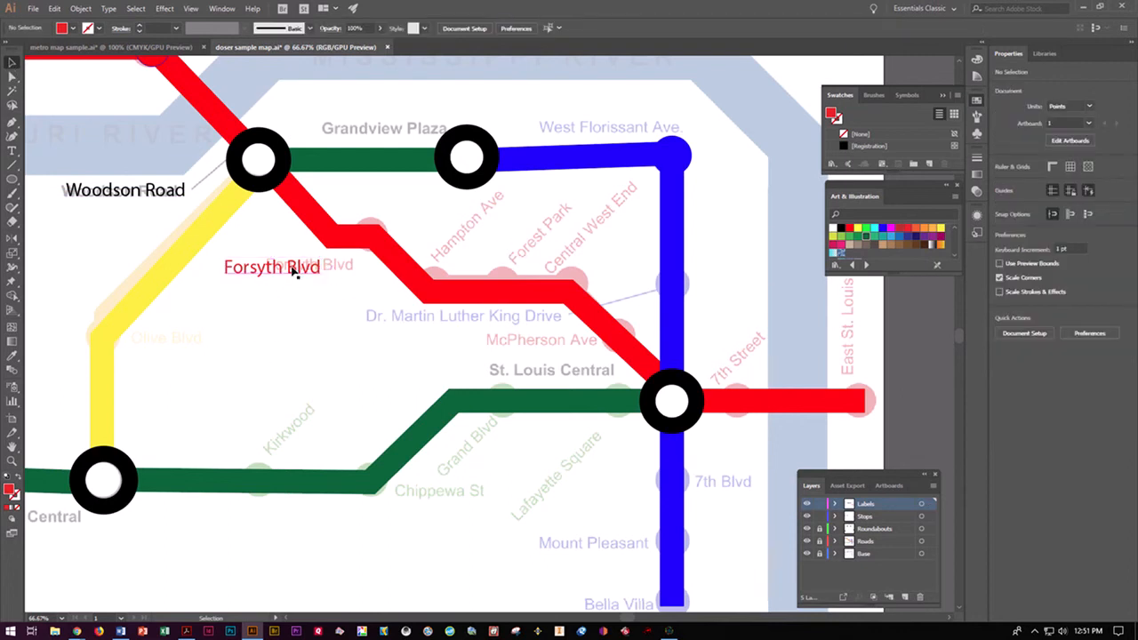
Step: Retype the copied red label to read 'Forest Park'
left_click(271, 267)
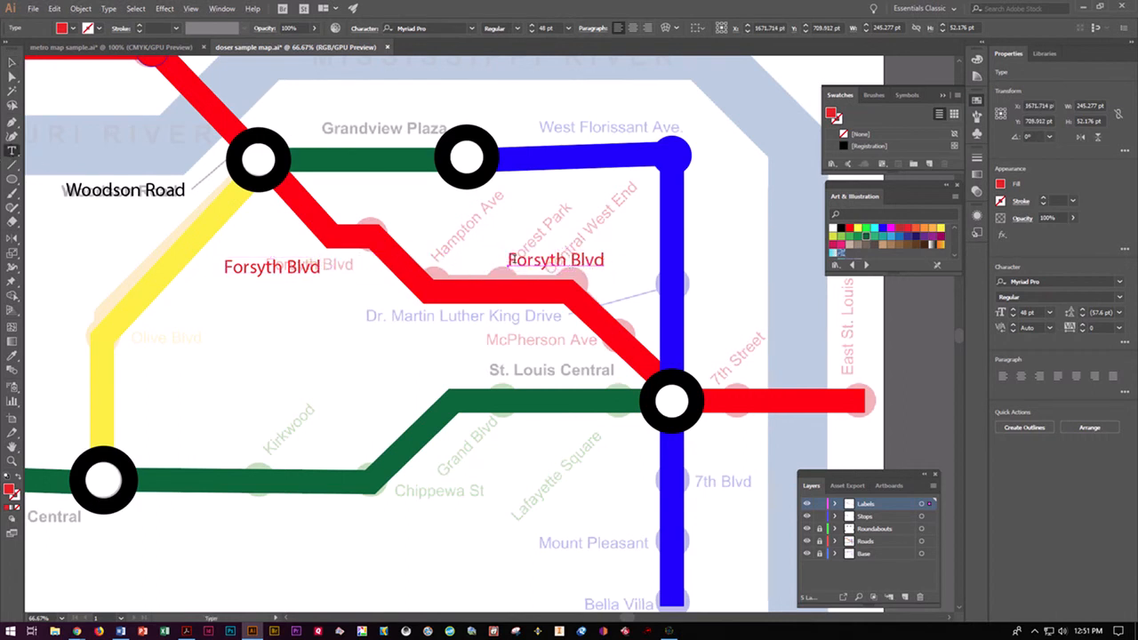
left_click(537, 260)
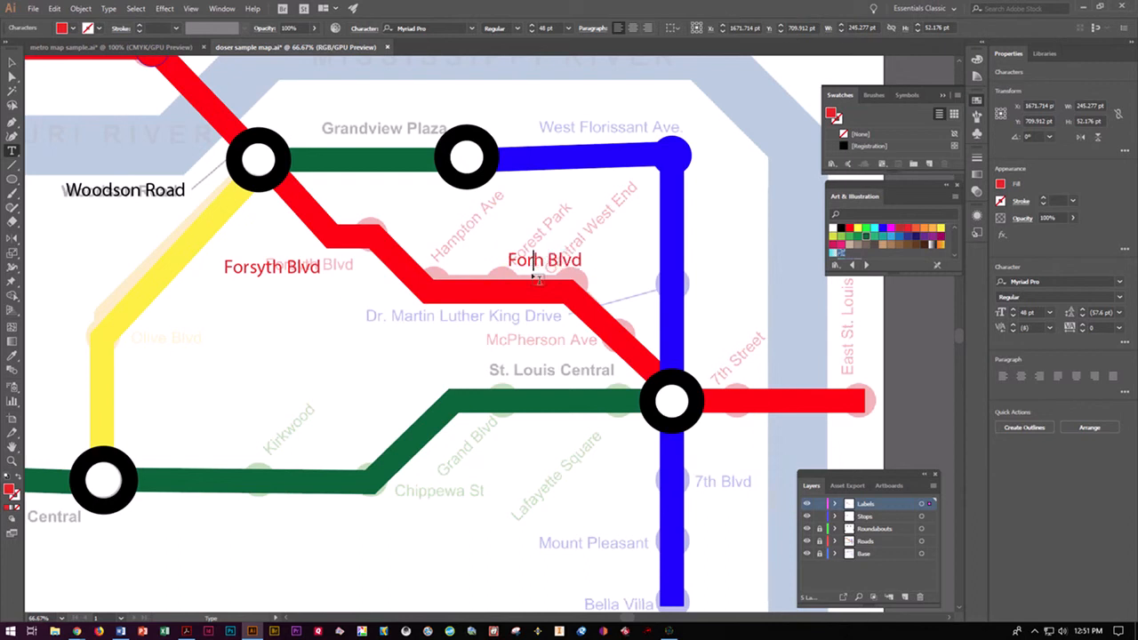
type("Forest")
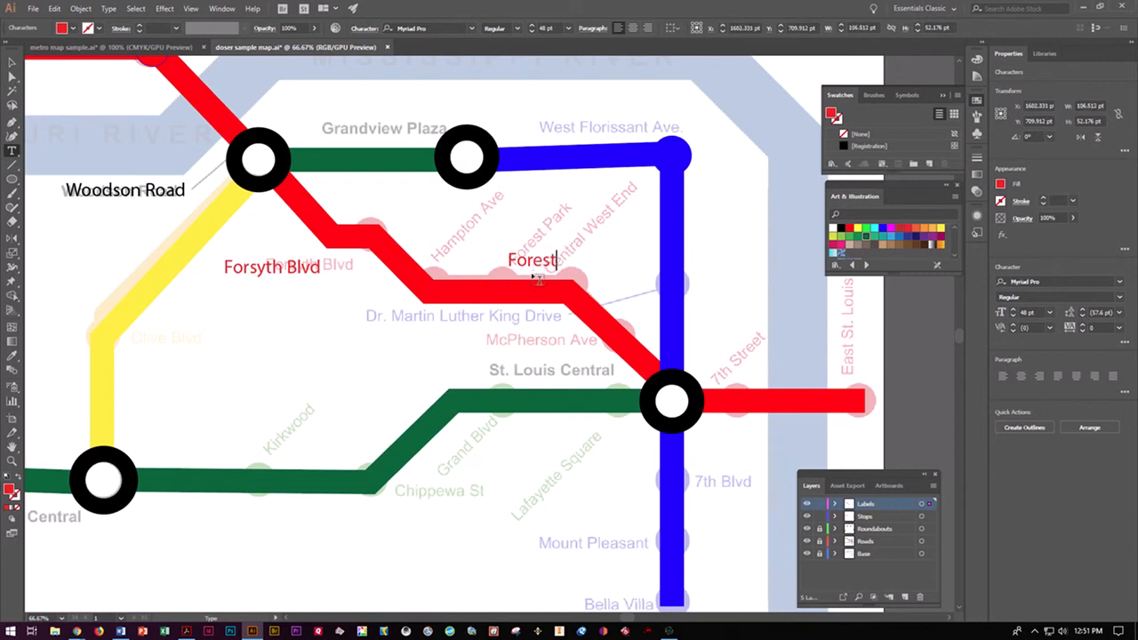
type("Park")
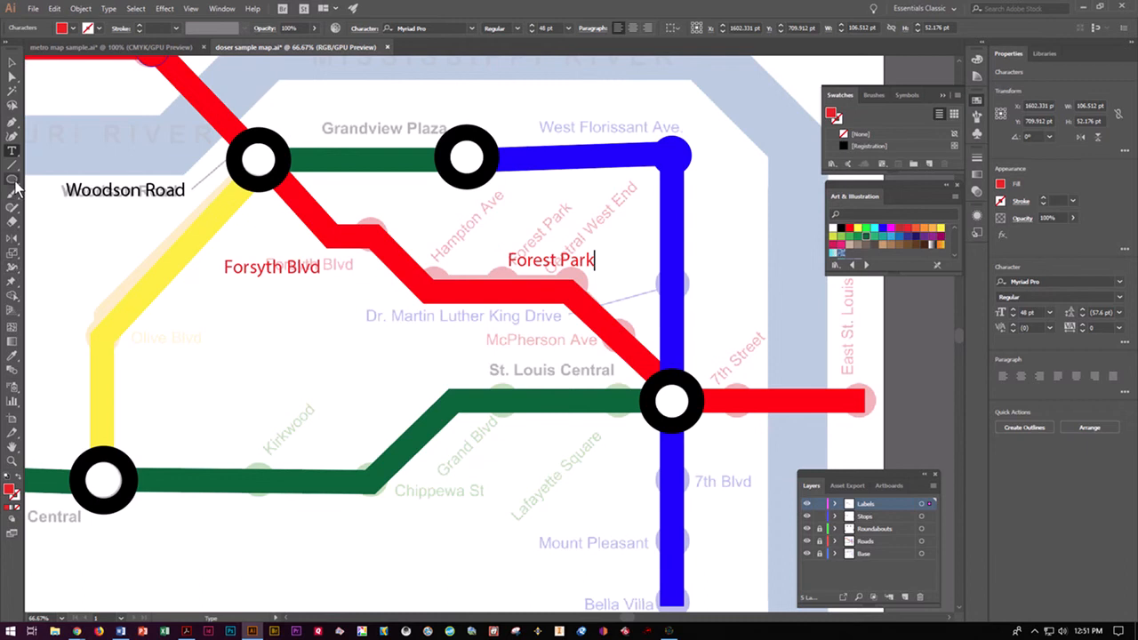
Step: Rotate the Forest Park label about 44° to match the sample station names
left_click(13, 267)
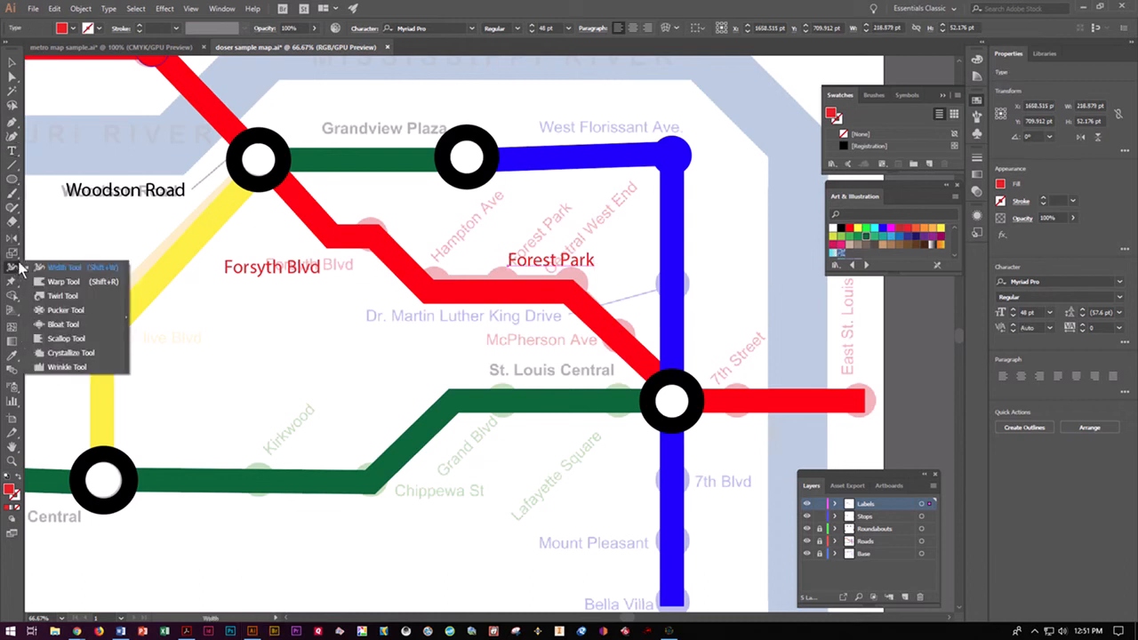
left_click(13, 251)
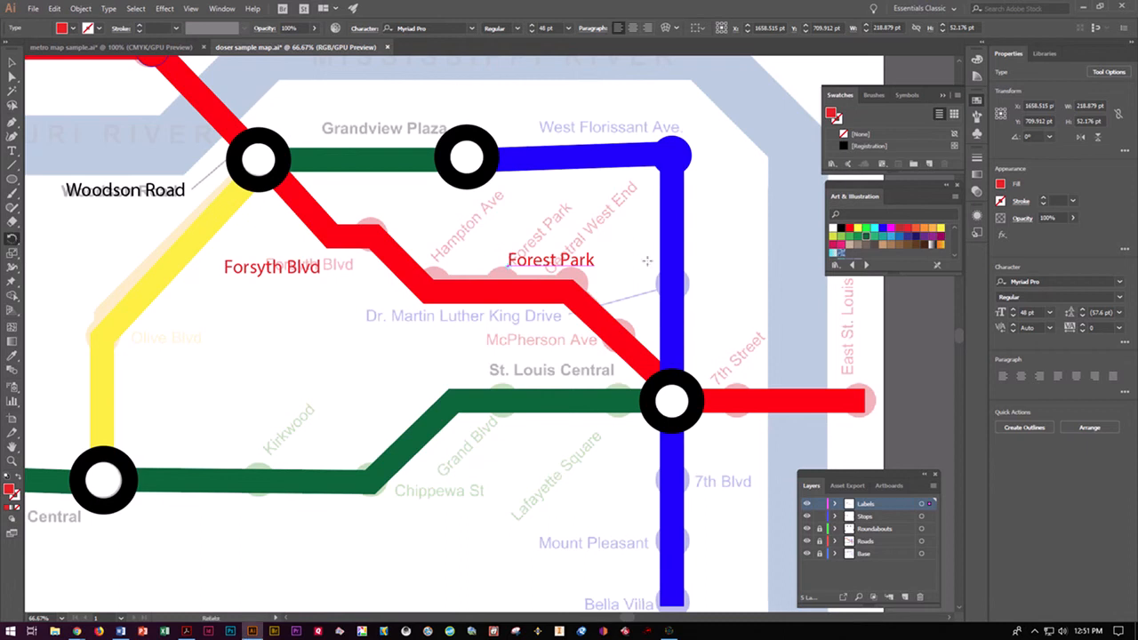
mouse_move(526, 213)
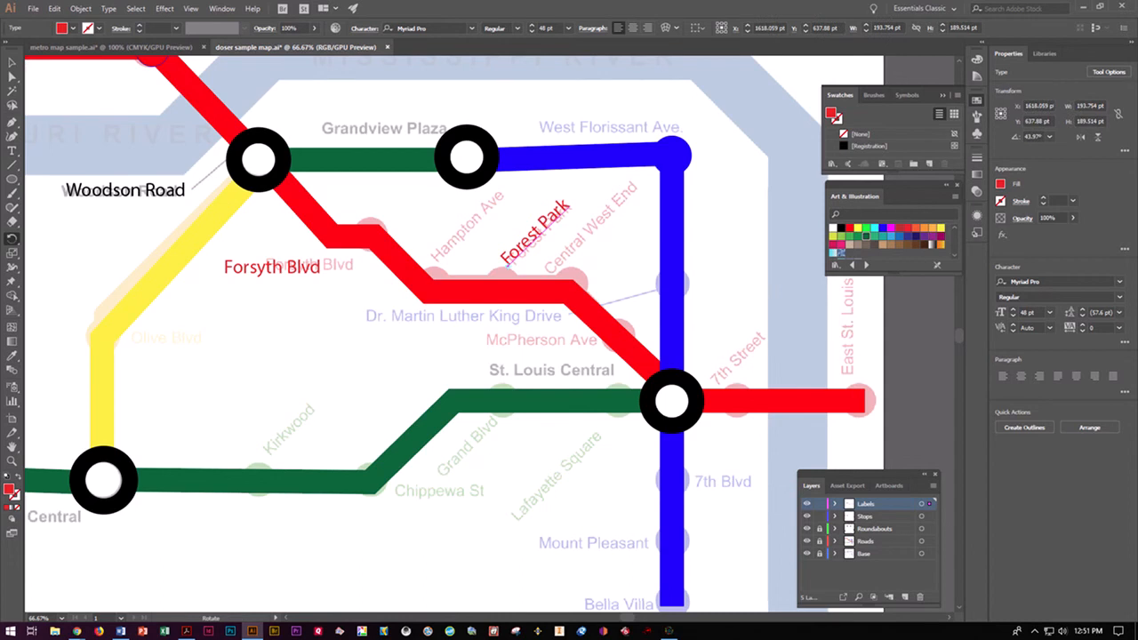
left_click(533, 231)
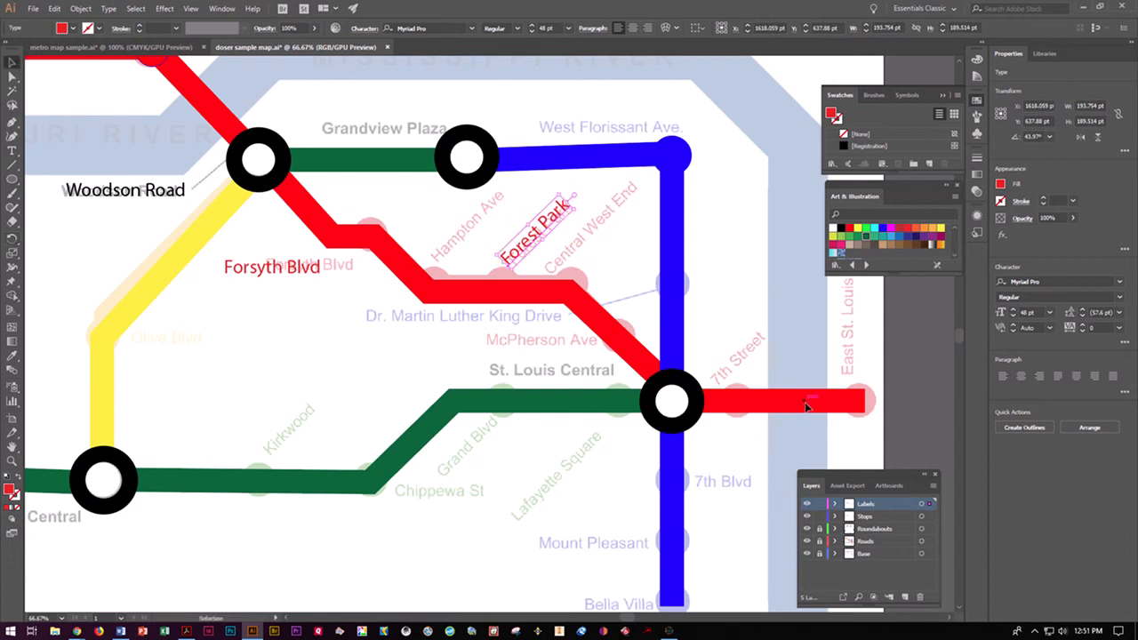
mouse_move(809, 283)
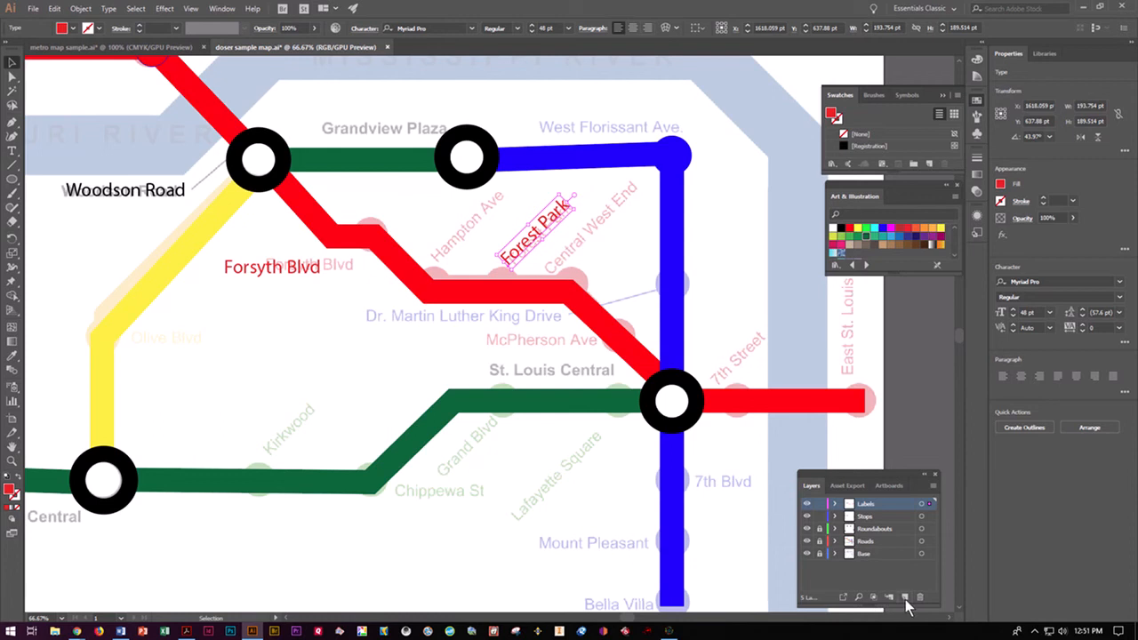
Step: Add a 'River' layer and trace a cyan pen path along the river's course
left_click(904, 597)
type("River")
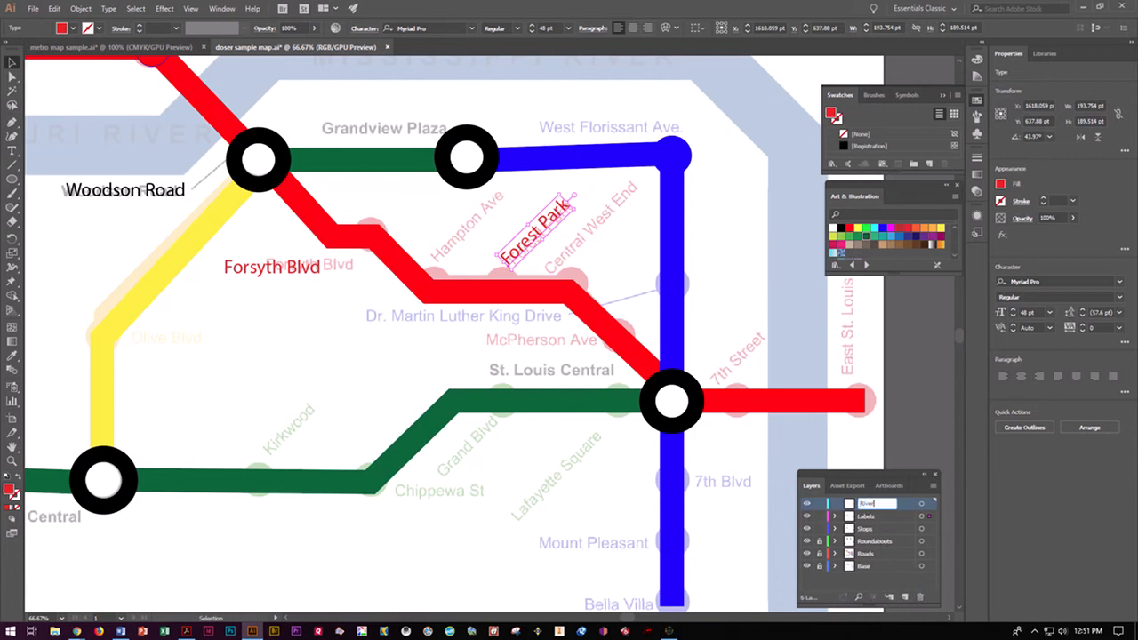
mouse_move(840, 490)
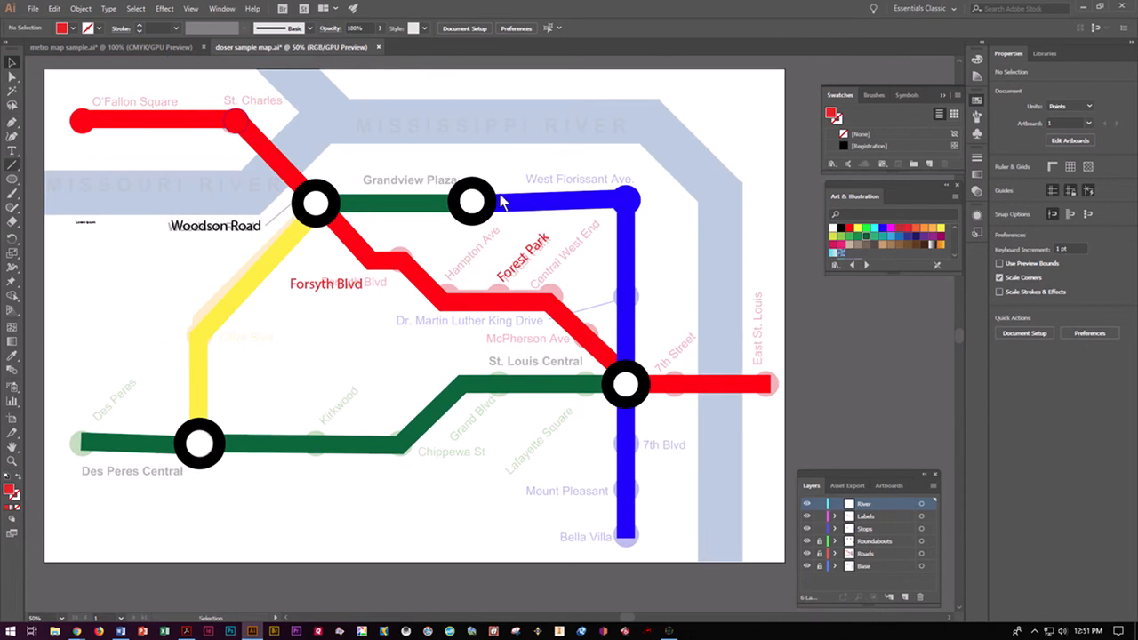
left_click(11, 127)
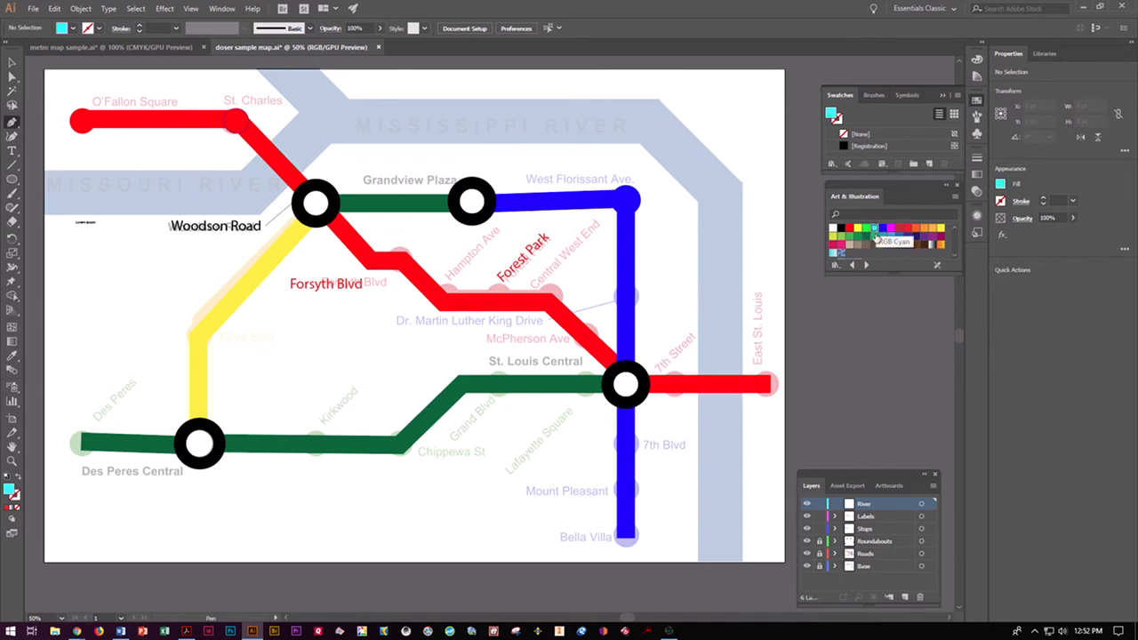
mouse_move(871, 264)
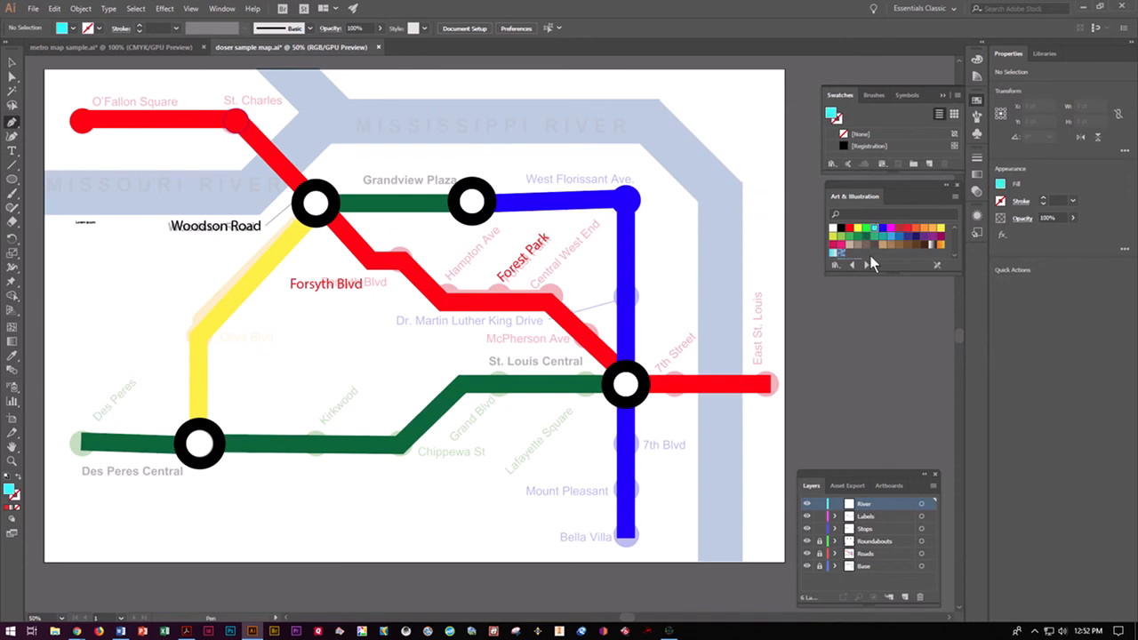
mouse_move(901, 217)
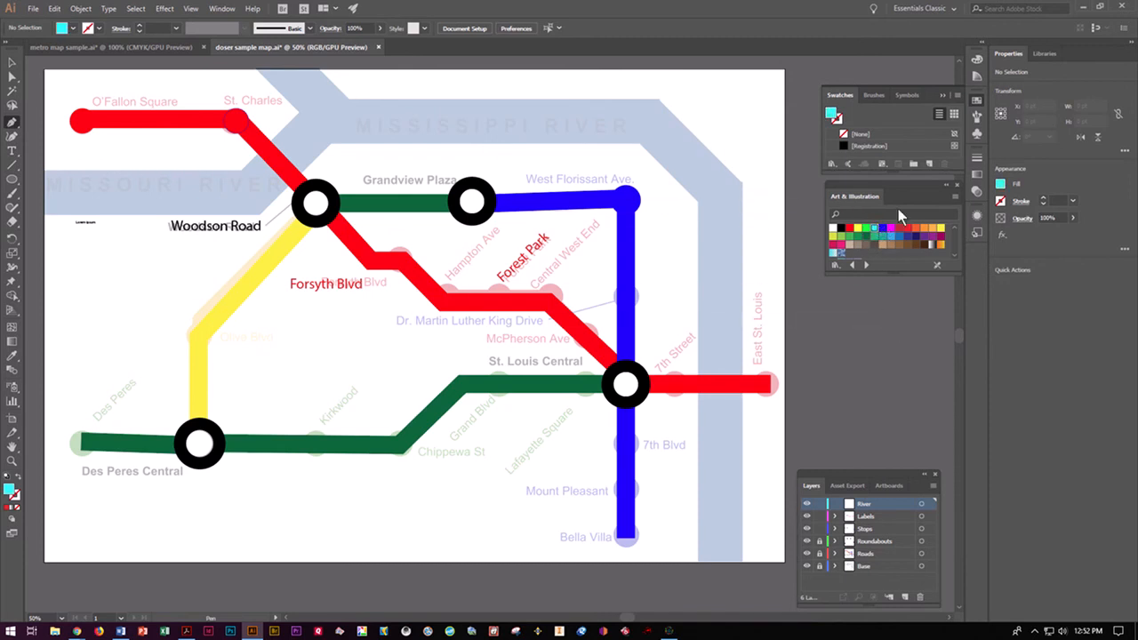
scroll("right", 3)
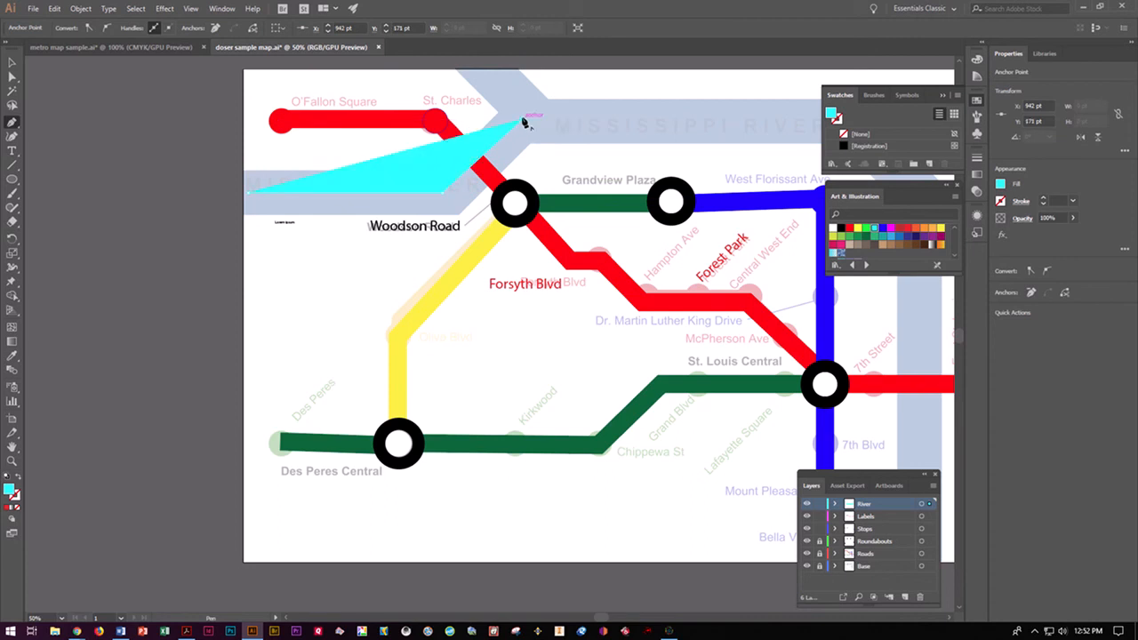
left_click_drag(524, 125, 84, 71)
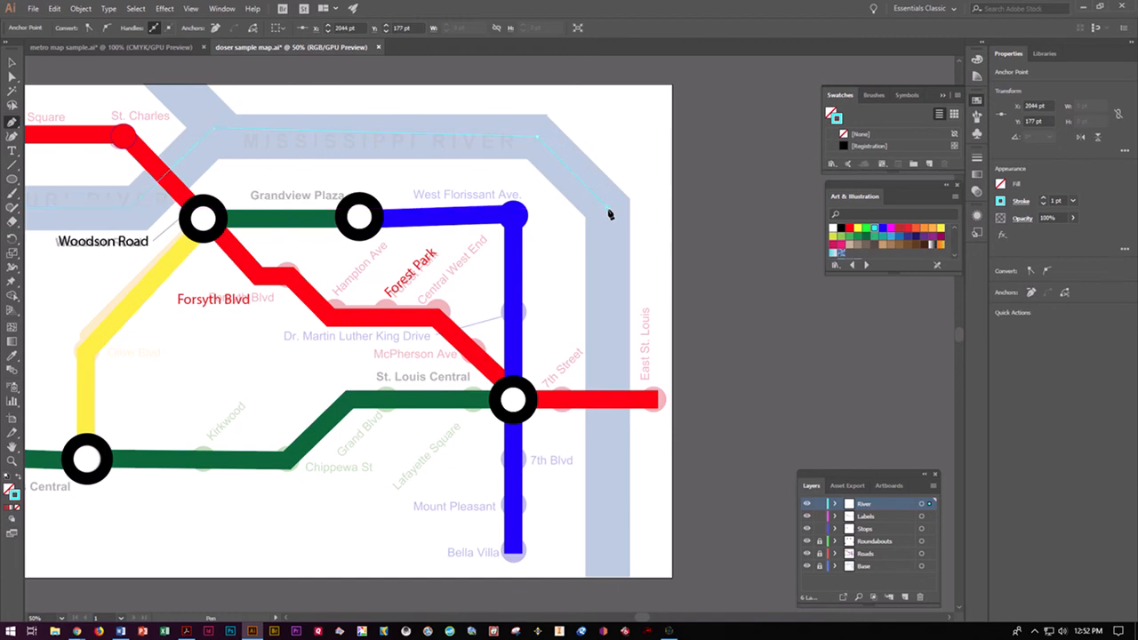
left_click_drag(610, 213, 611, 578)
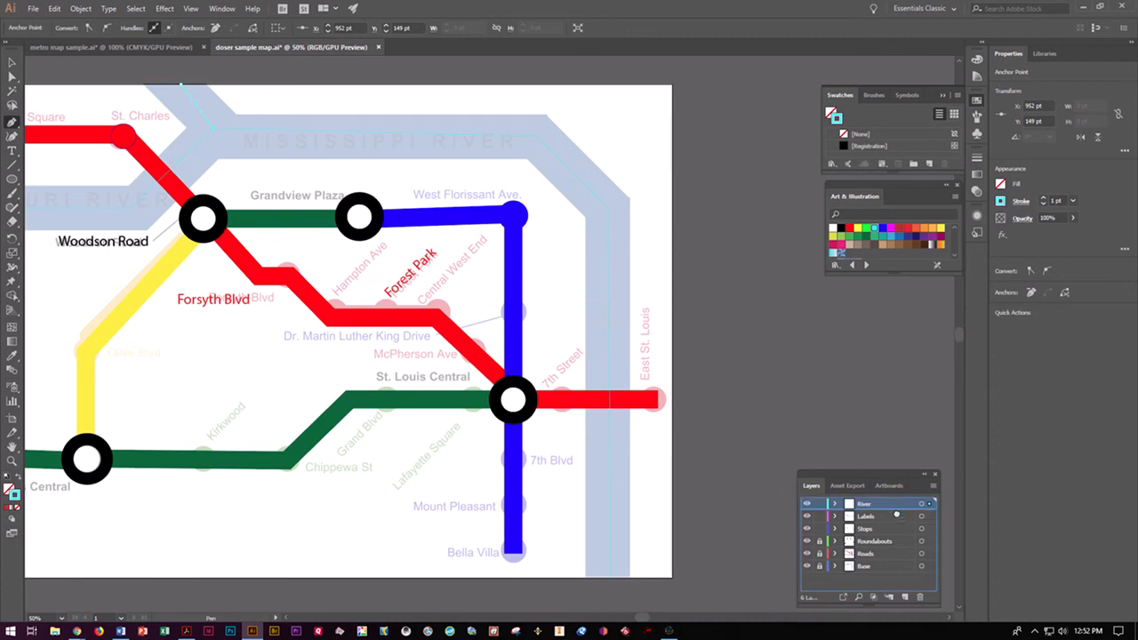
Step: Move the River layer below Roads and set the river path's stroke to 150 pt
left_click(863, 566)
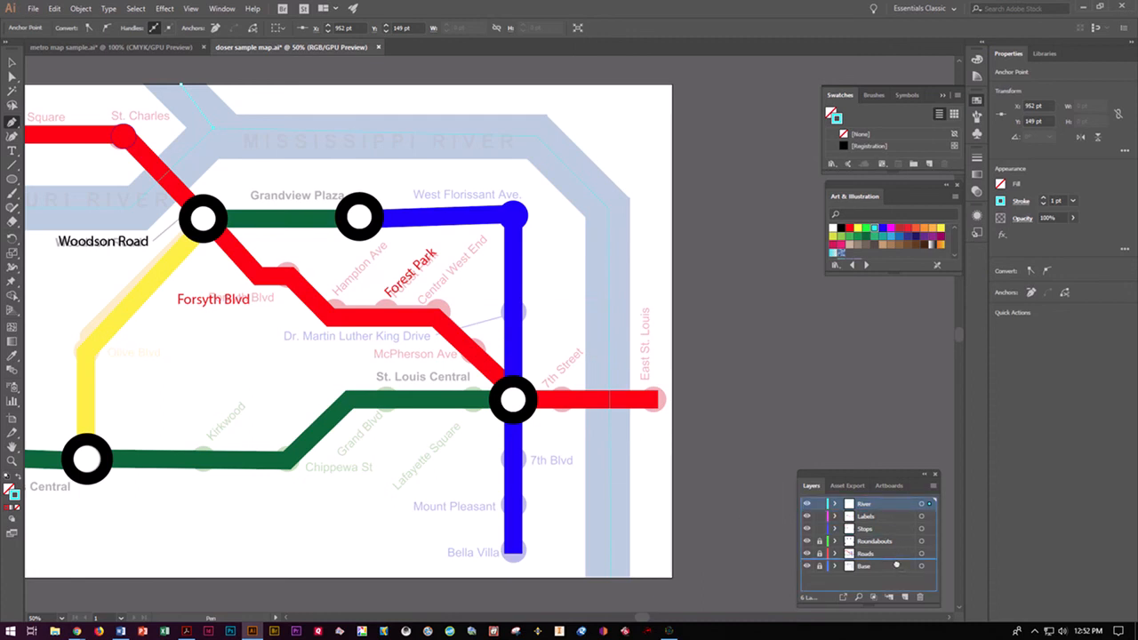
left_click_drag(863, 504, 863, 553)
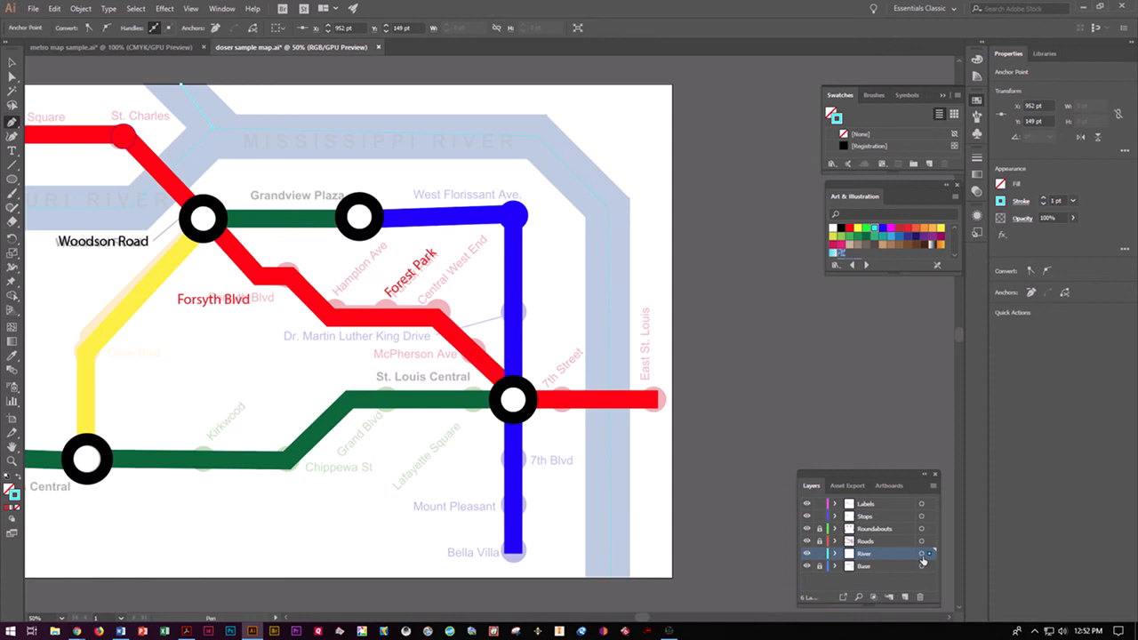
left_click(922, 553)
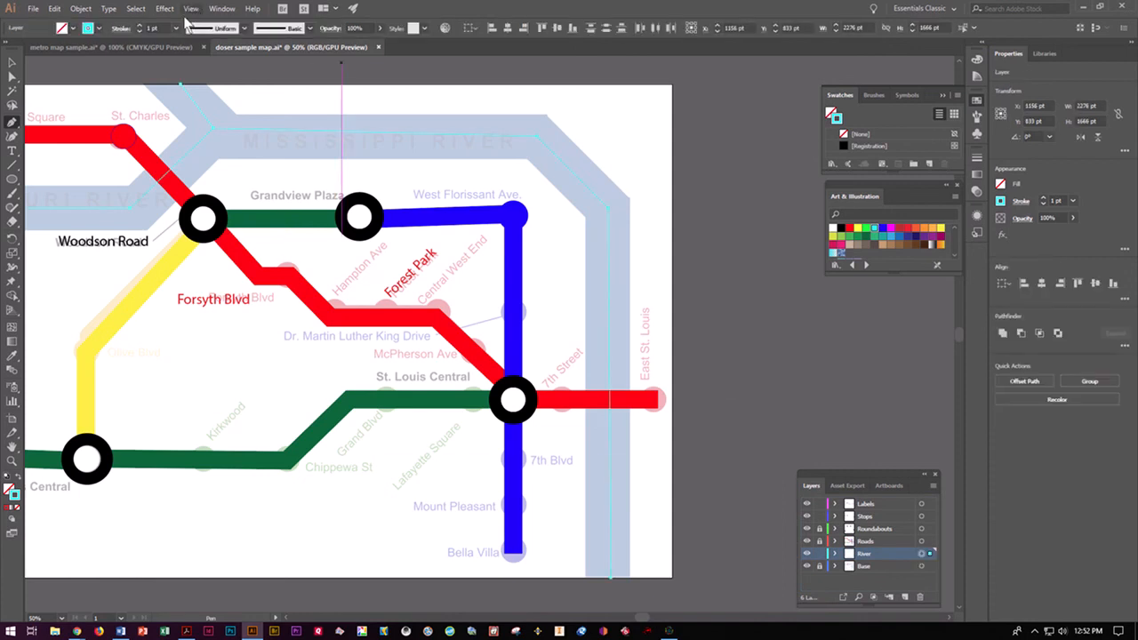
left_click(174, 28)
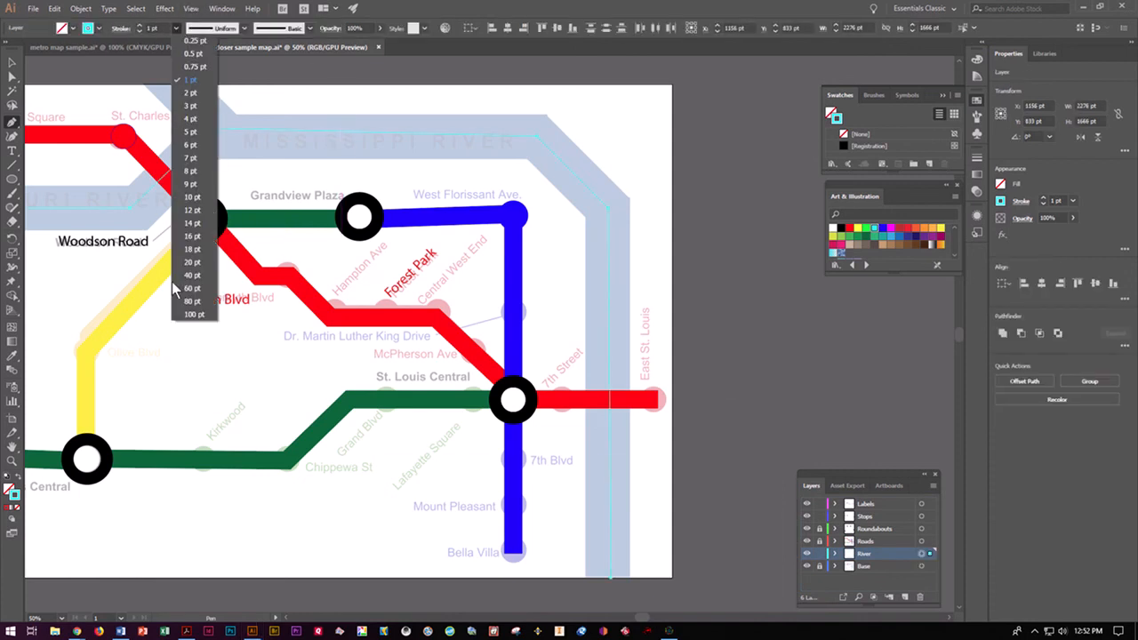
left_click(194, 313)
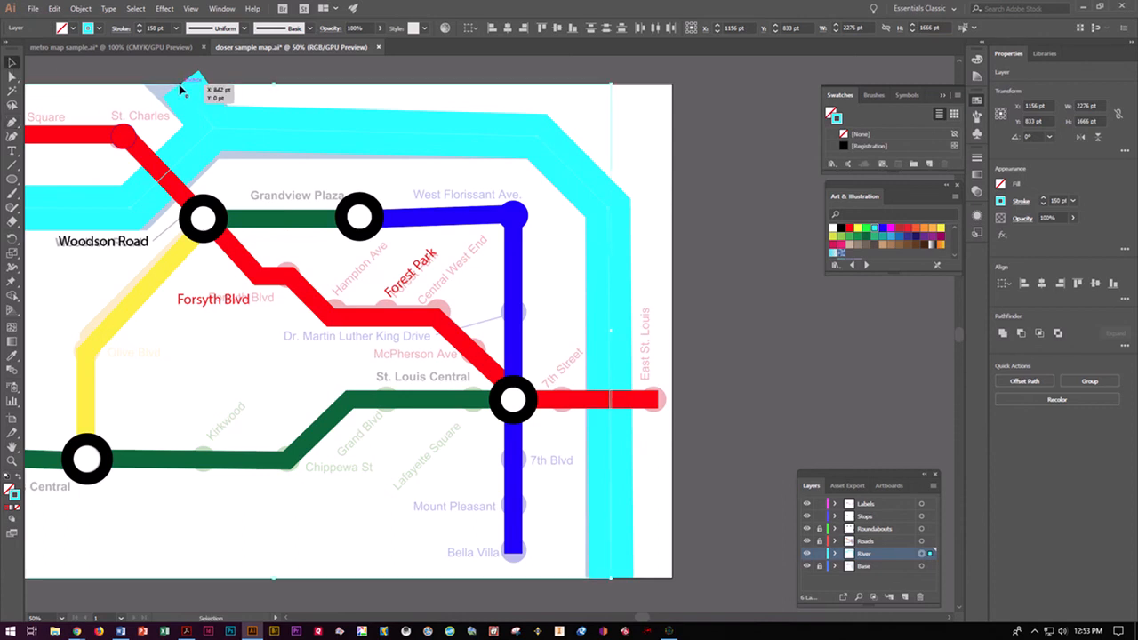
scroll("down", 3)
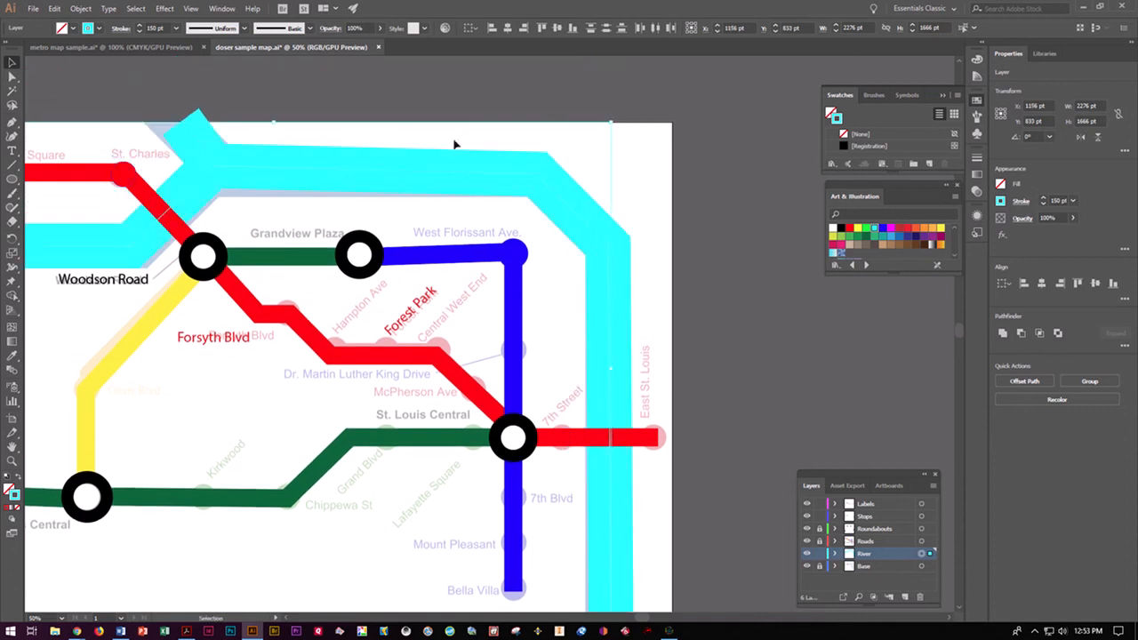
left_click(217, 178)
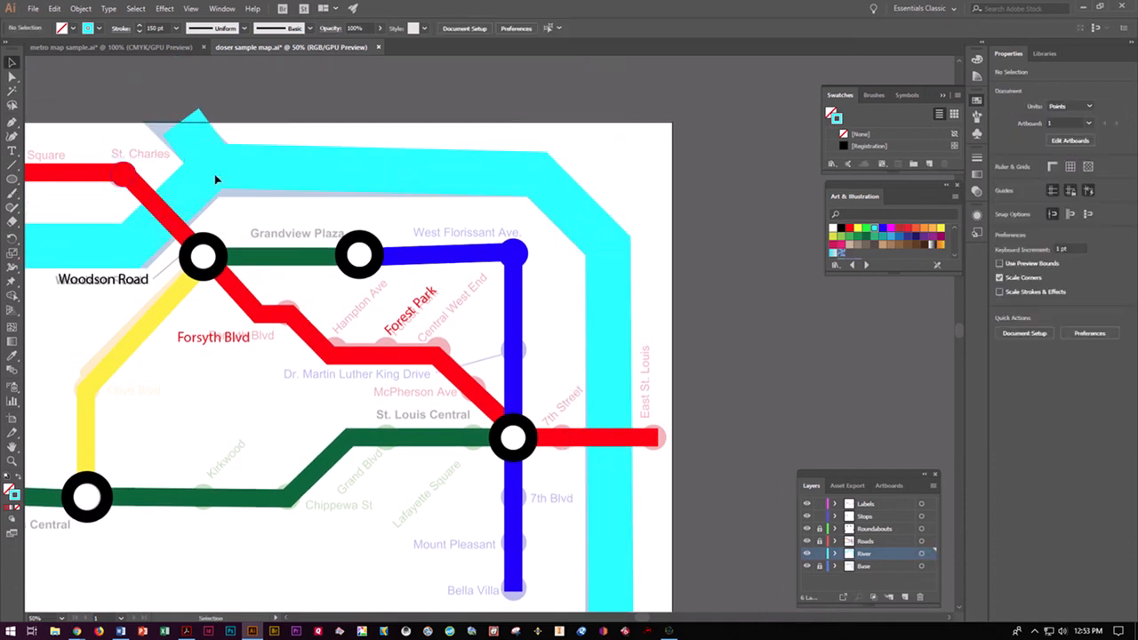
mouse_move(810, 334)
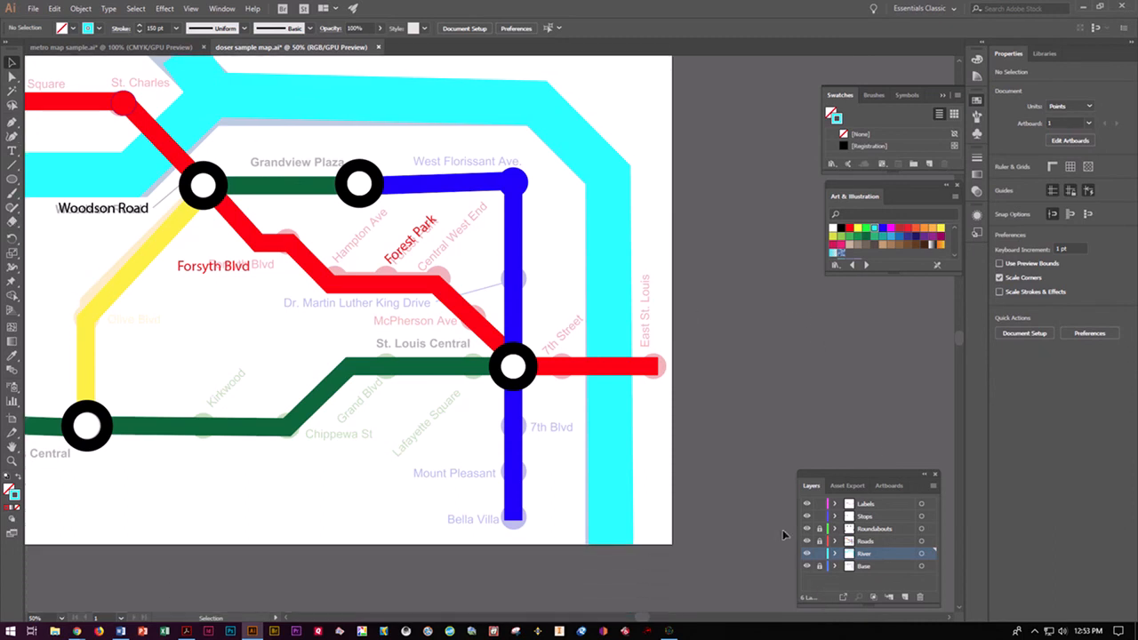
Step: Zoom out to view the whole metro map before removing the Base layer
scroll("down", 3)
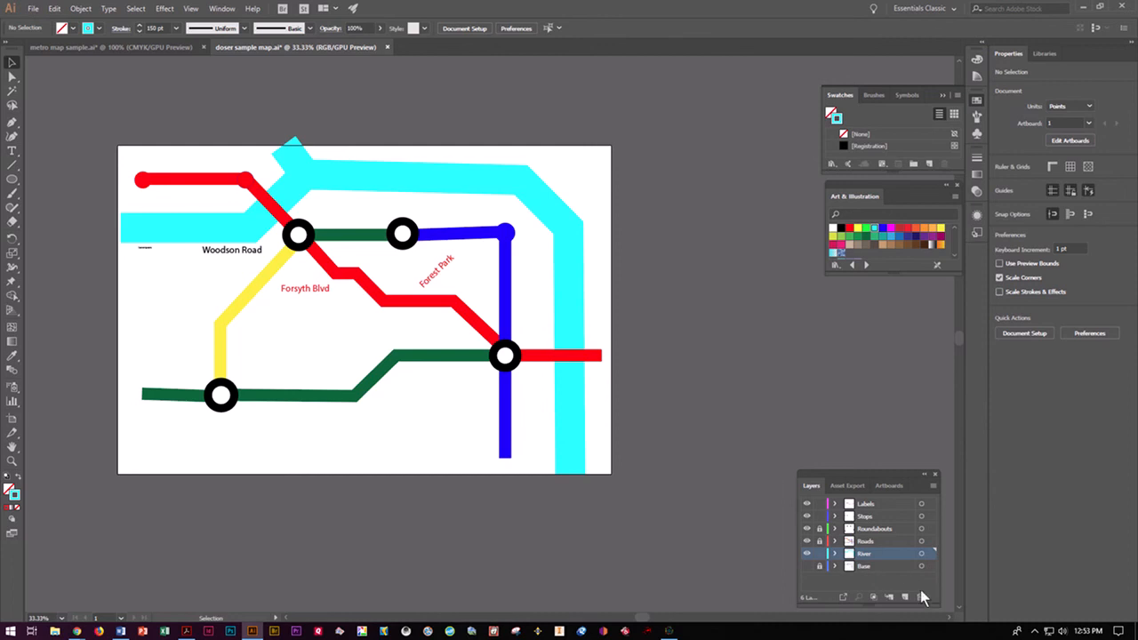
mouse_move(870, 576)
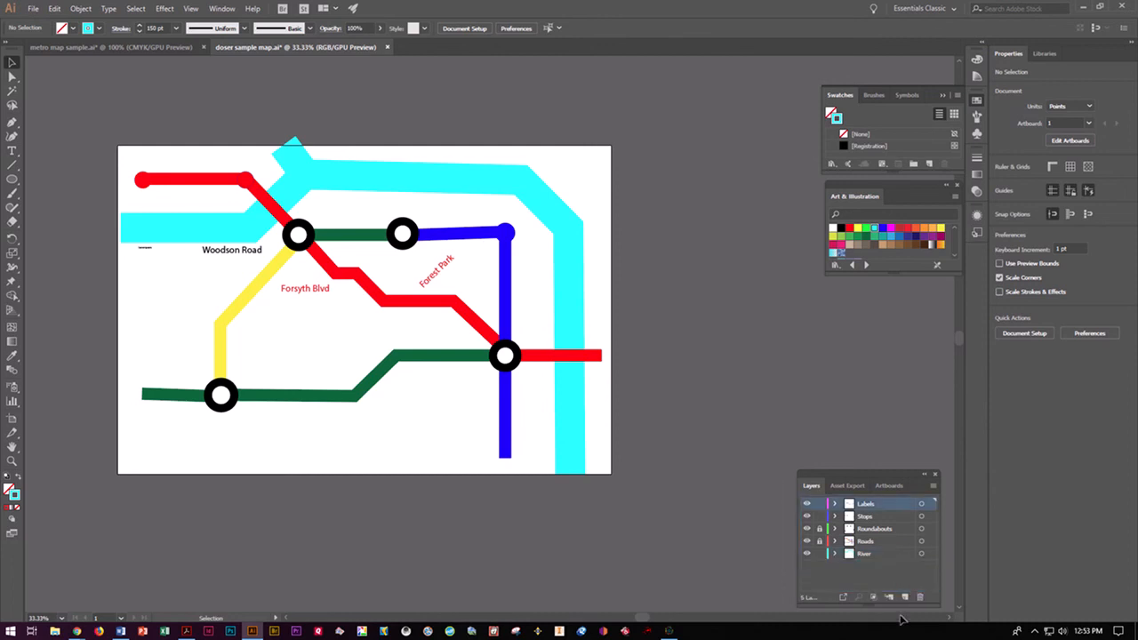
mouse_move(554, 404)
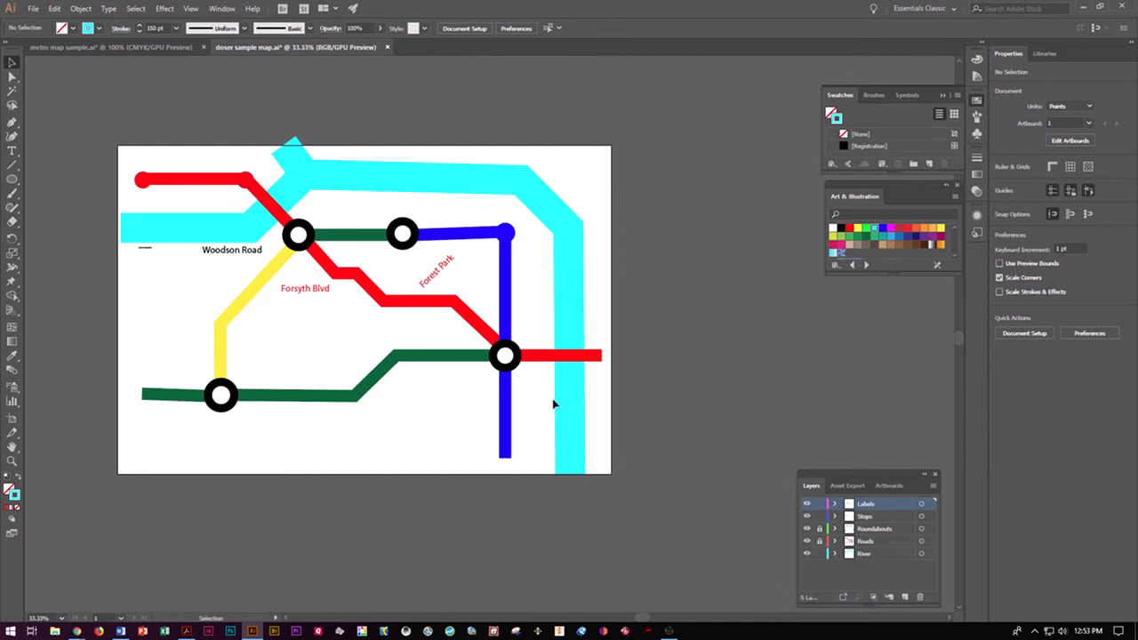
mouse_move(732, 506)
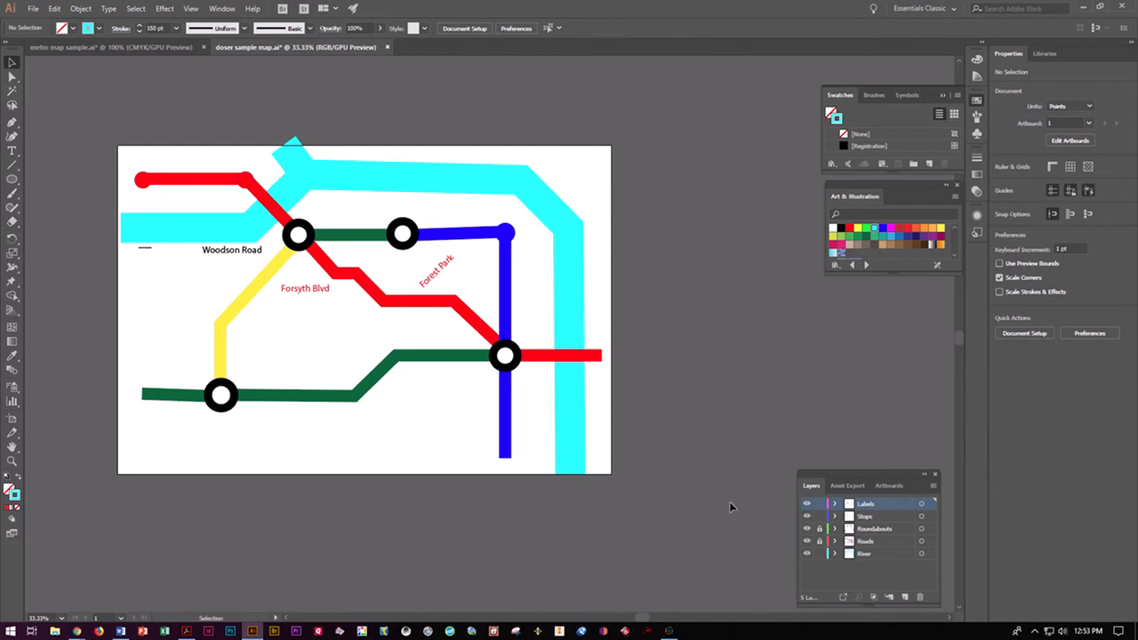